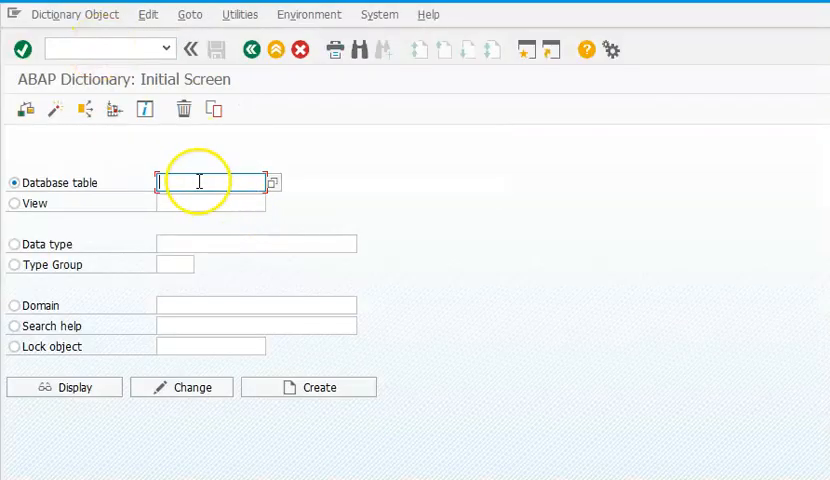
- Display the definition of table BSEG for reference, then return to the dictionary start screen
text(bk)
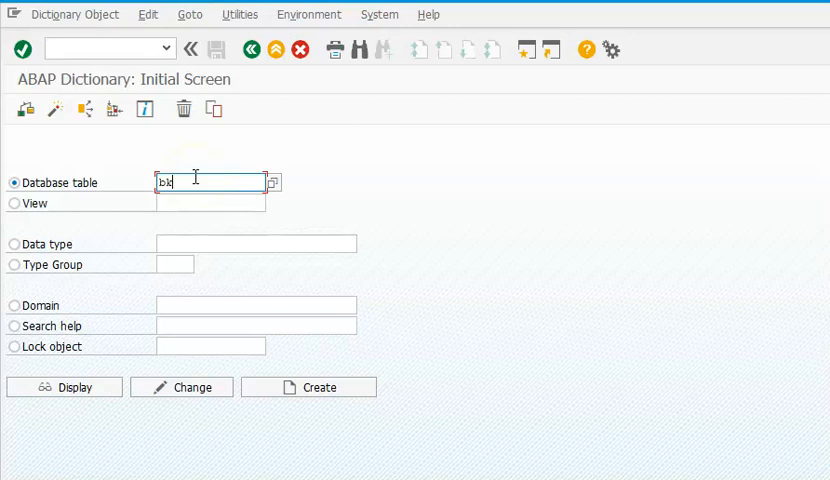
text(aeg)
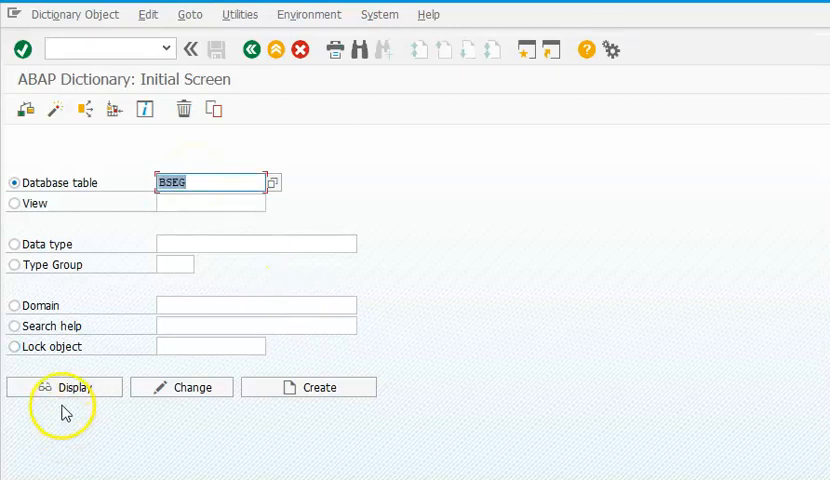
click(64, 388)
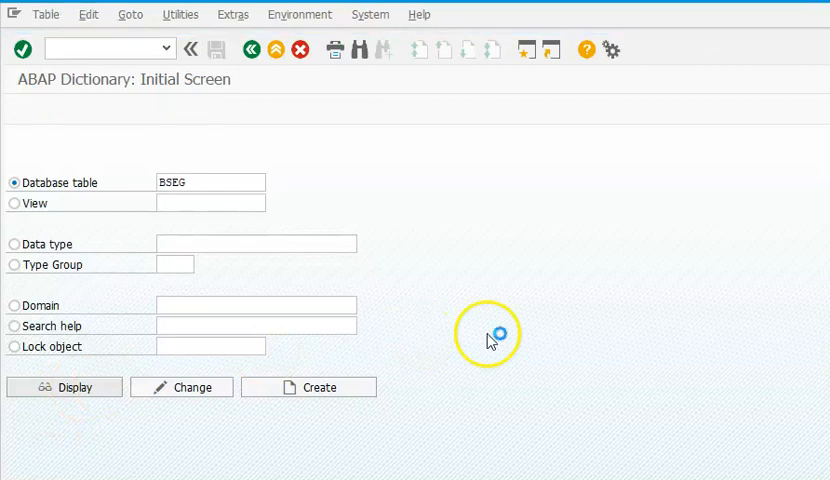
click(64, 388)
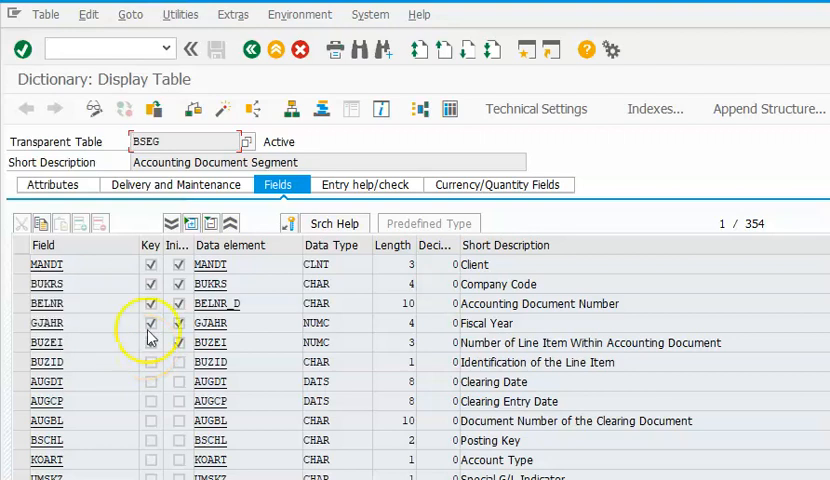
click(250, 48)
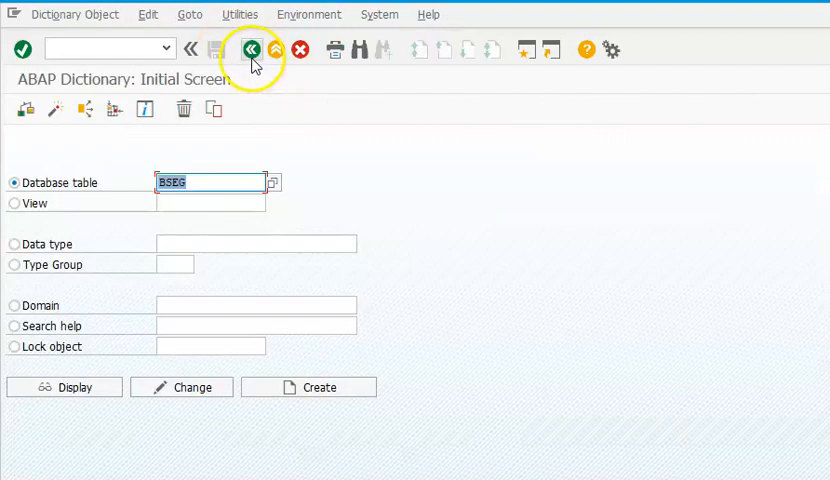
- Enter data type ZBAPI_BELNR and mistakenly start creating it as a data element
click(14, 244)
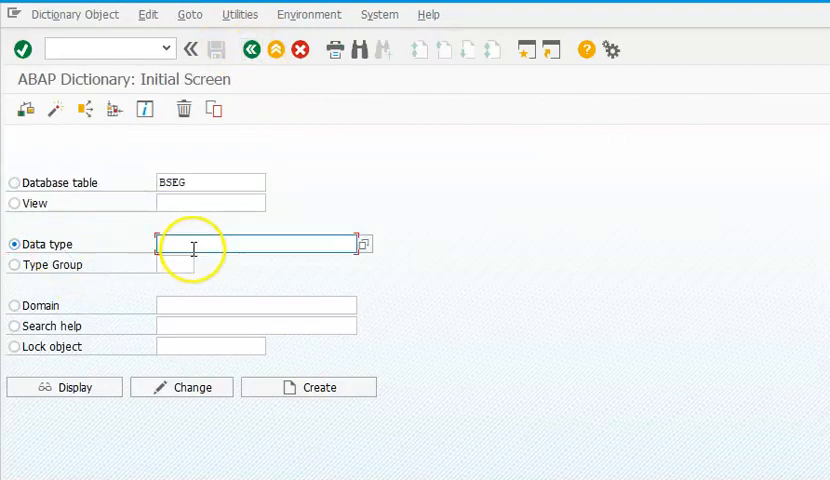
text(zbap)
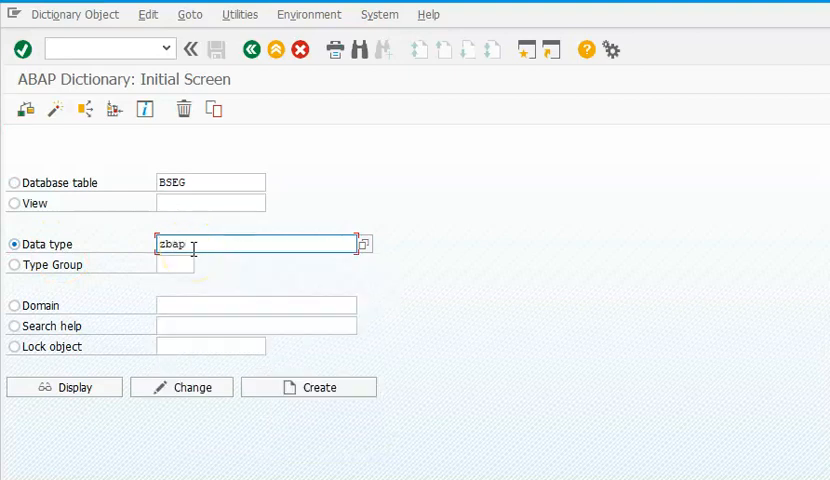
text(i_belnr)
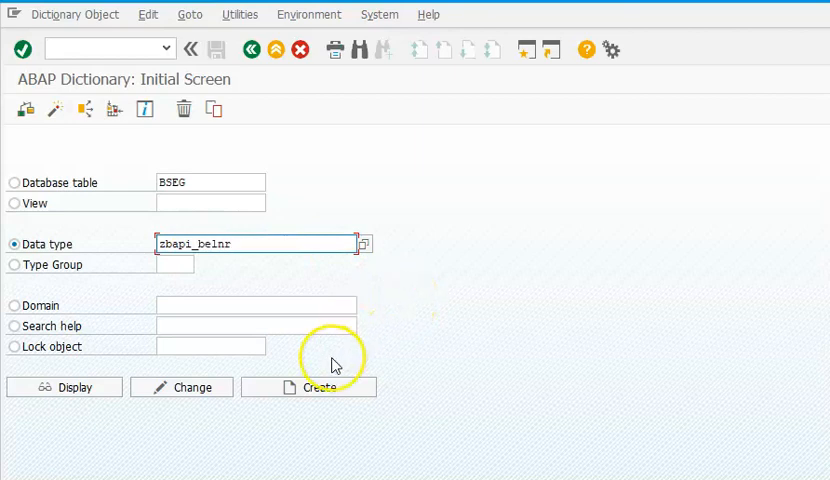
click(308, 388)
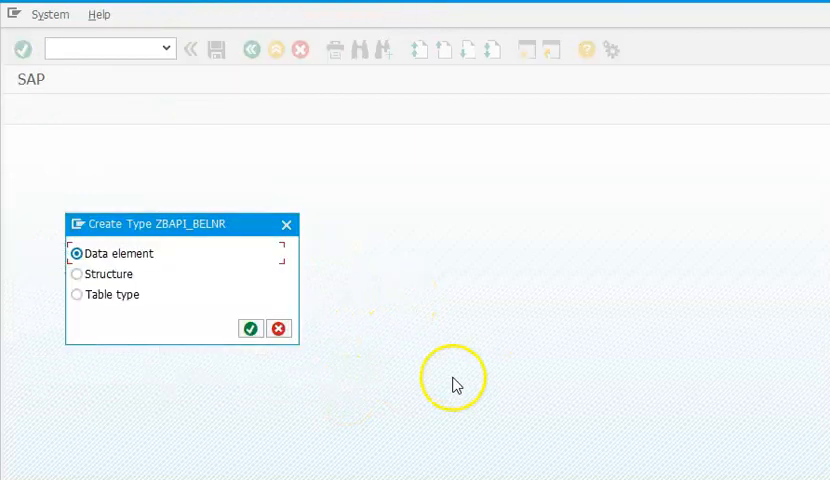
click(250, 328)
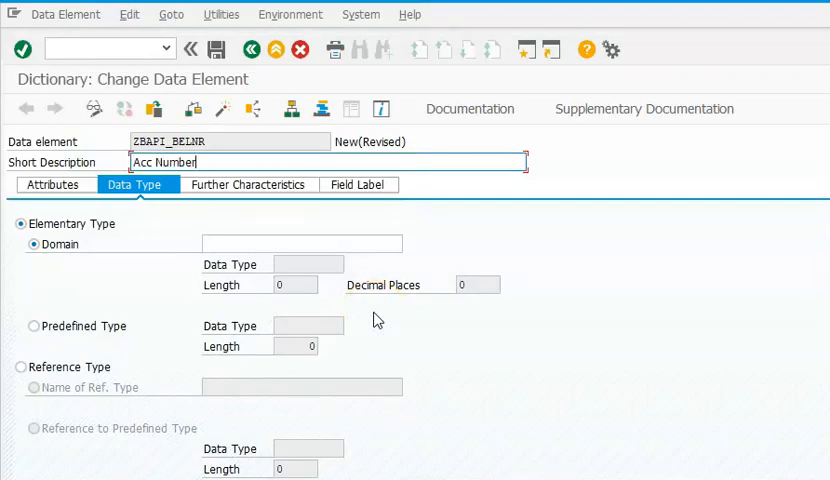
- Back out of the data element, dismissing the package prompt and discarding the proposed domain ZBAPI_BELNR
click(300, 244)
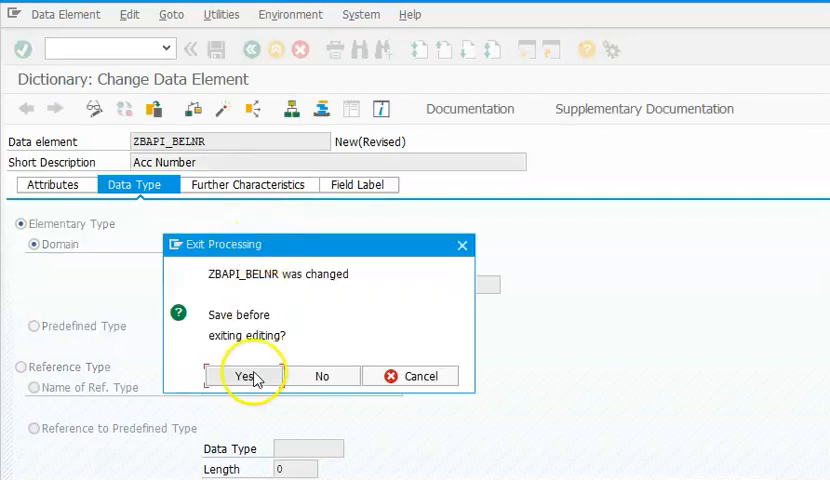
click(250, 376)
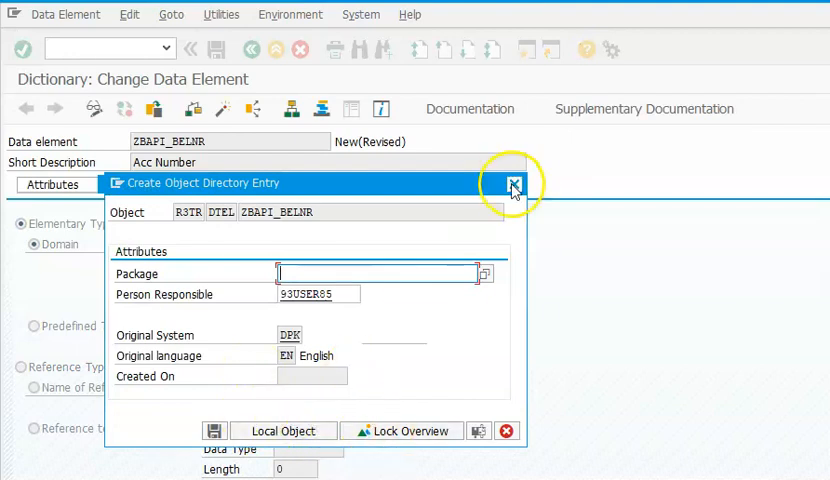
click(512, 188)
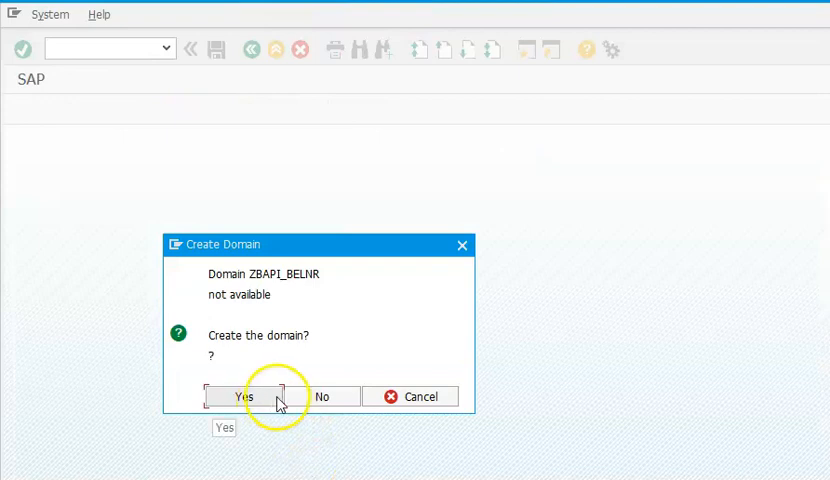
click(244, 396)
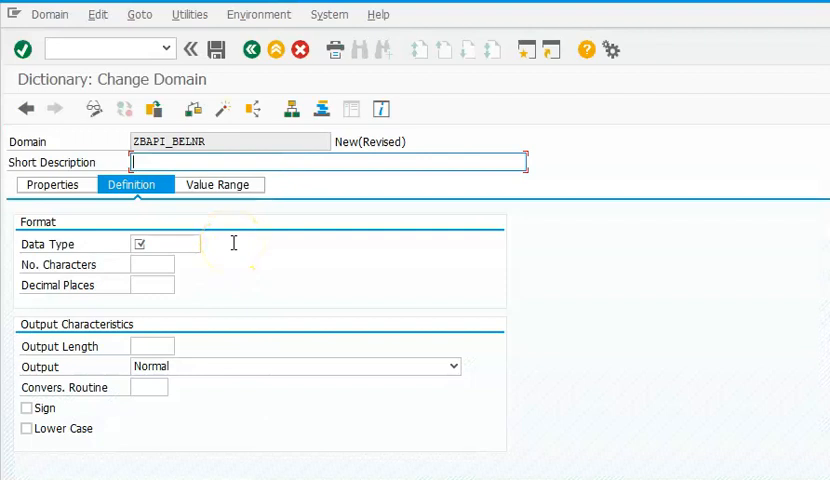
text(bapi)
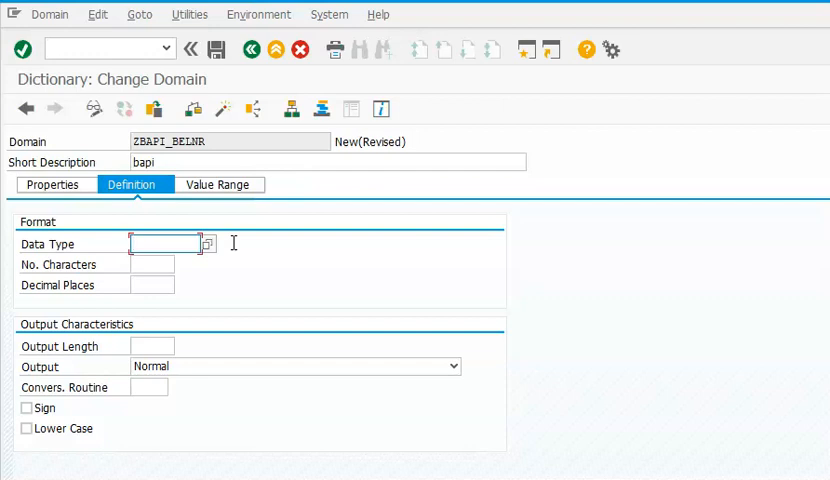
click(296, 48)
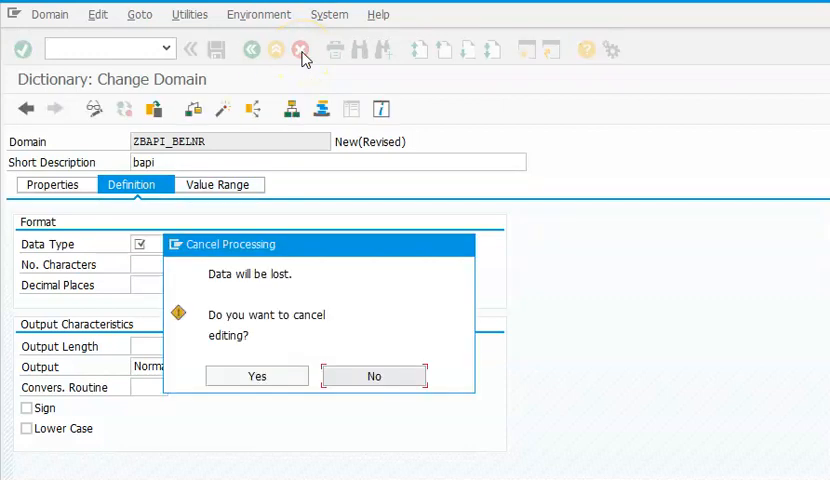
click(372, 376)
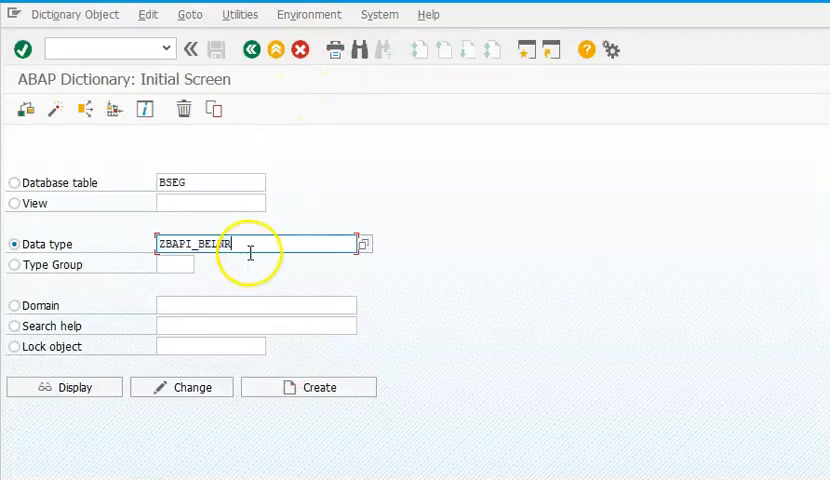
- Create structure ZBAPI_BELNR 'Acc no' with component BELNR type BELNR_D and activate it in package ZVA_P1
click(308, 388)
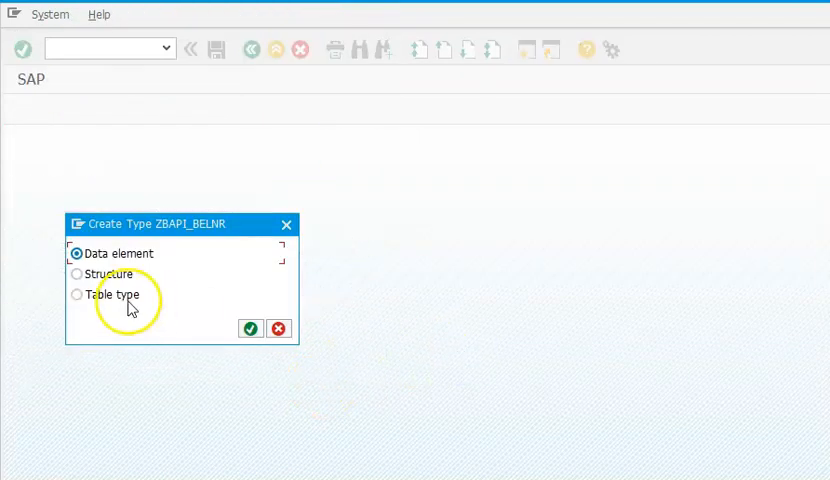
click(76, 274)
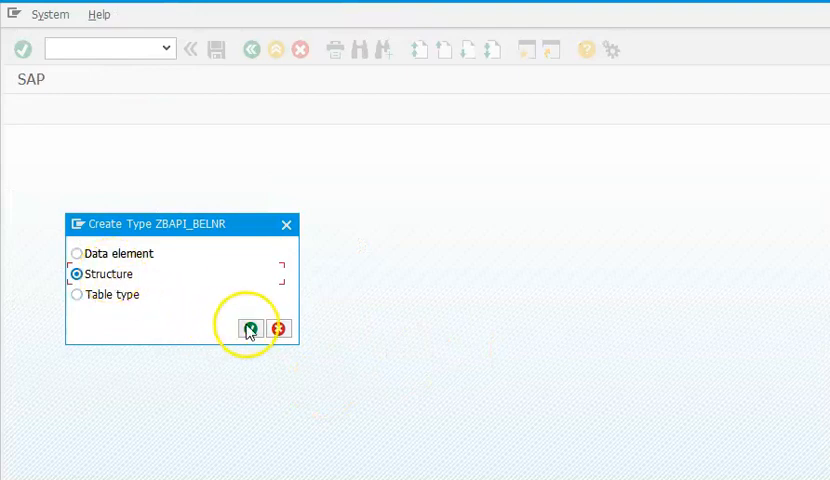
click(248, 330)
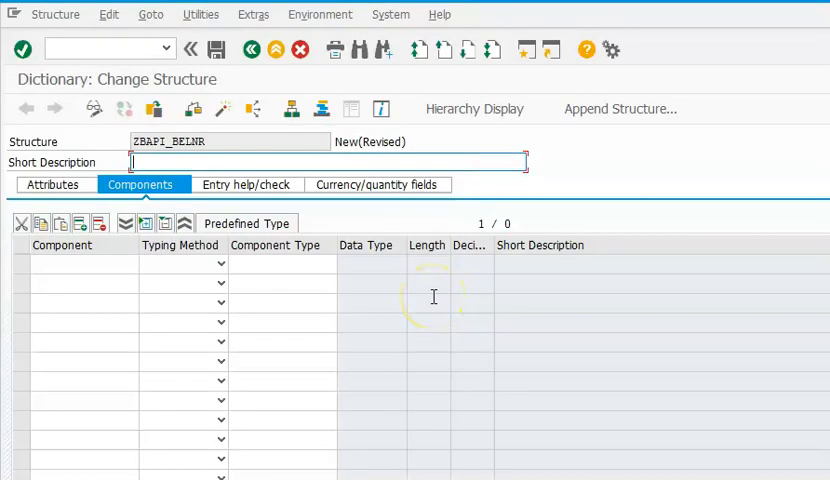
text(Acc no)
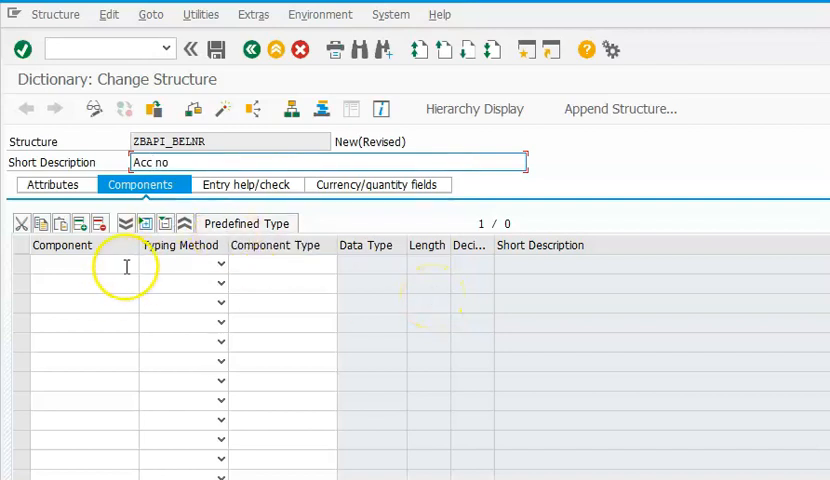
text(belnr)
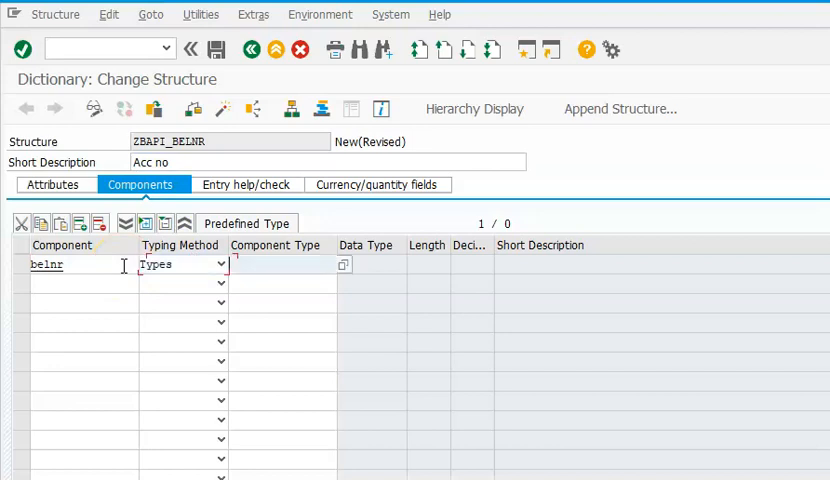
text(bel)
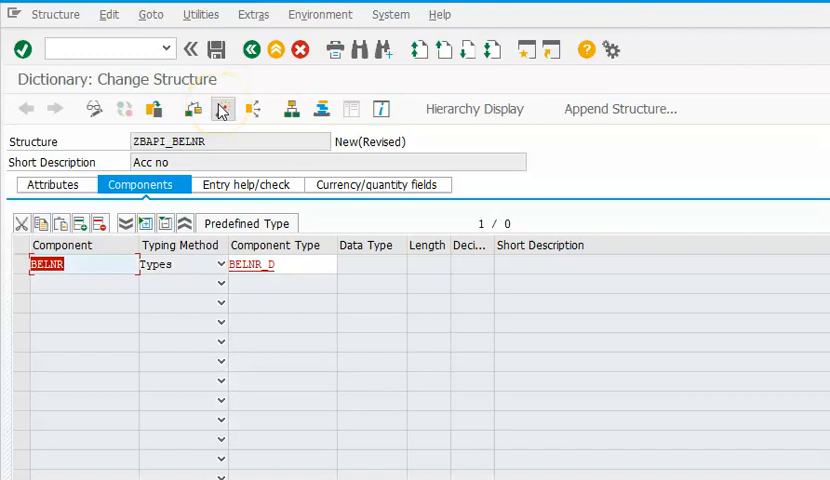
mouse_move(224, 108)
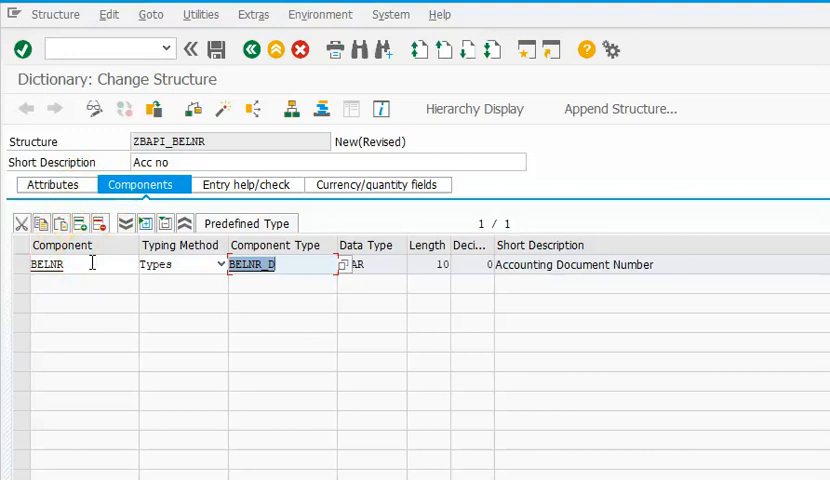
click(214, 48)
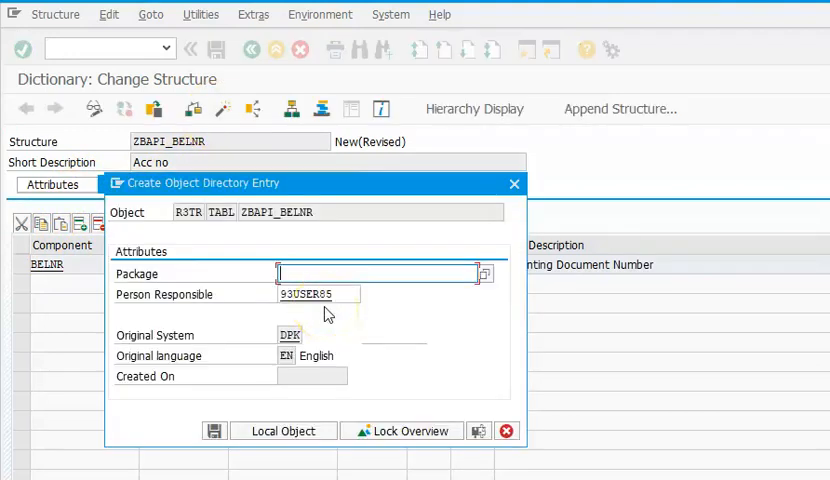
text(ZVA_P1)
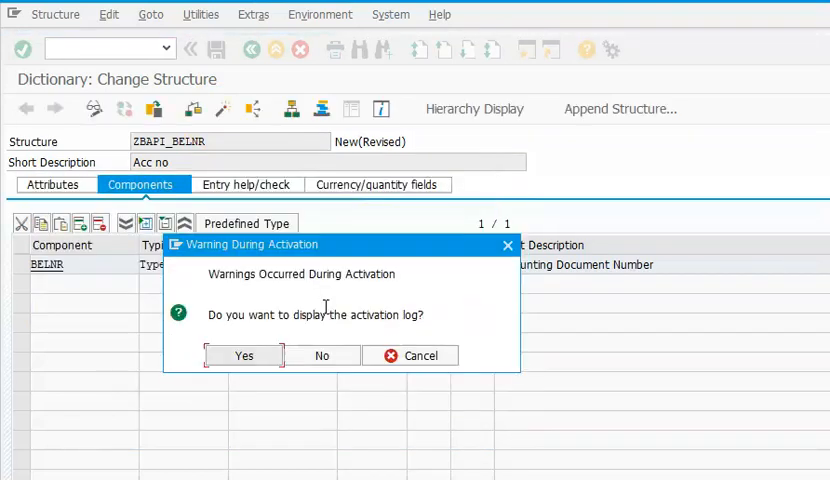
mouse_move(424, 332)
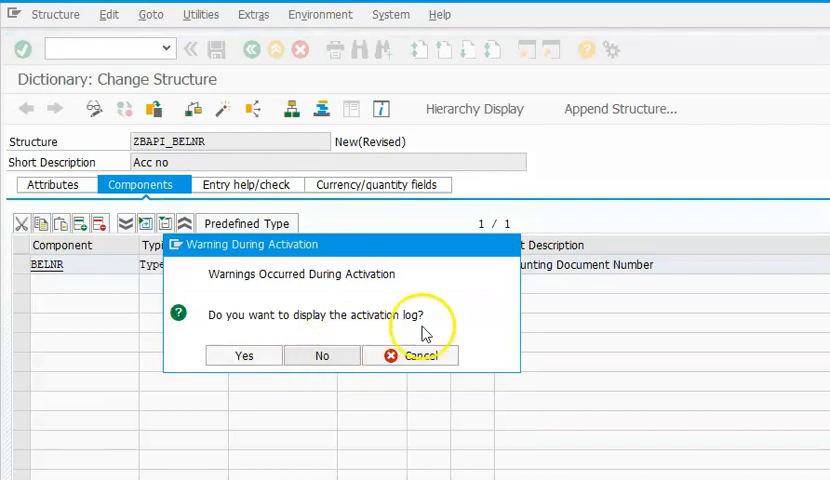
click(320, 356)
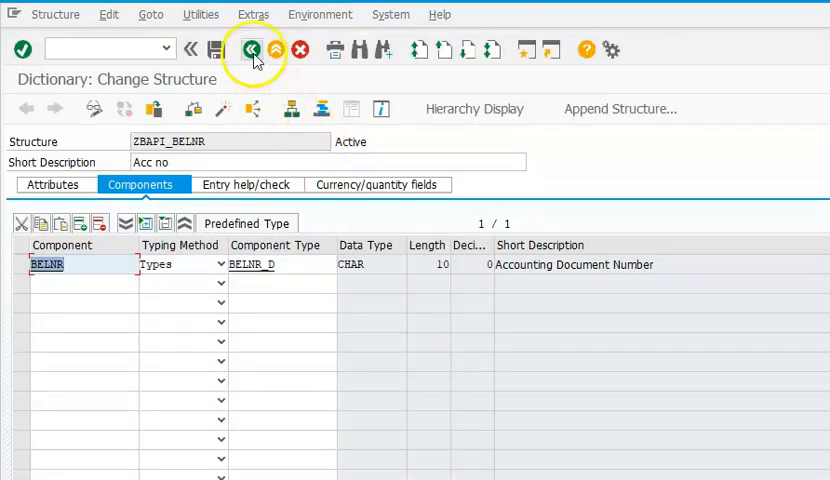
- Start structure ZBAPI_BSEG from the dictionary start screen with short description Acc data
click(252, 48)
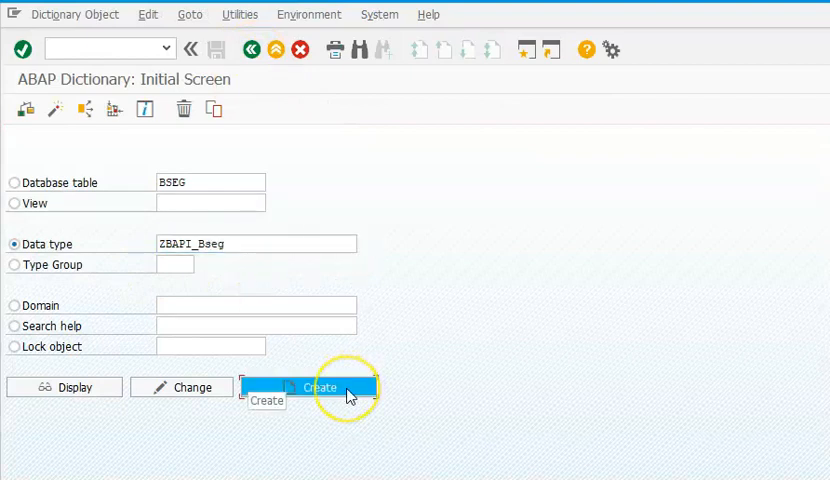
click(320, 388)
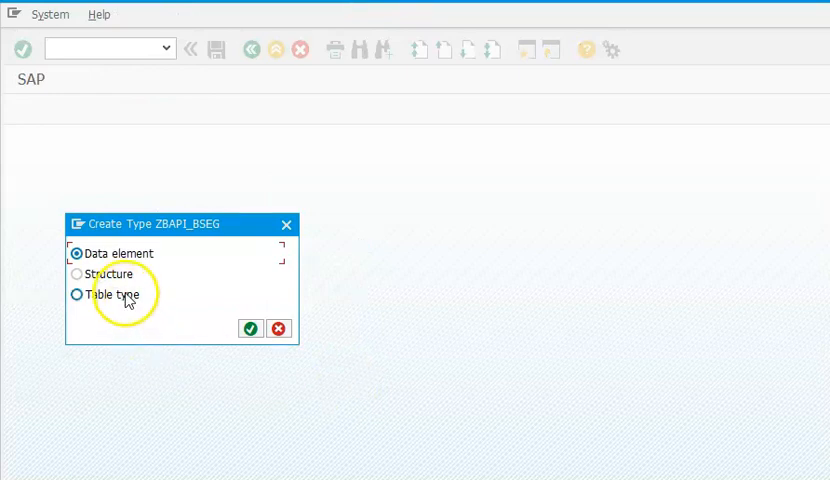
click(76, 274)
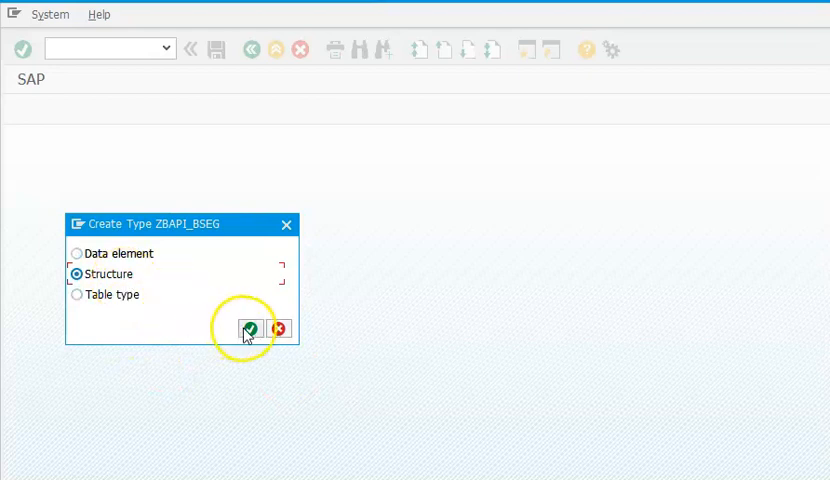
click(248, 328)
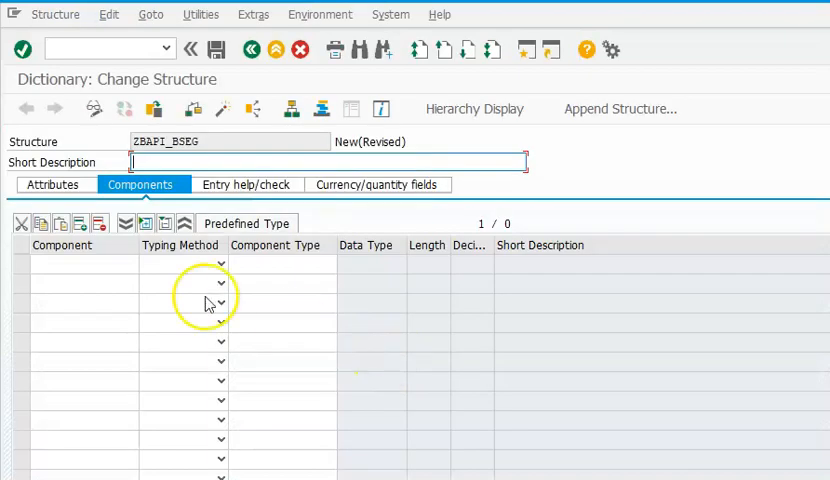
mouse_move(238, 188)
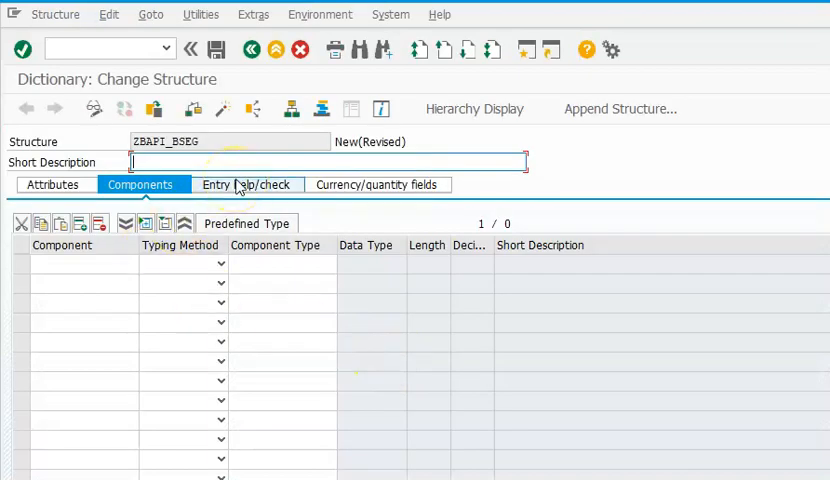
text(Acc data)
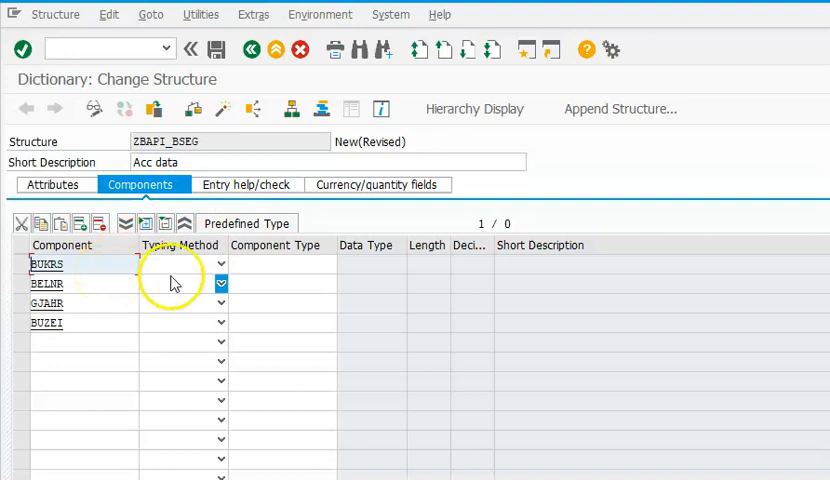
- Set the BUKRS, BELNR, GJAHR and BUZEI components to typing method Types and activate, confirming the workbench request
click(220, 264)
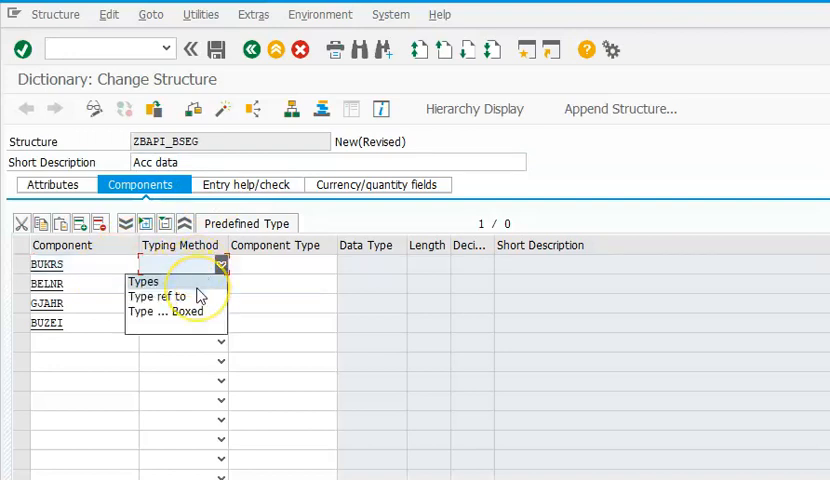
click(144, 280)
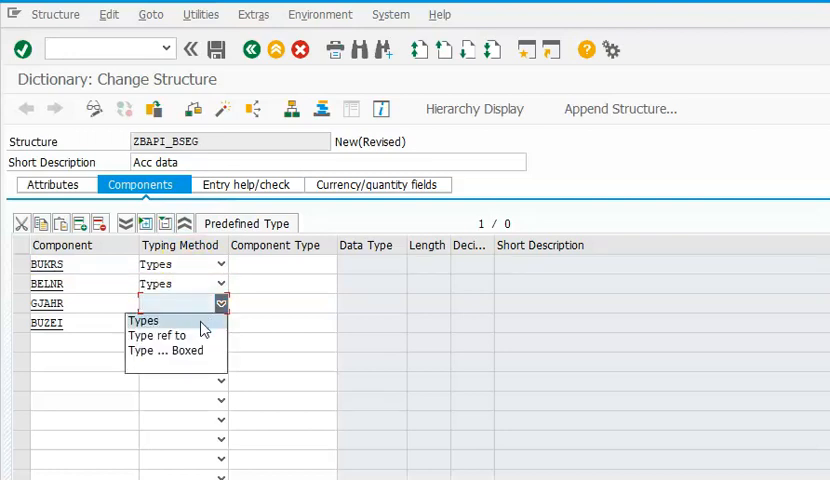
click(144, 320)
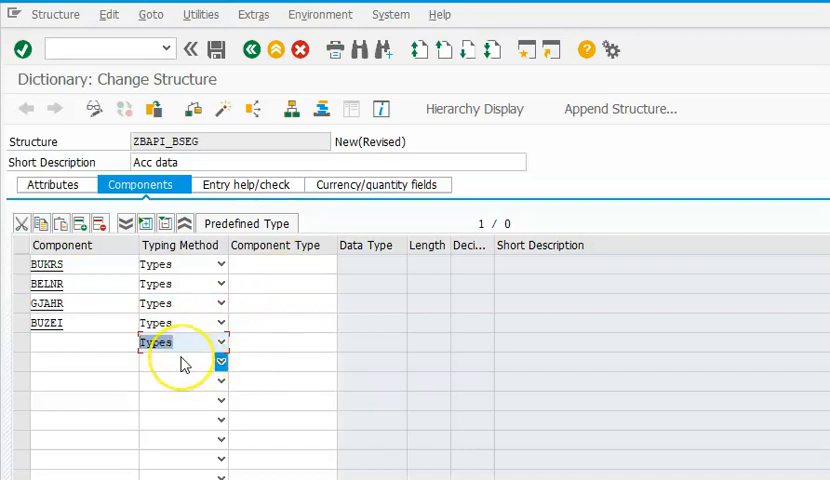
click(80, 342)
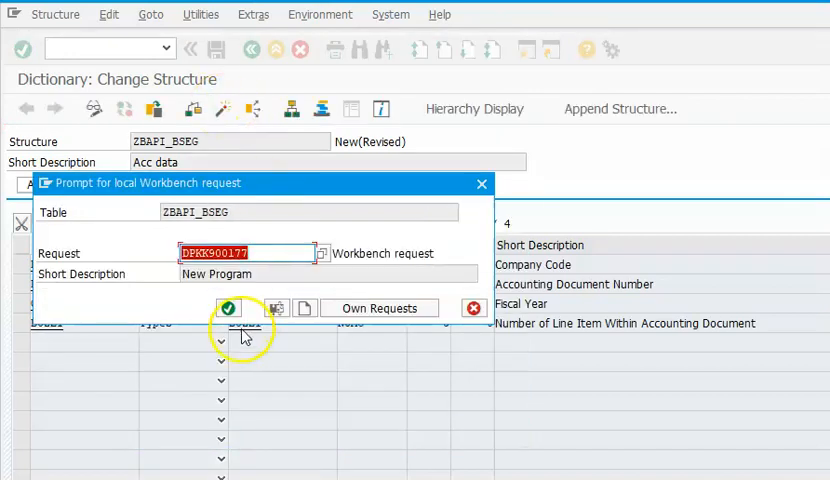
click(228, 308)
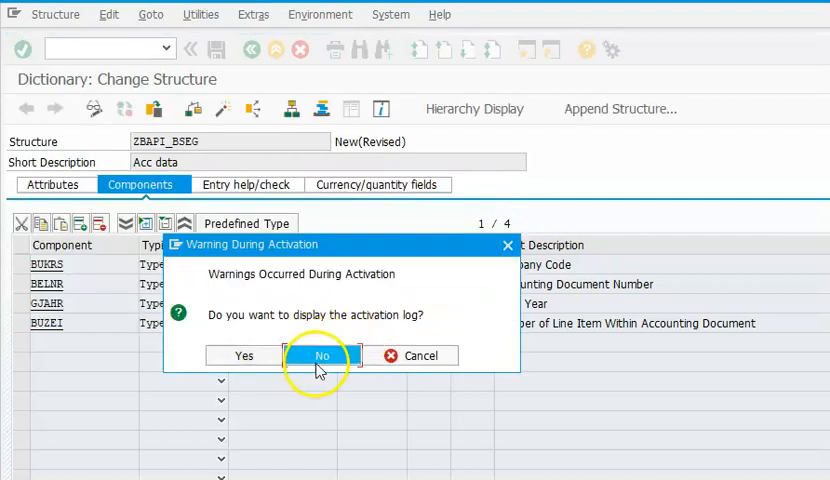
click(322, 356)
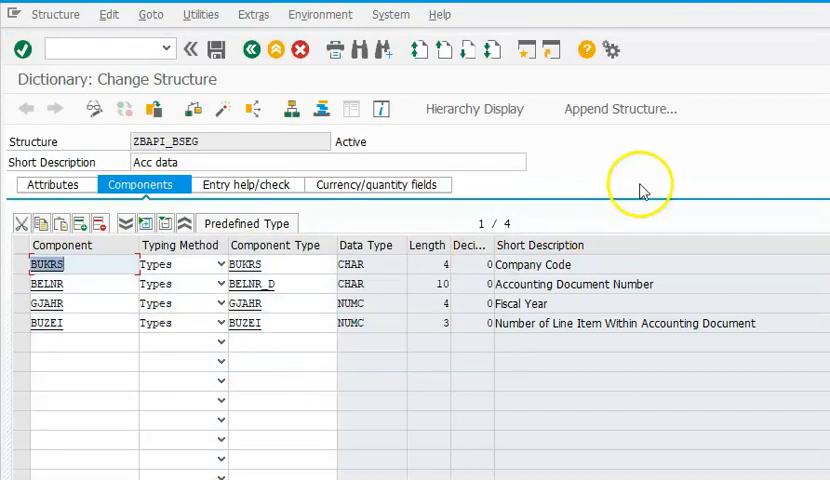
mouse_move(644, 188)
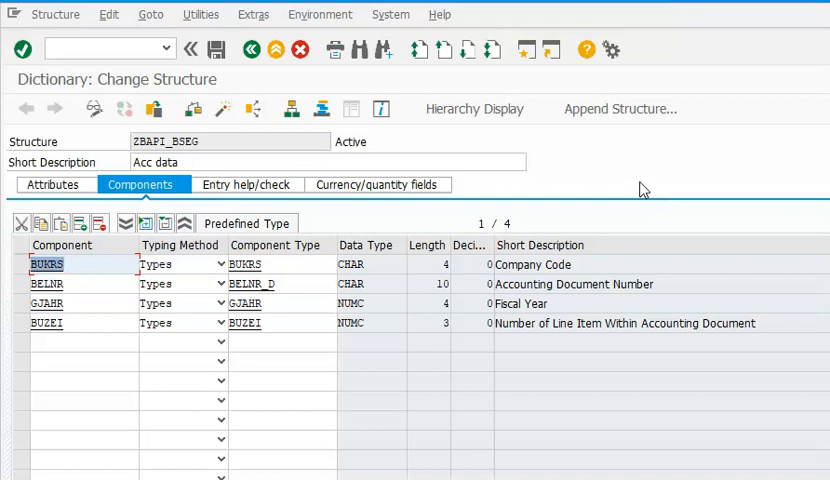
mouse_move(564, 136)
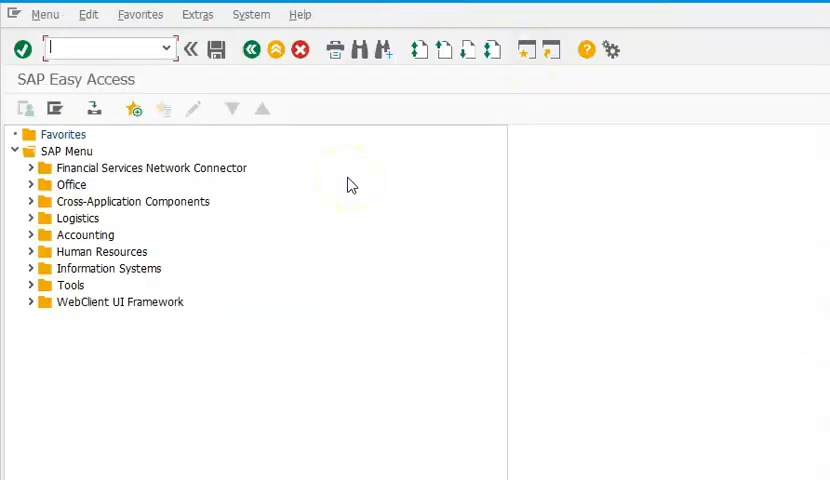
- In SE37 create function module ZBAPI_ACC with its function group and short text 'for bapi' and save it
text(se37)
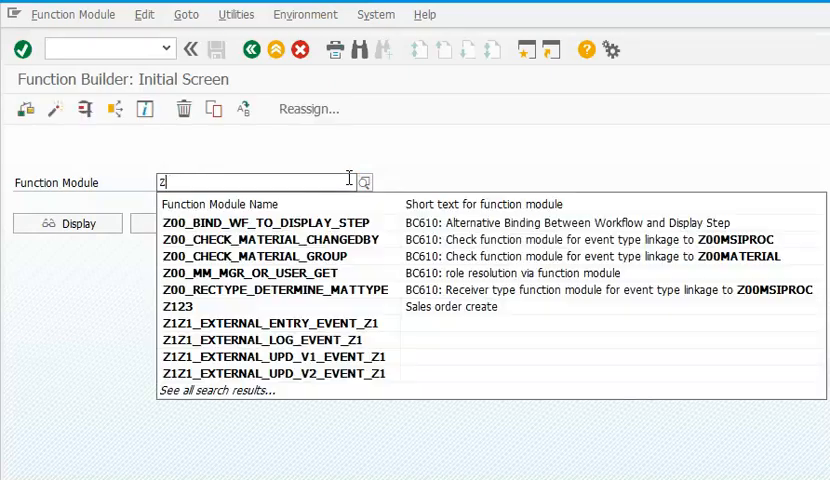
text(bapi_)
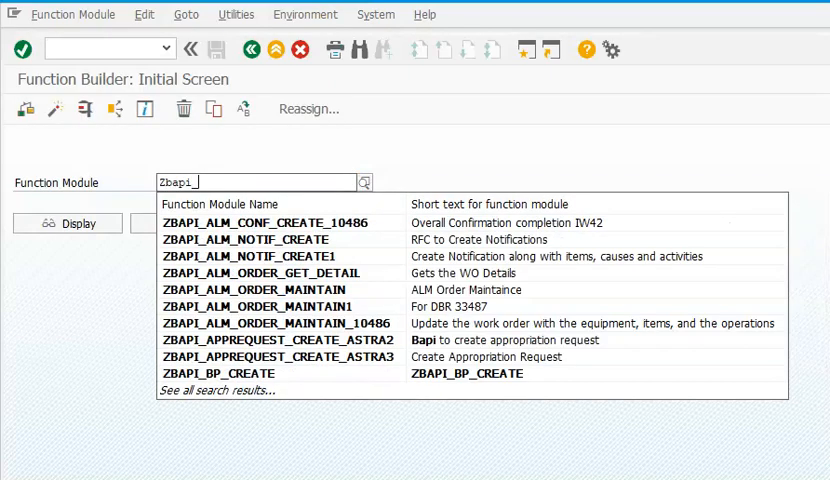
text(acc)
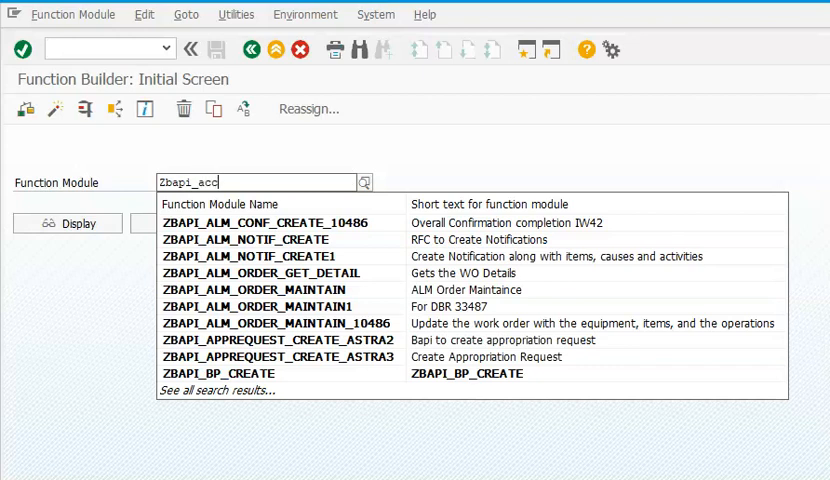
click(312, 224)
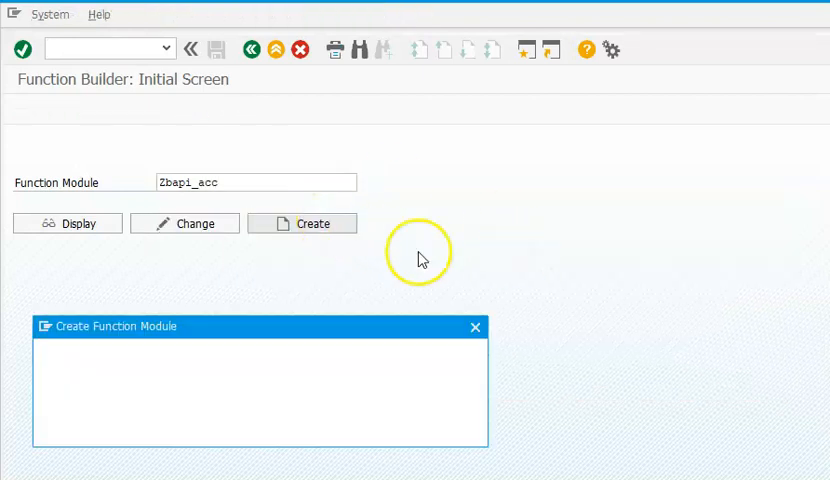
click(302, 224)
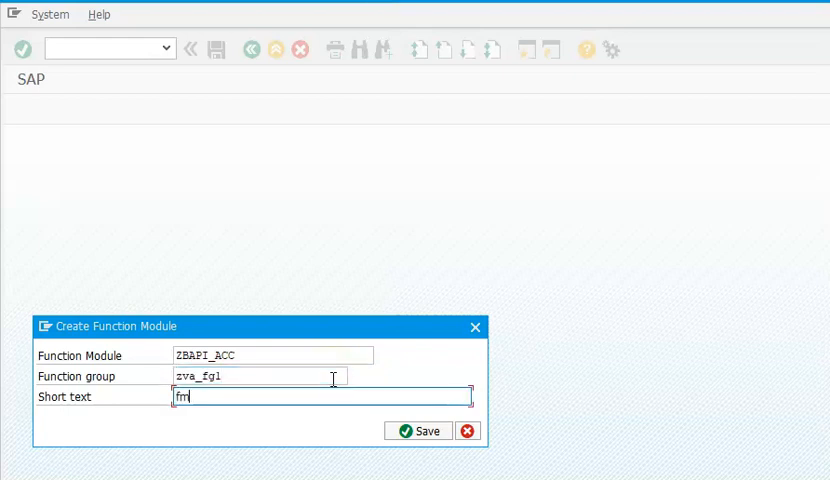
text(for bapi)
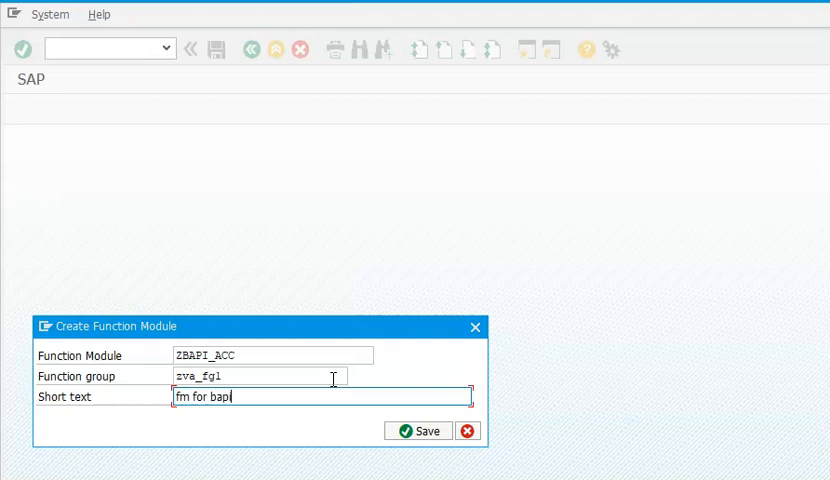
click(418, 430)
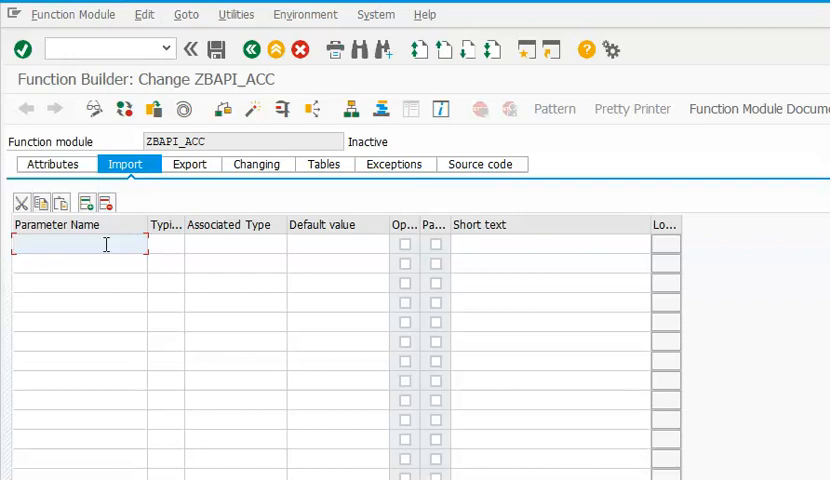
mouse_move(80, 416)
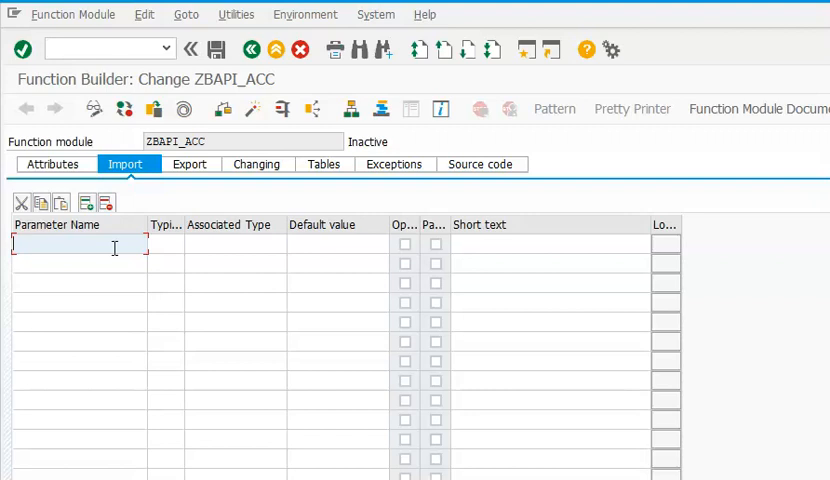
- Add import parameter BELNR TYPE ZBAPI_BELNR and table parameter ITBSEG LIKE ZBAPI_BSEG
text(belnr)
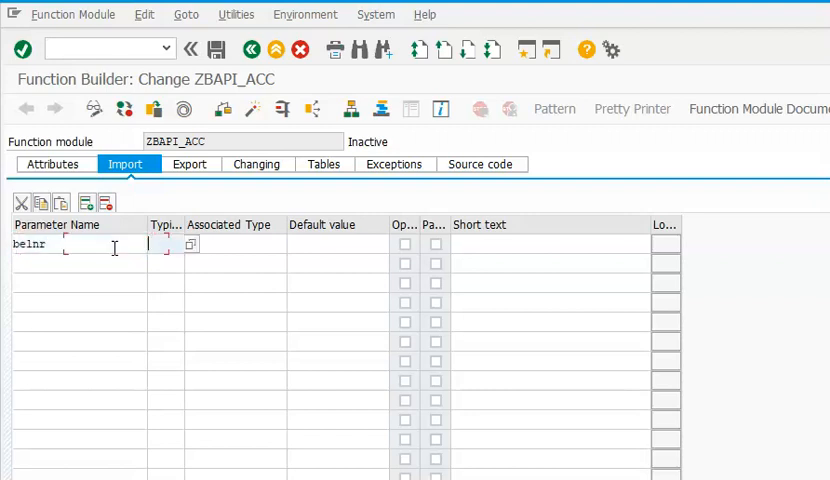
text(type)
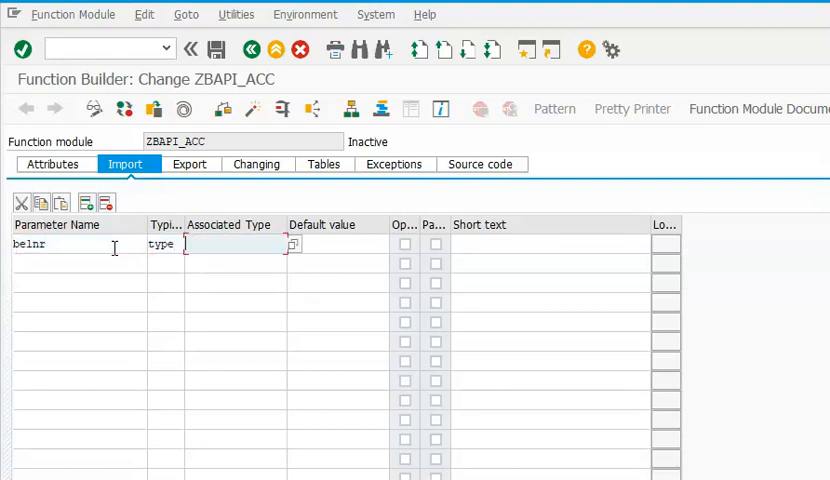
text(zbapi_be)
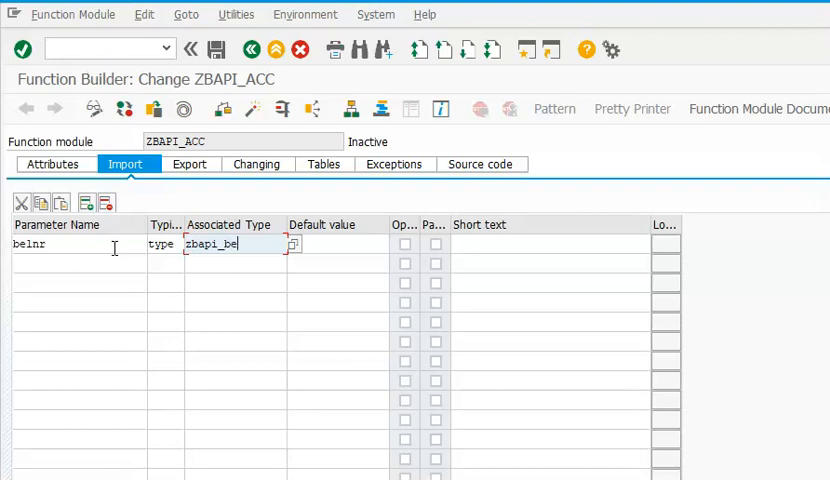
text(lnr)
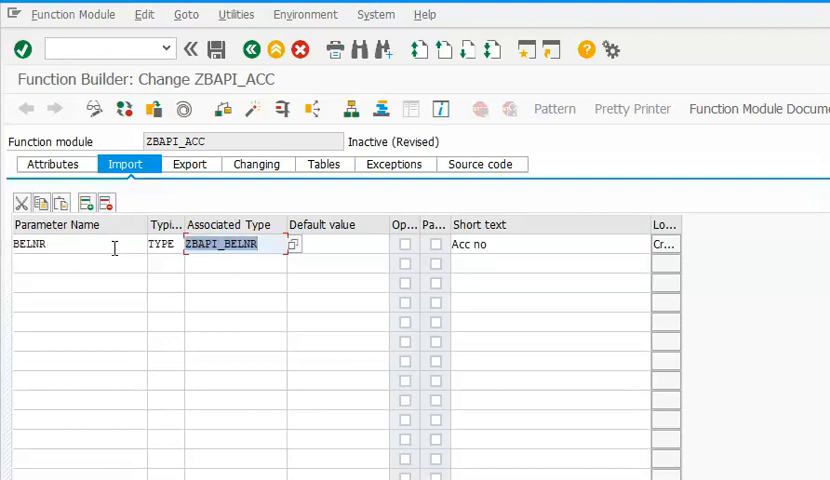
mouse_move(56, 164)
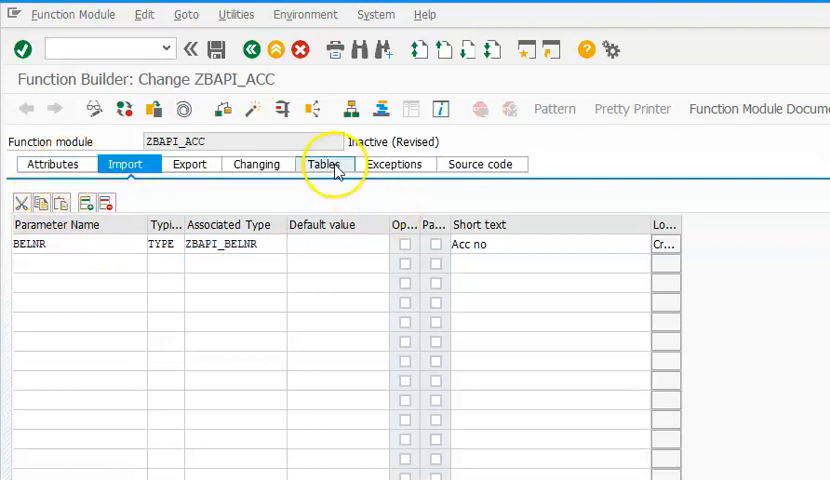
click(322, 164)
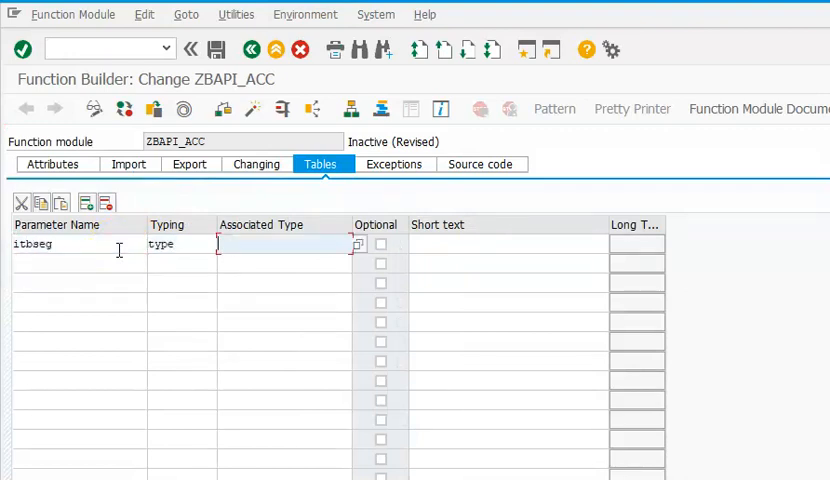
text(zbapi_)
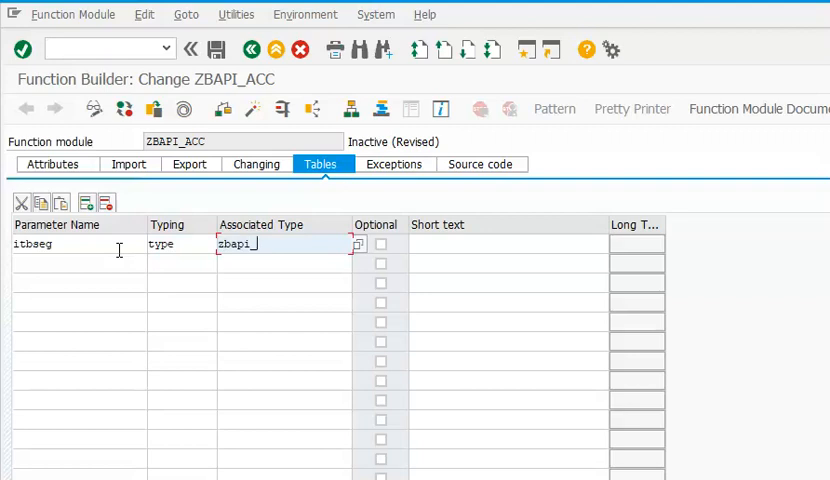
text(b)
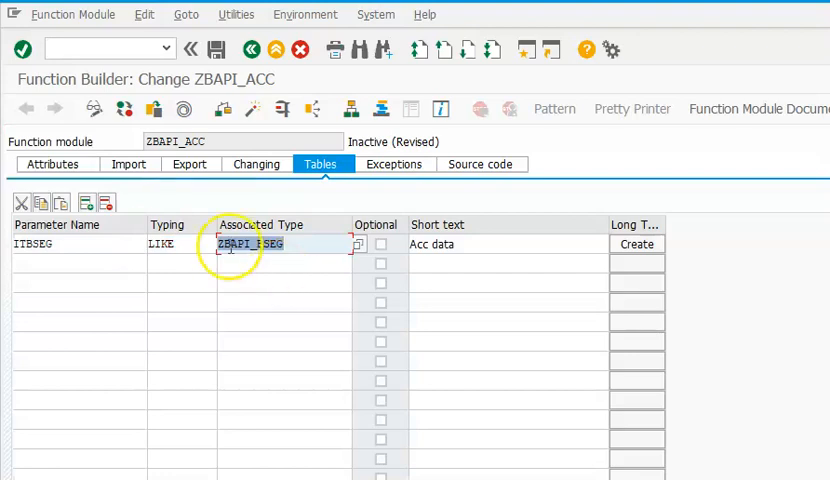
- Make ZBAPI_ACC remote-enabled and pass the BELNR import parameter by value
click(56, 164)
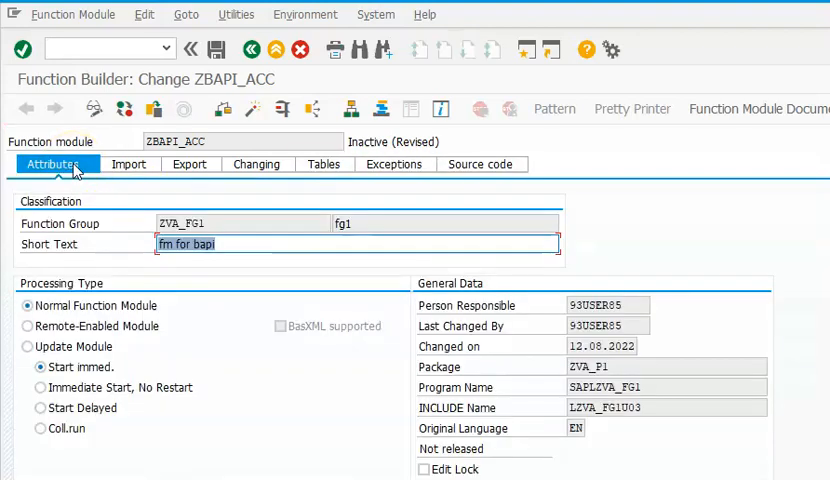
click(28, 324)
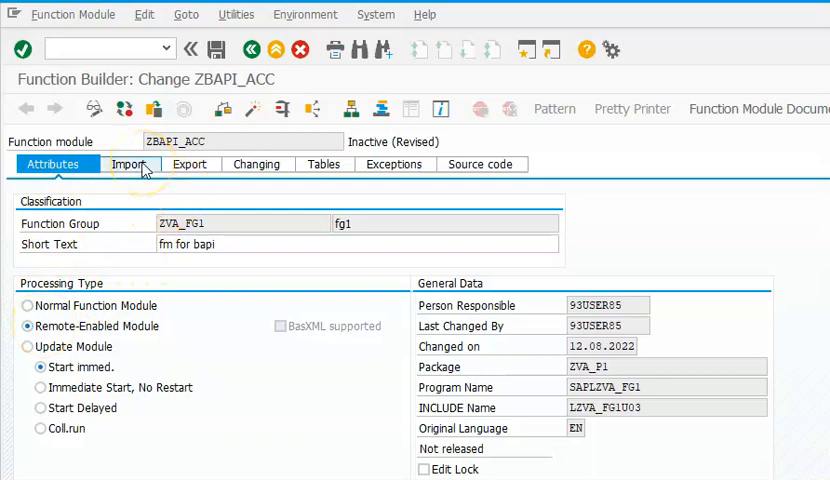
click(126, 164)
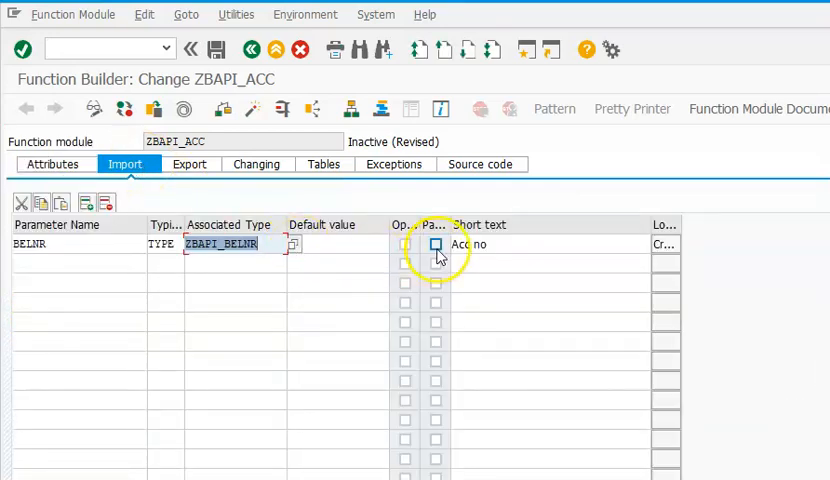
click(436, 244)
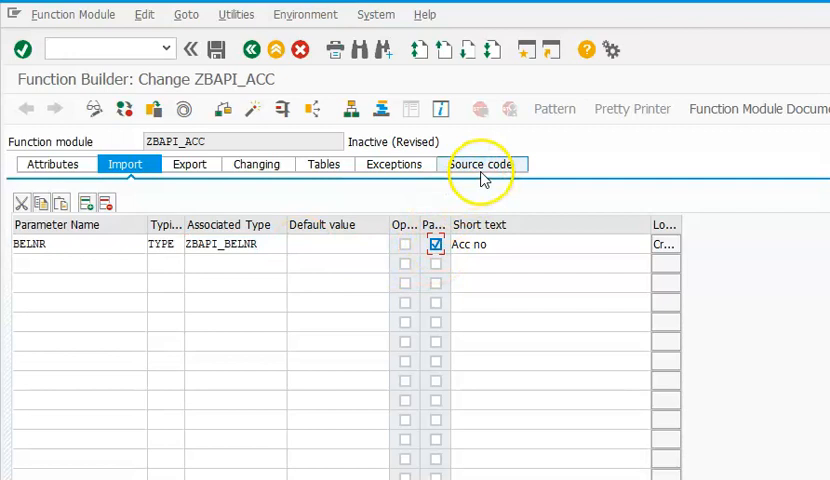
click(476, 164)
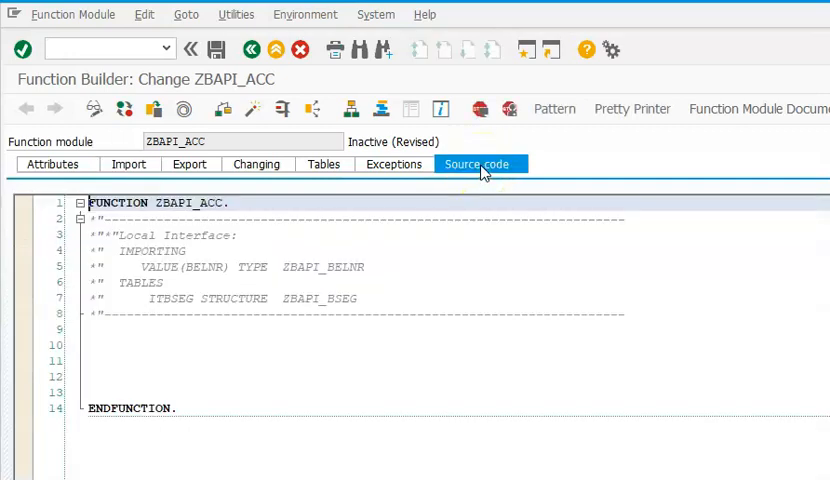
- Write the source: select BUKRS BELNR GJAHR BUZEI from bseg into table it_bseg where belnr eq belnr
click(194, 344)
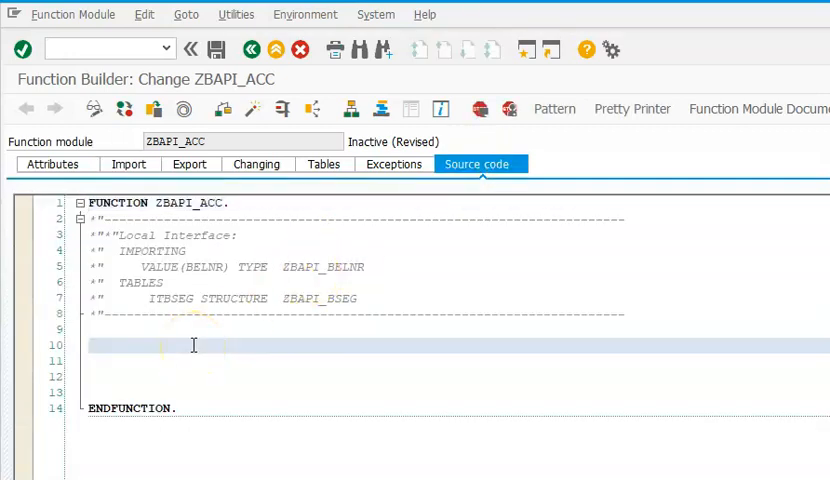
text(see)
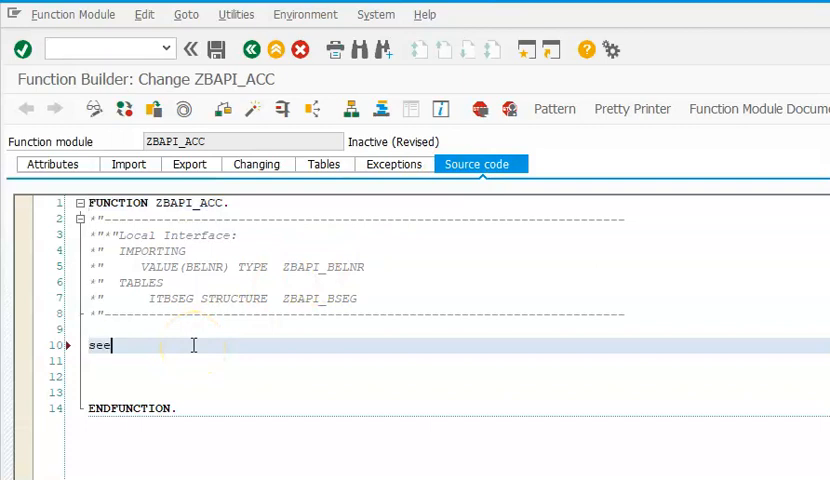
text(select)
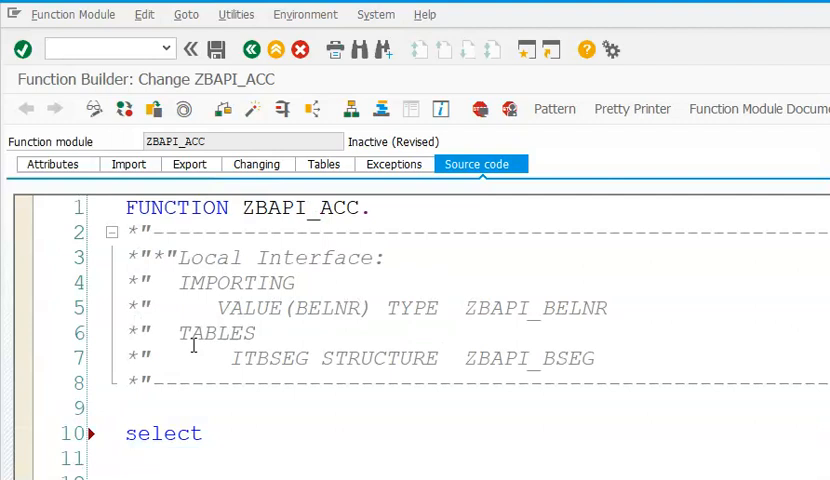
scroll(down, 3)
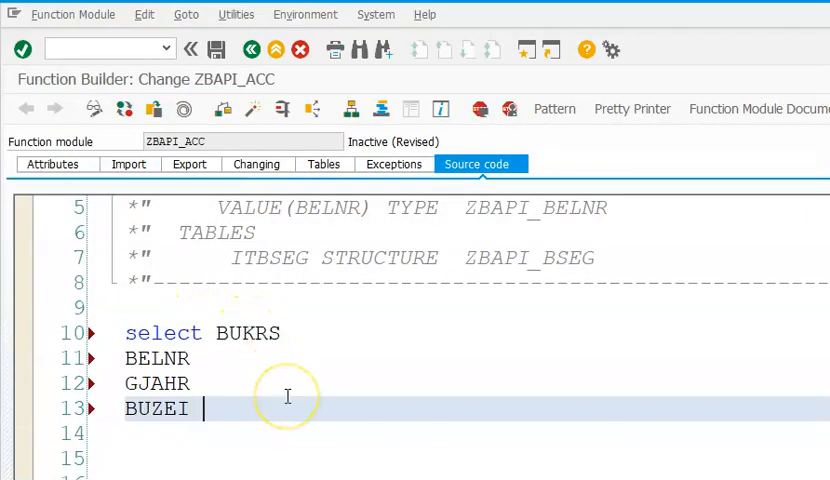
text(from bseg)
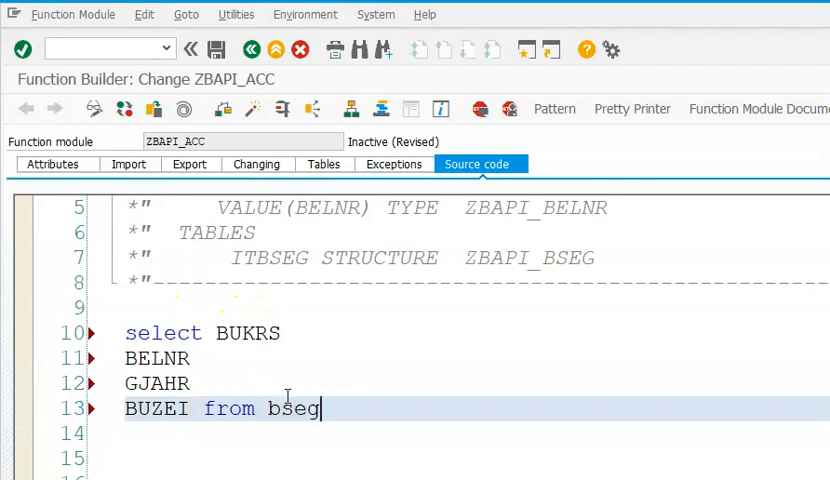
text(into table it_bseg)
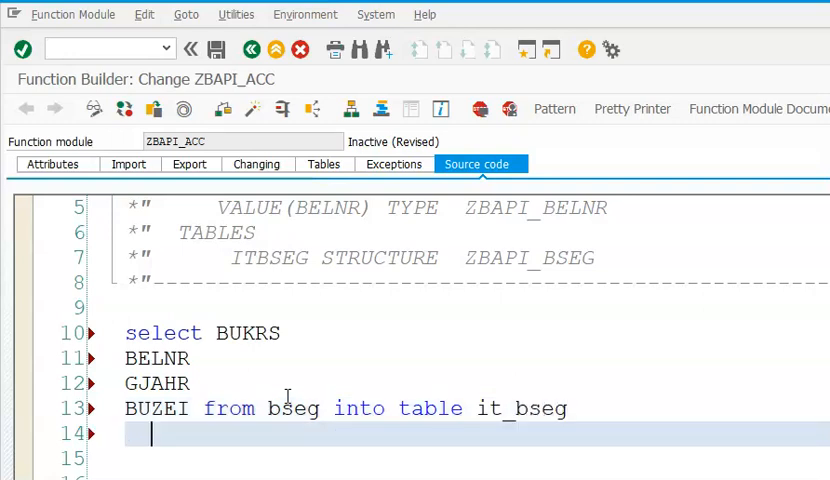
text(where)
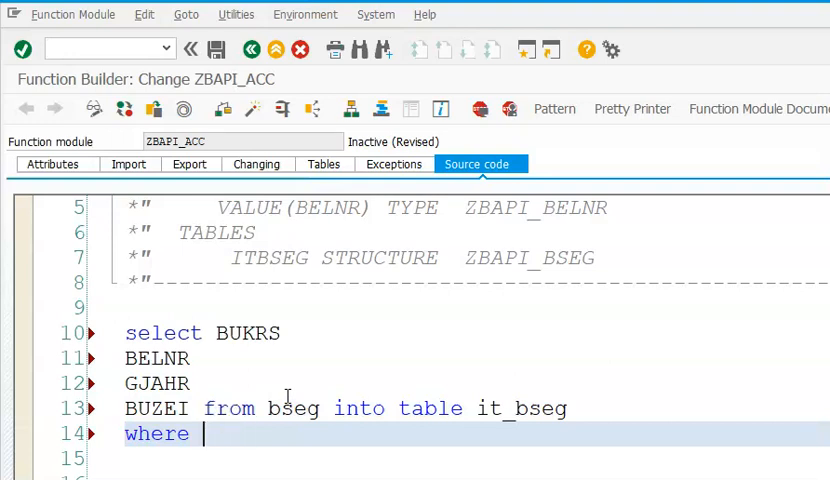
text(belnr)
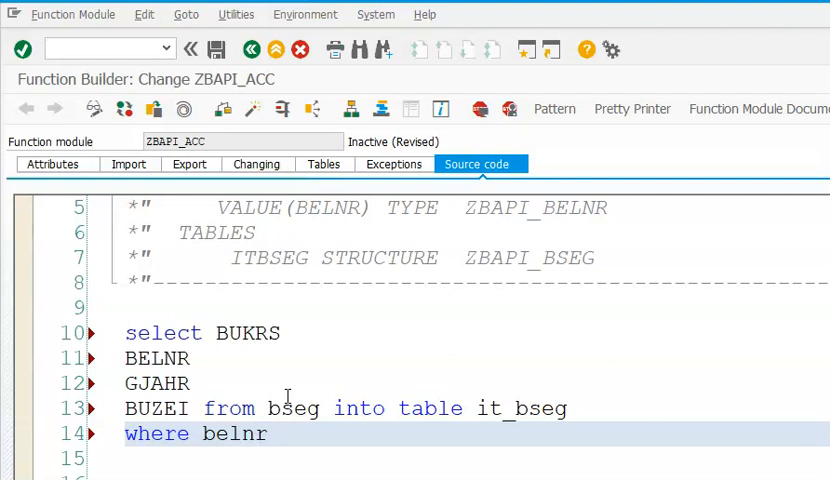
text(eq)
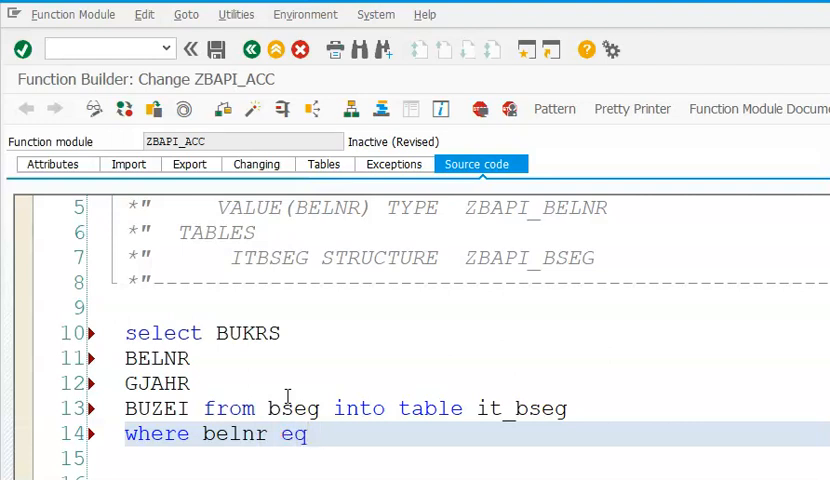
click(318, 434)
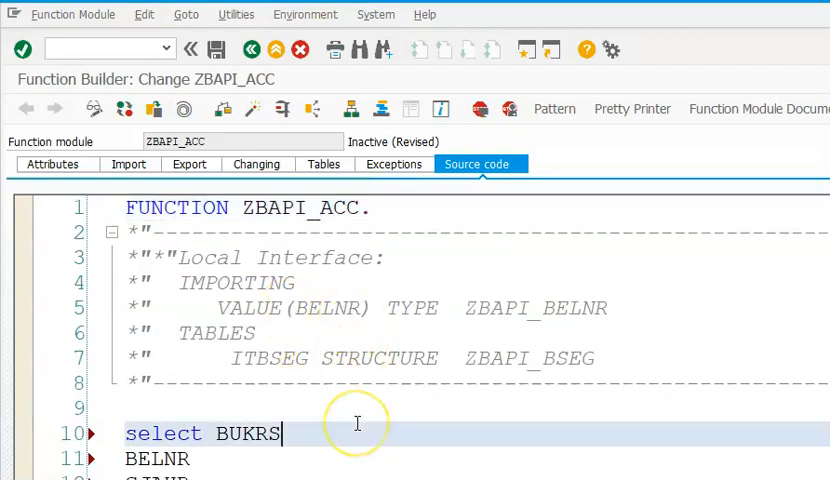
scroll(down, 3)
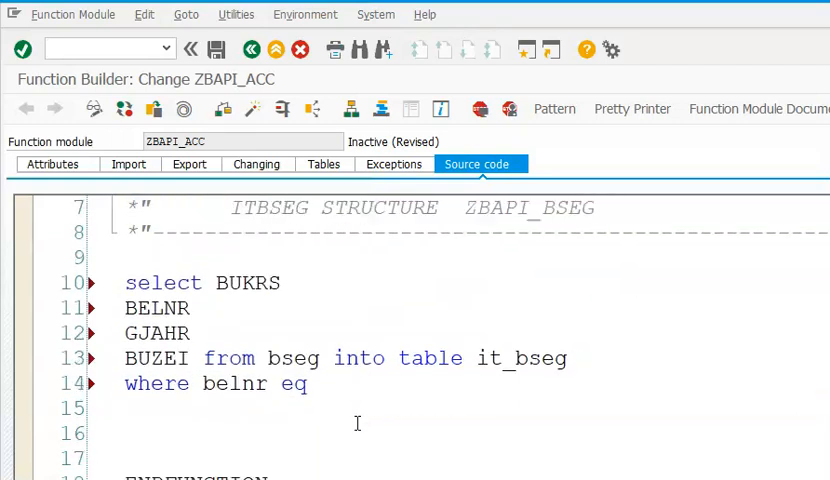
scroll(down, 3)
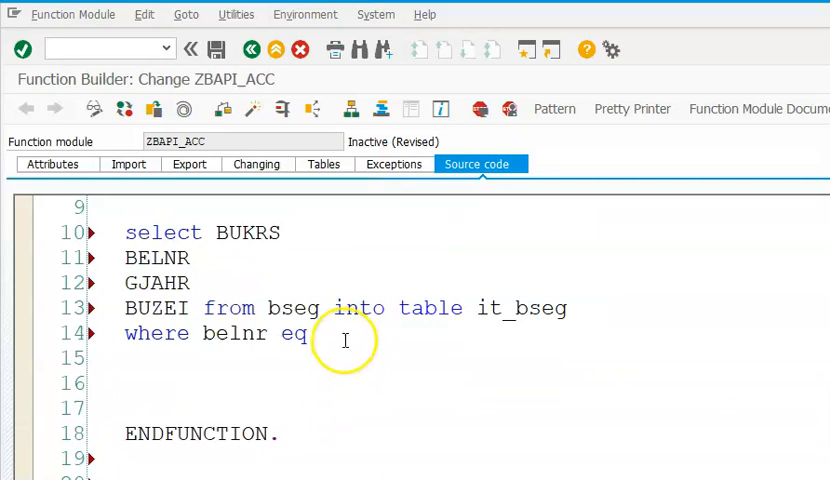
text(belnr.)
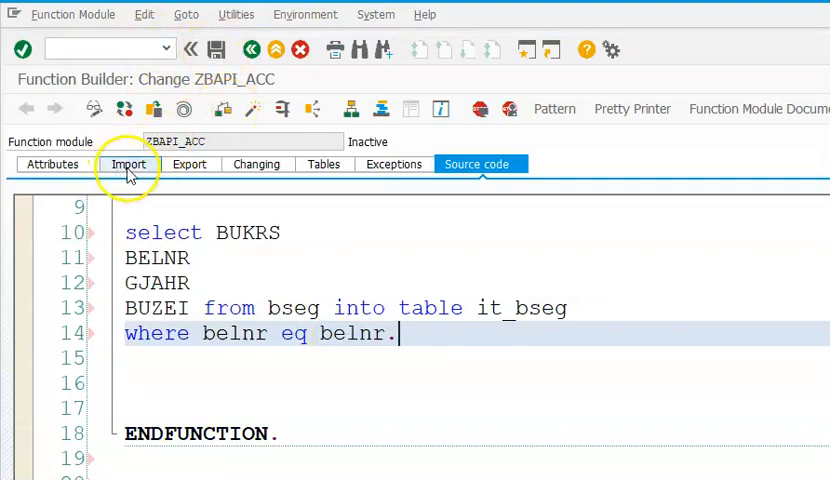
- Review the Import, Tables and Attributes tabs, then return to the source code to fix the table name
click(128, 164)
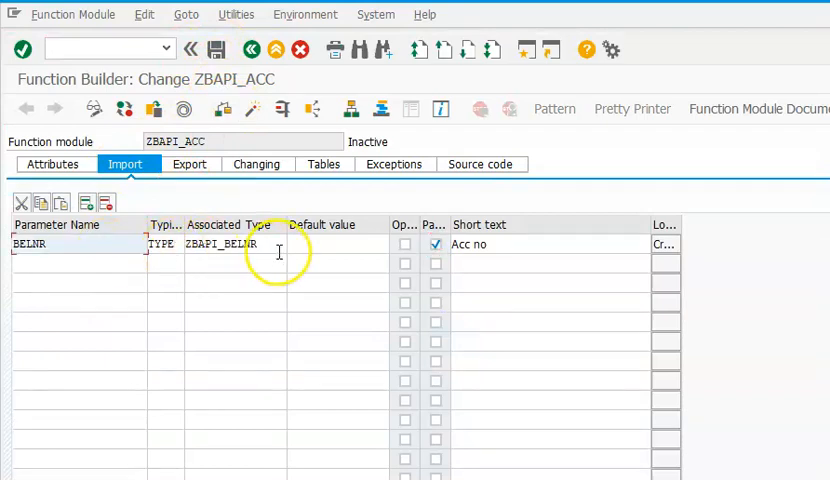
click(320, 164)
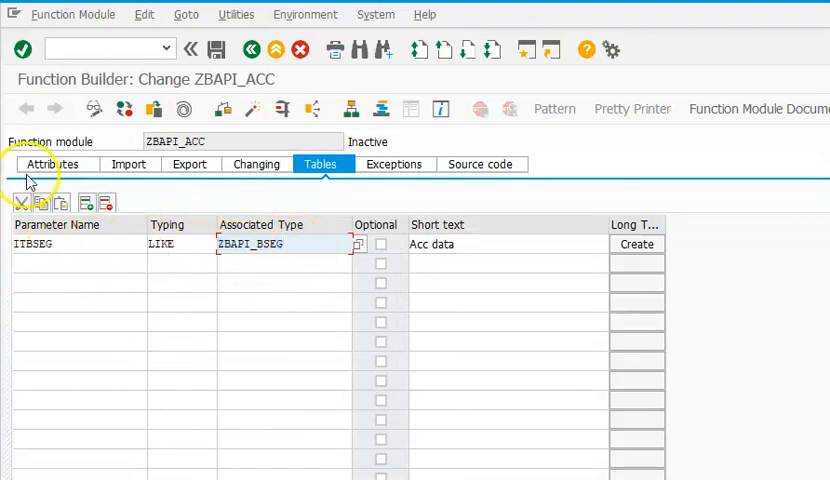
click(48, 164)
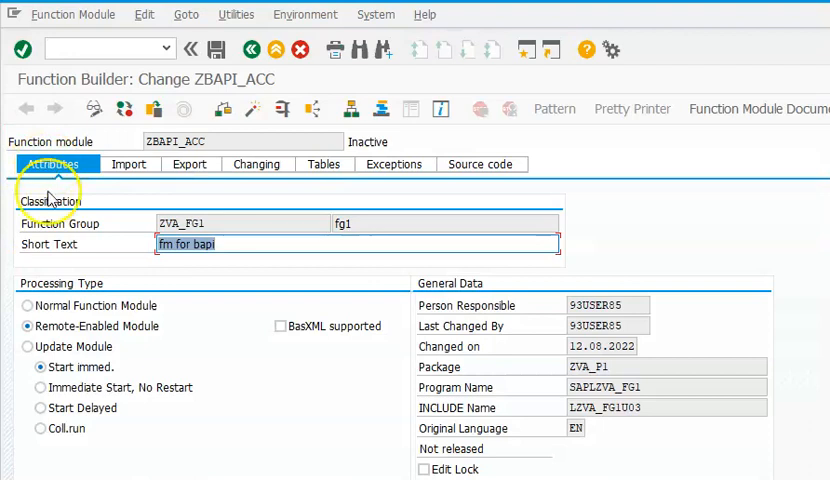
mouse_move(160, 170)
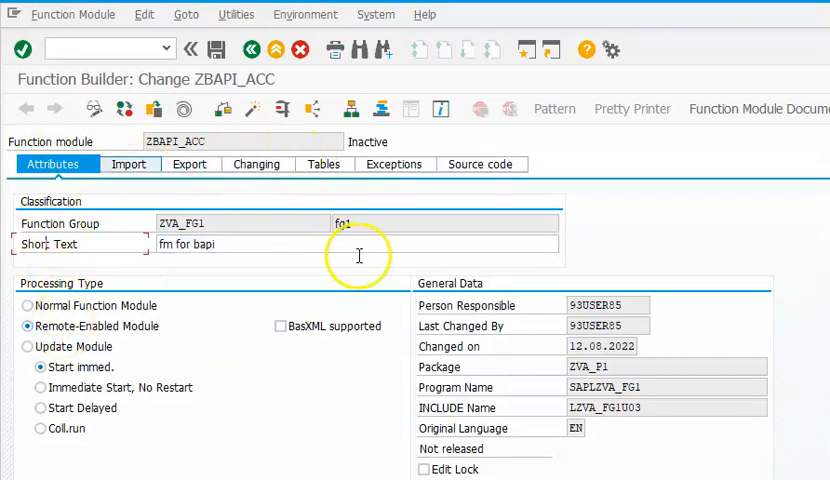
click(128, 164)
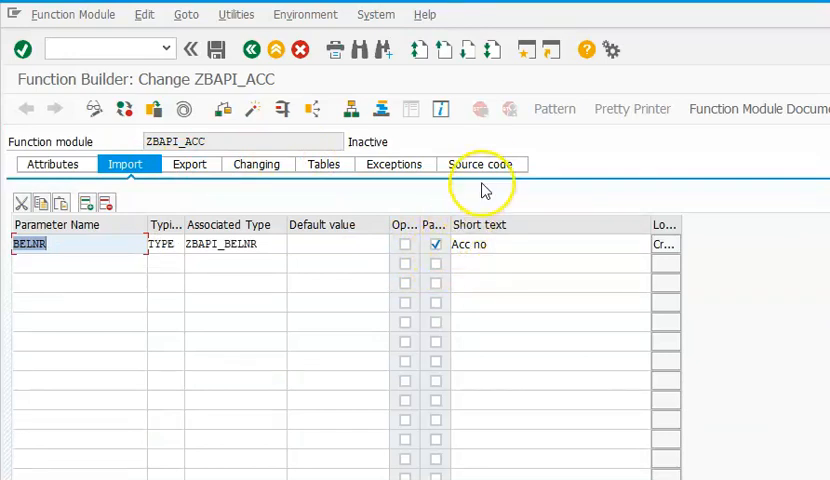
click(478, 164)
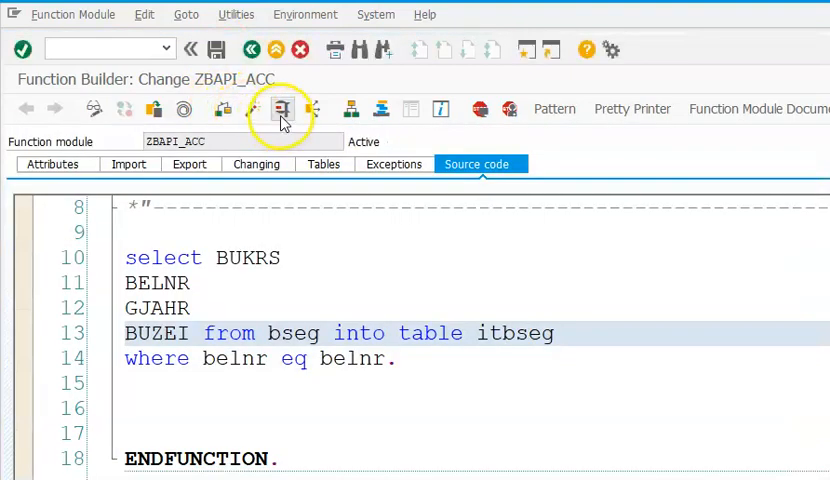
- Start a test run of ZBAPI_ACC and browse BSEG's stored rows to find an existing document number
click(284, 108)
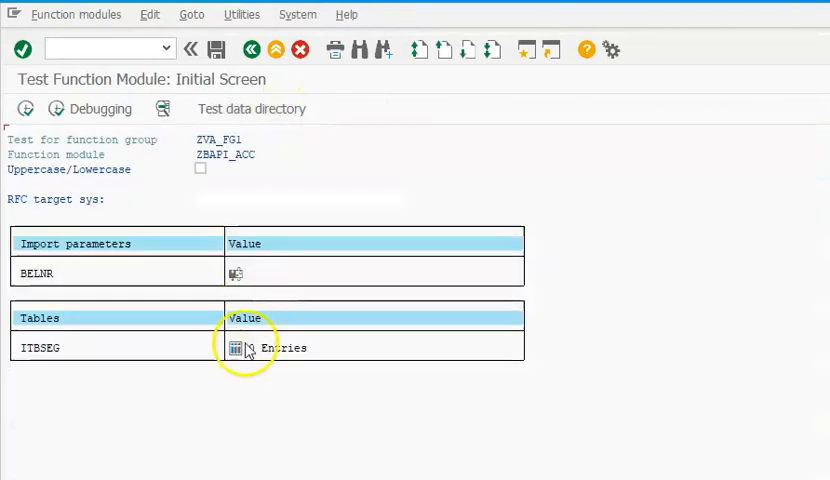
mouse_move(238, 278)
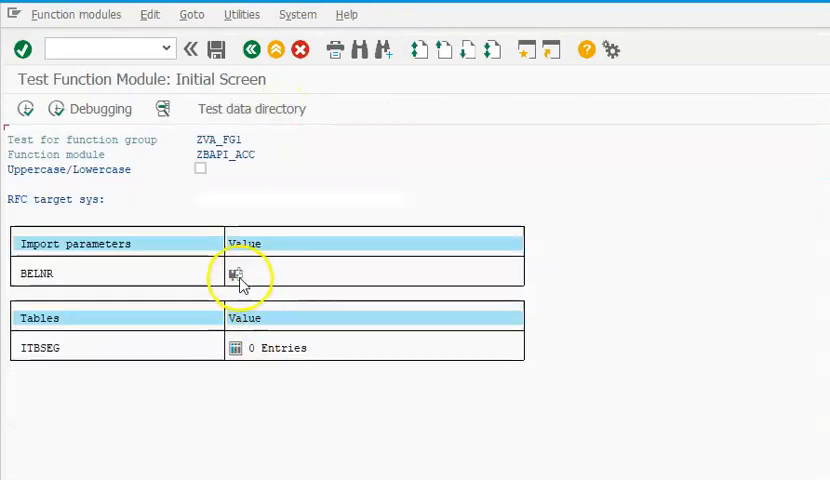
click(236, 274)
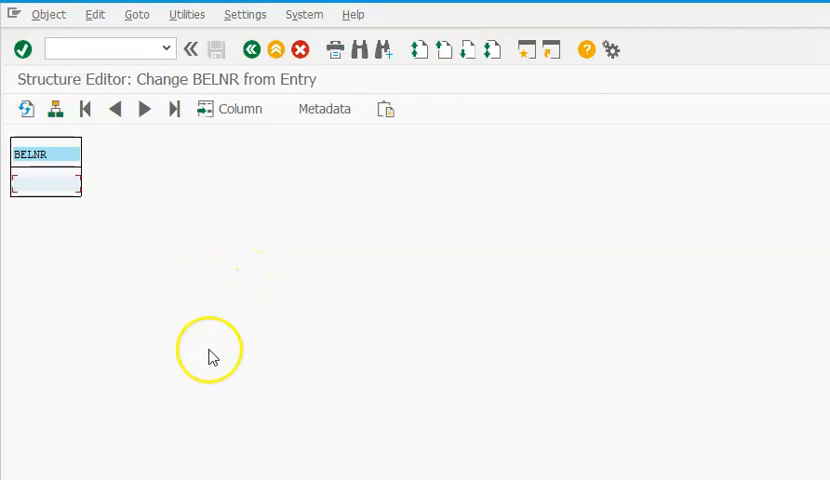
mouse_move(282, 132)
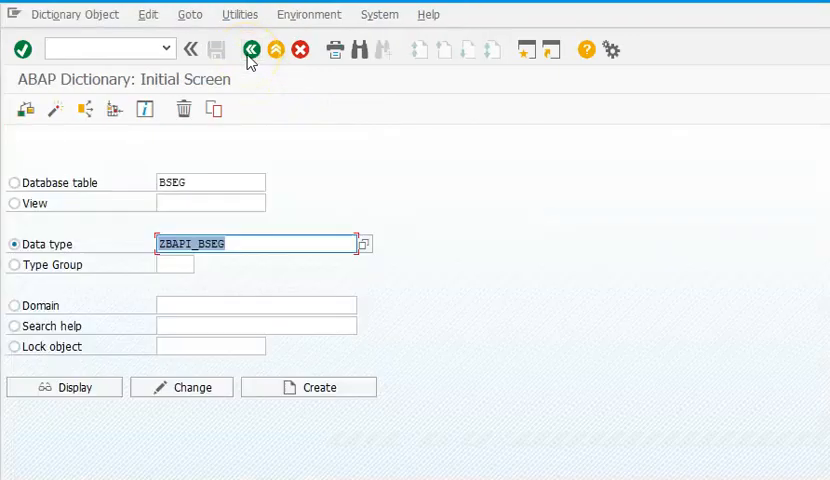
click(14, 182)
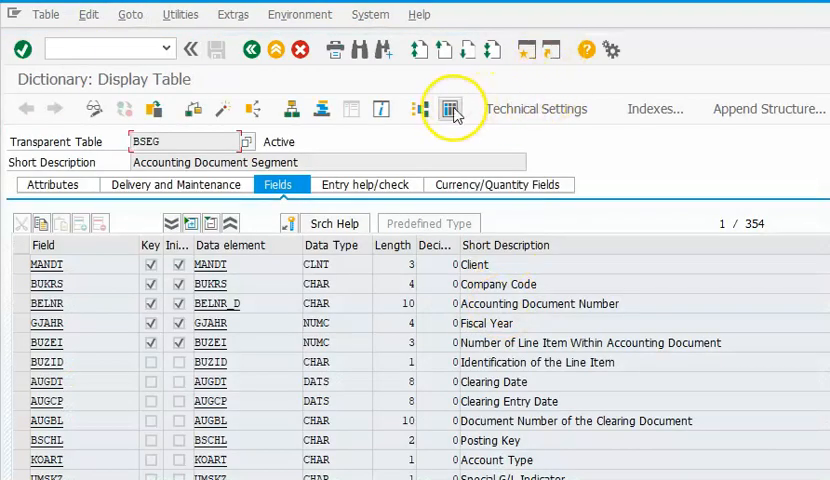
click(456, 108)
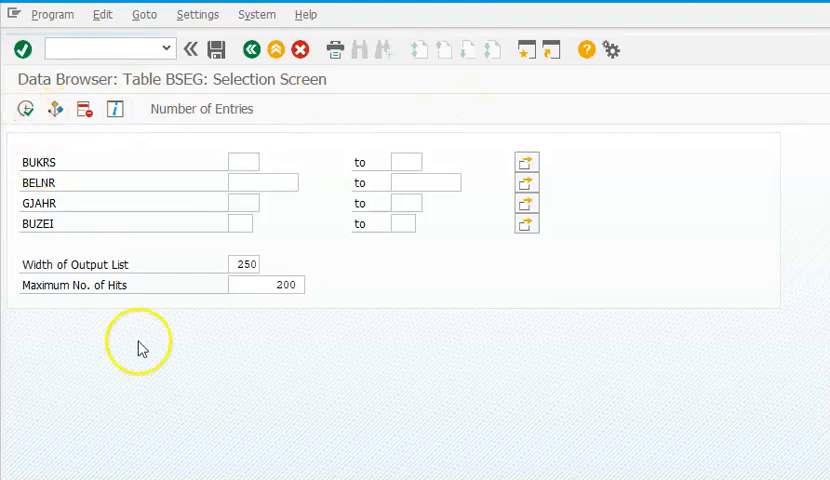
click(24, 108)
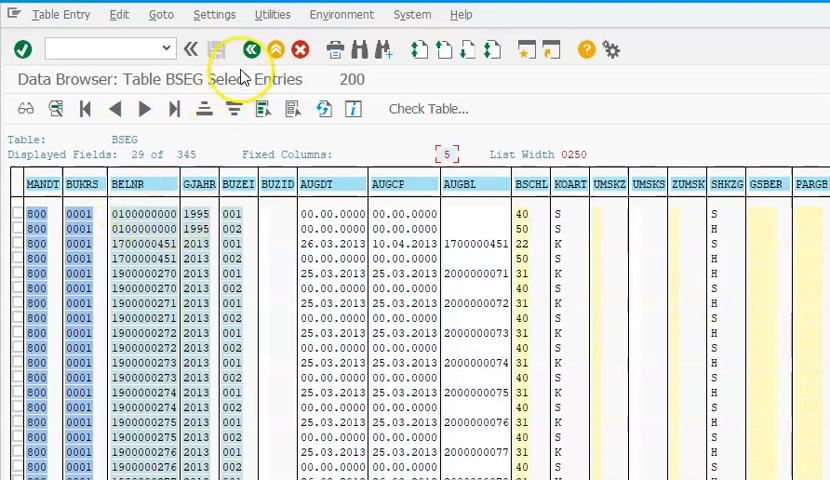
click(252, 48)
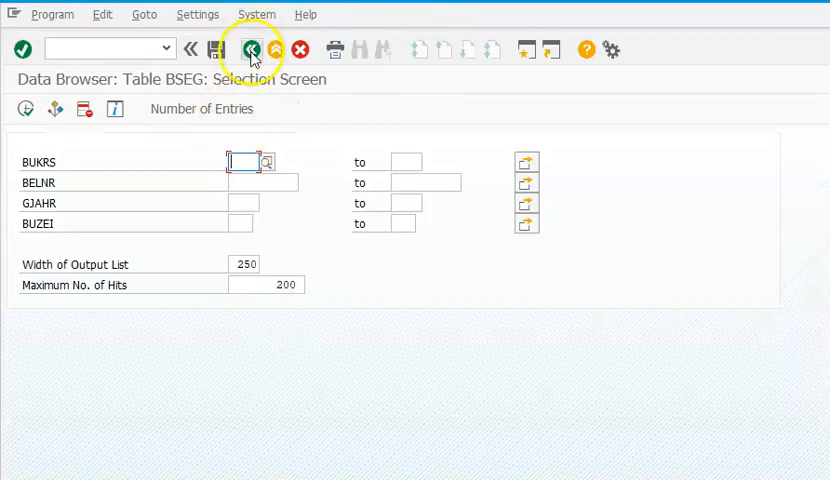
click(252, 48)
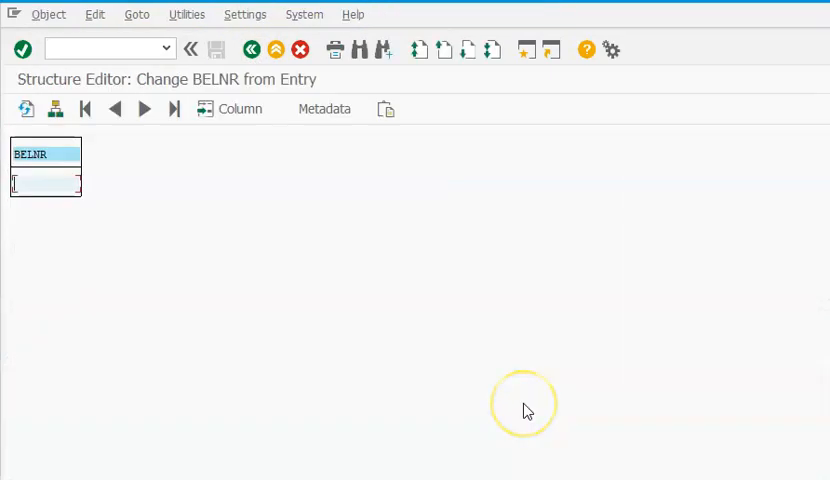
text(0100000000)
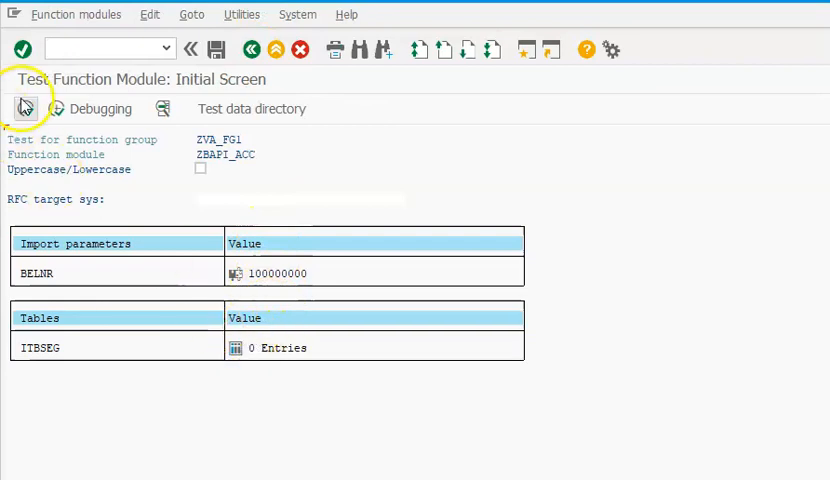
- Execute the test, inspect the 1,684 entries returned in ITBSEG, and go back to the Function Builder
click(24, 108)
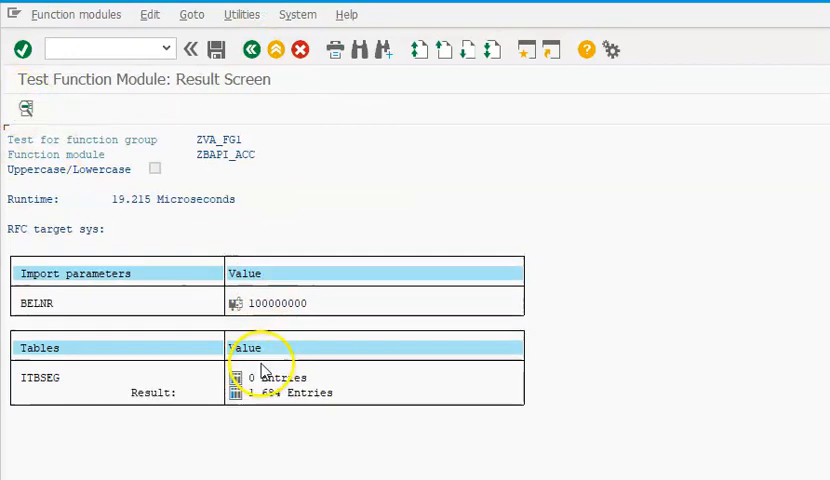
mouse_move(246, 408)
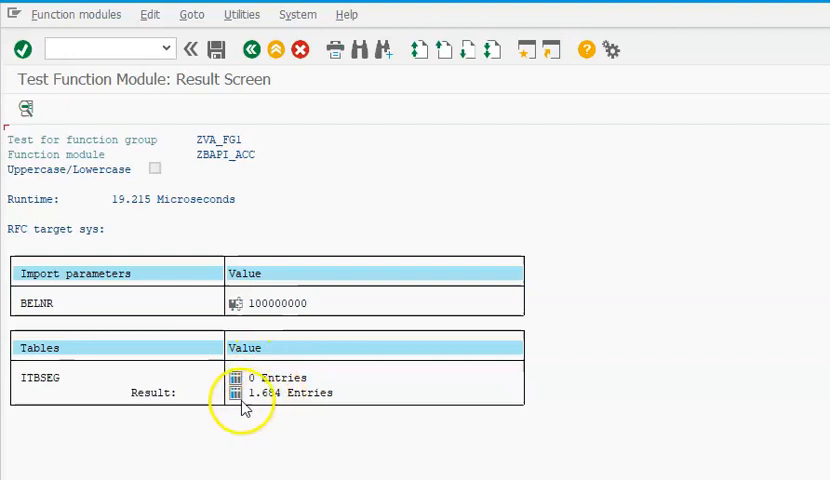
click(238, 388)
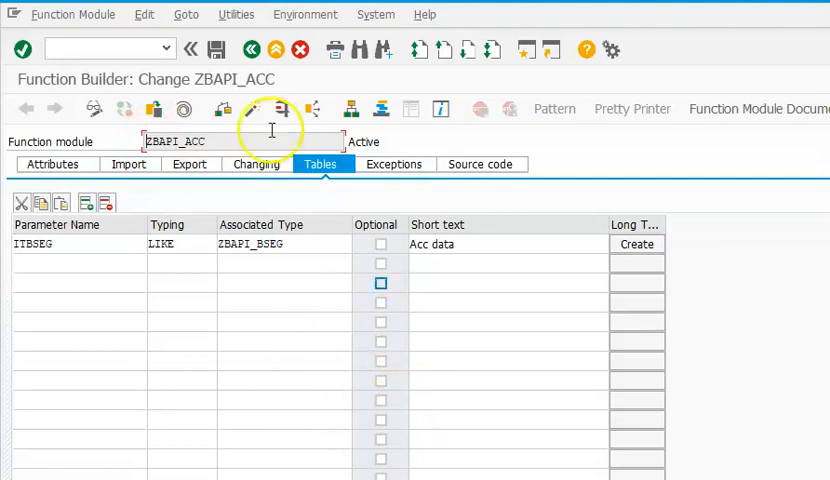
click(250, 48)
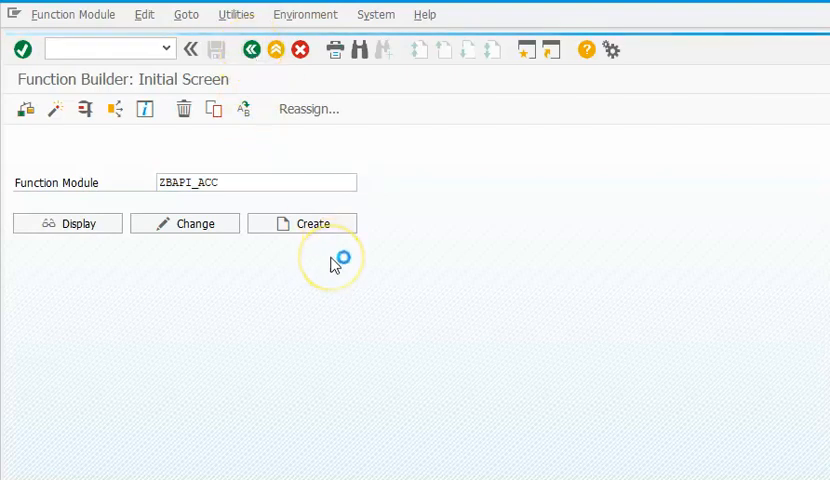
- Run SWO1 from the main menu and start creating business object type ZBAPI_ACC
click(252, 48)
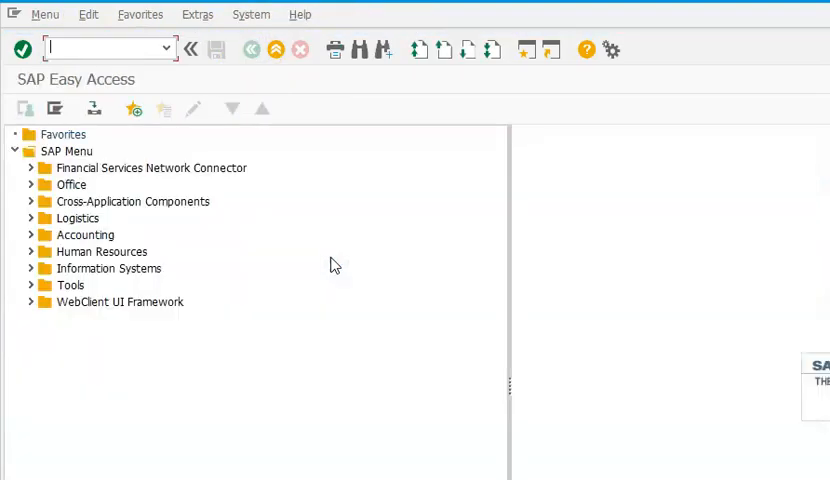
text(swo)
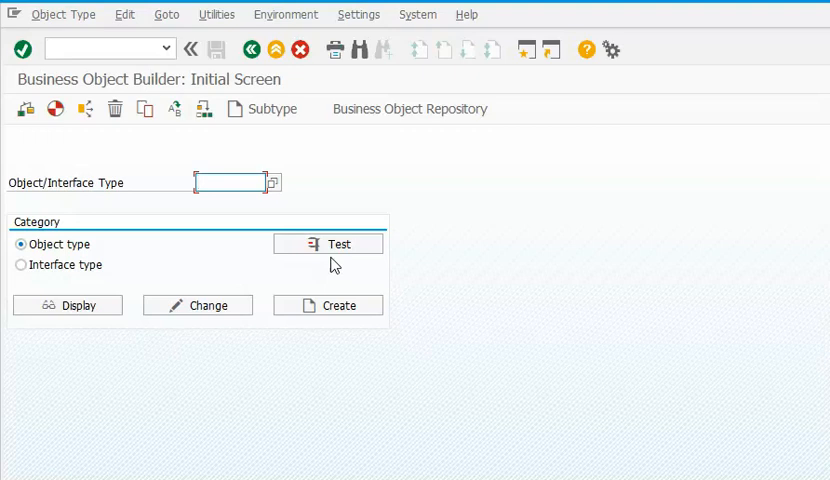
text(zb)
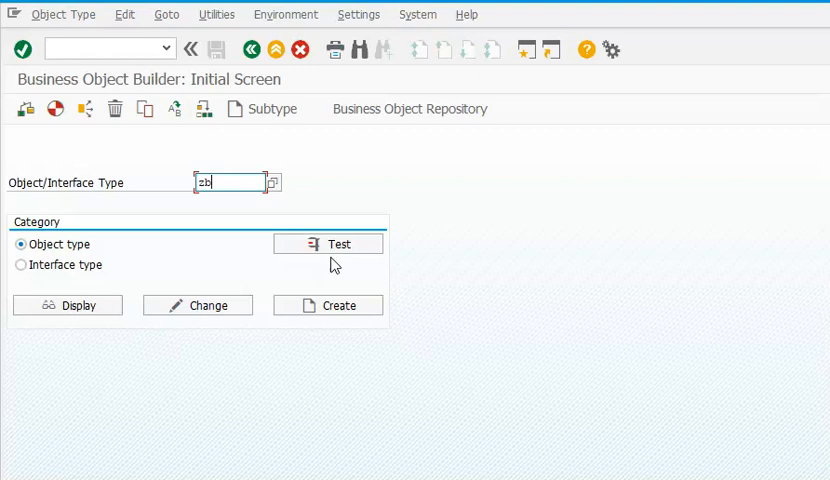
text(api_acc)
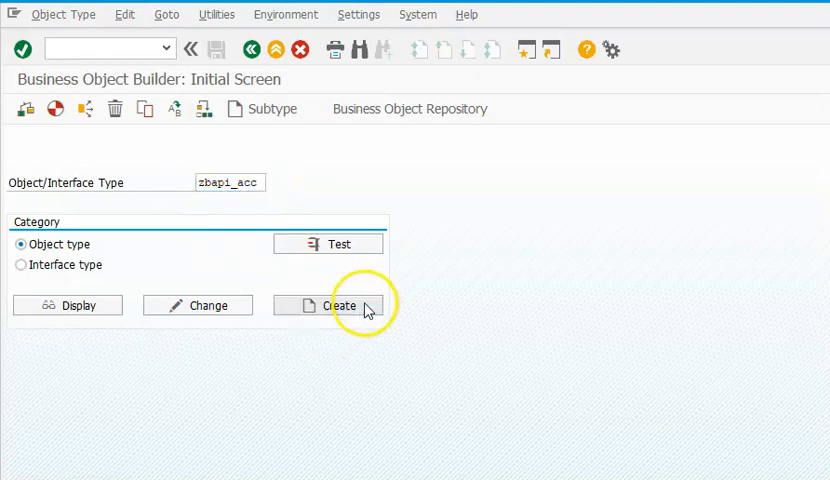
click(348, 304)
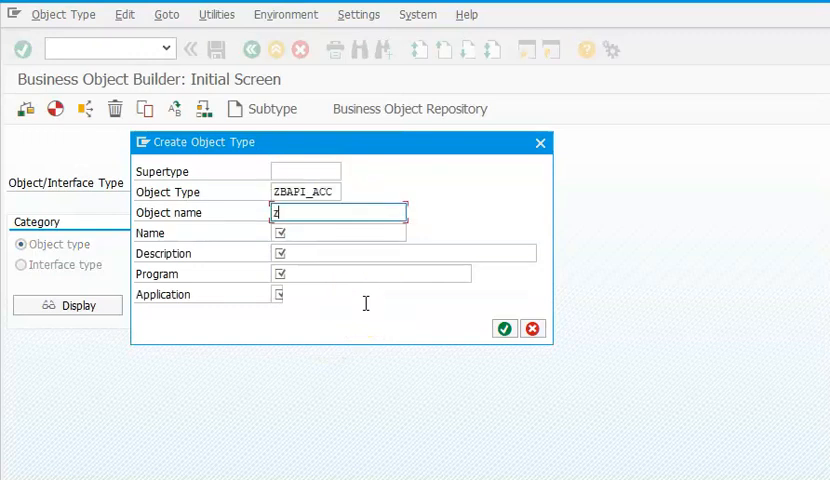
- Fill object name zva_accounts, description Accounts Data, program zva_acc_data1, application *, and confirm
text(va_acc1)
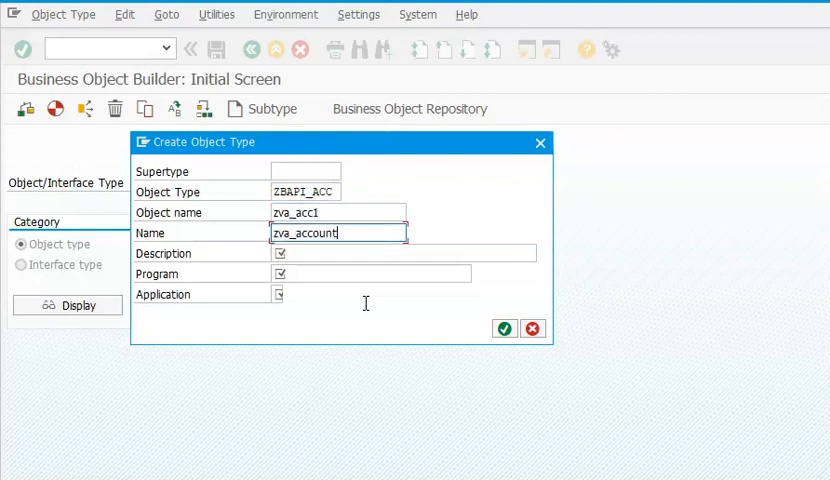
text(Acco)
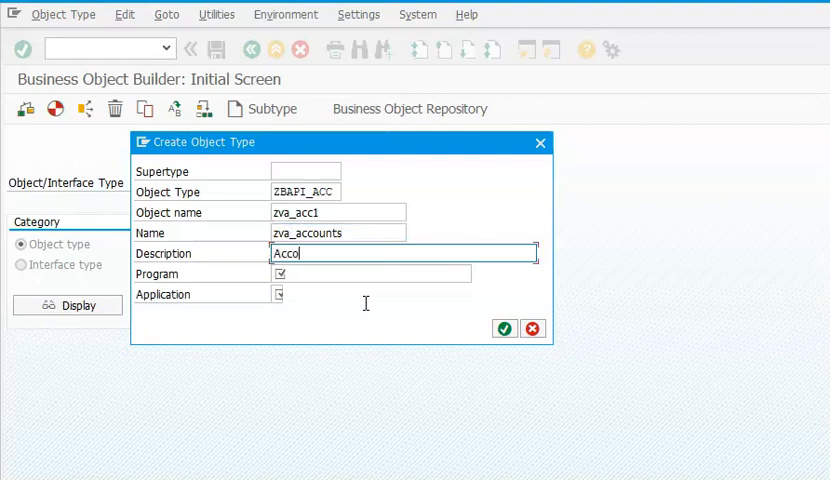
text(unts Dat)
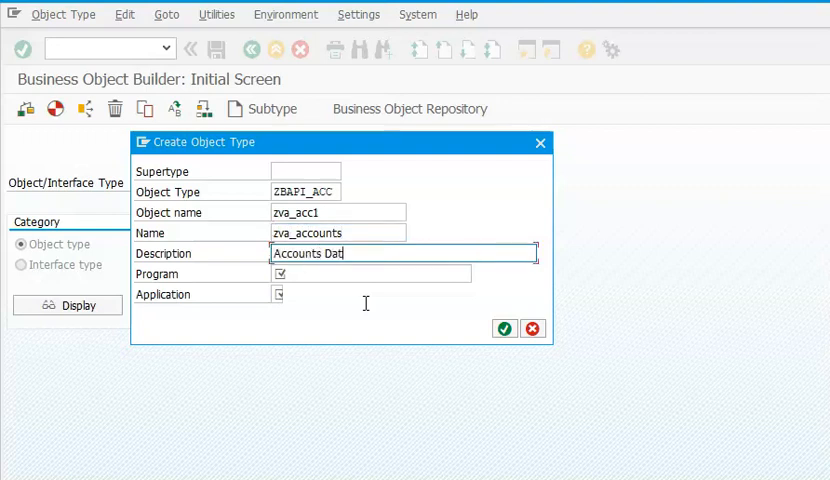
text(zva_acc_data1)
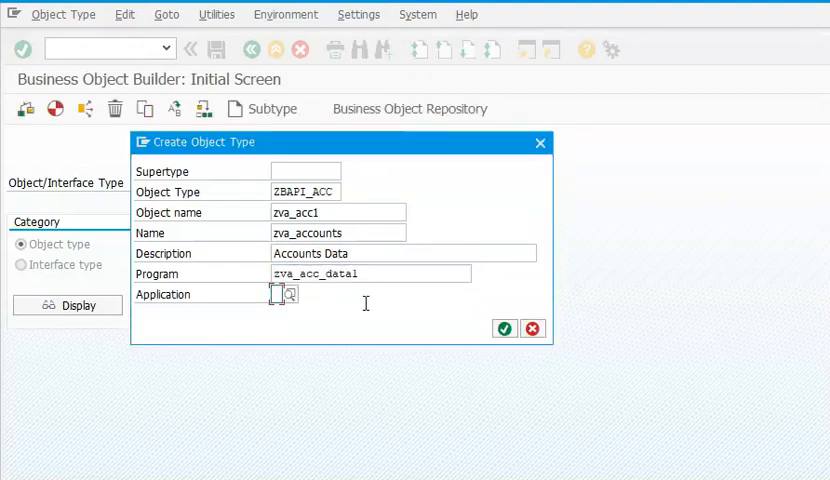
text(*)
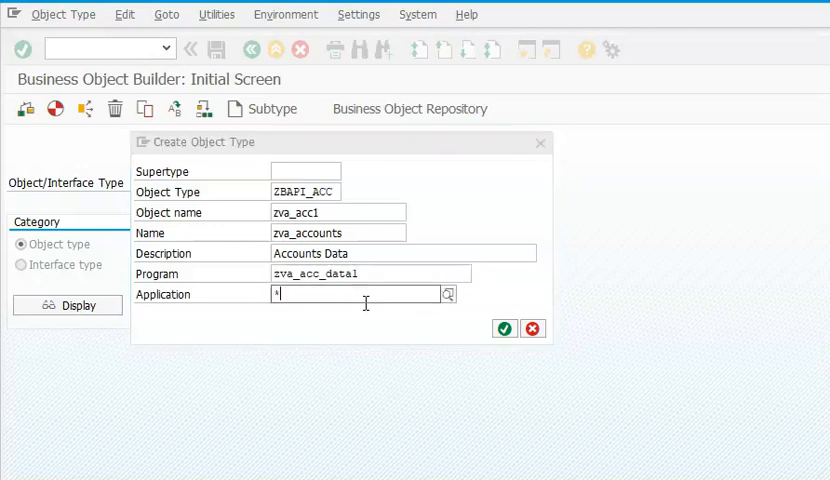
click(504, 328)
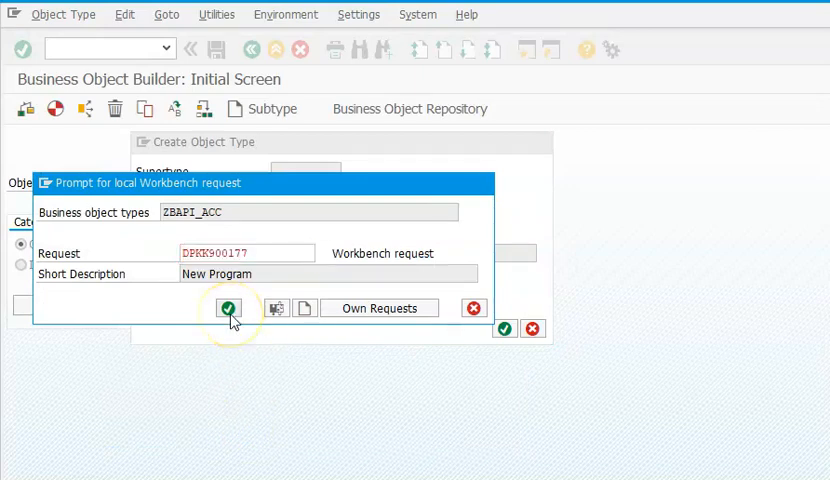
- Accept the workbench request and add ZBAPI_ACC as an API method via Utilities > API Methods
click(228, 308)
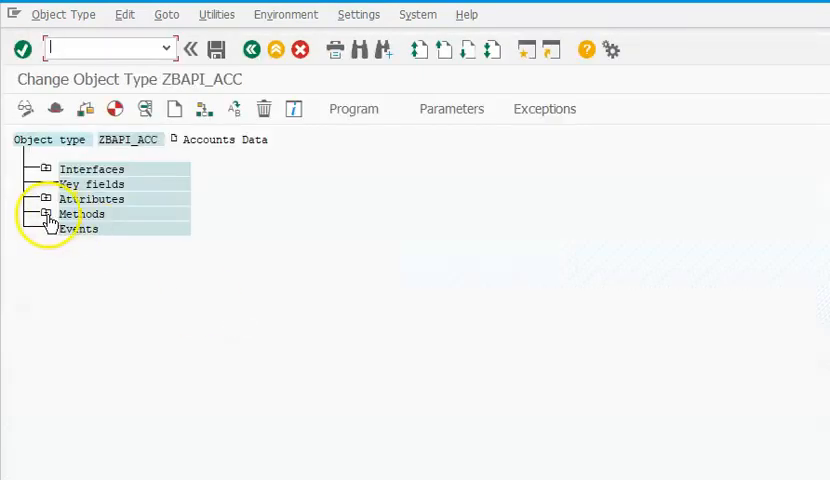
click(44, 212)
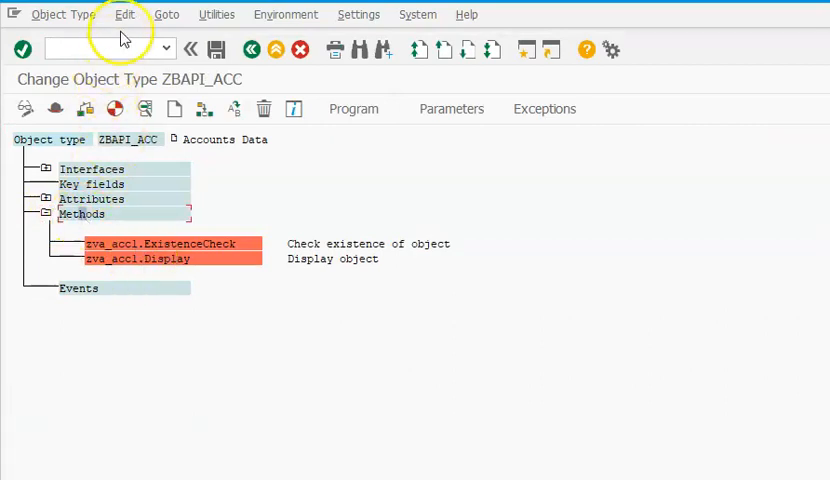
click(124, 14)
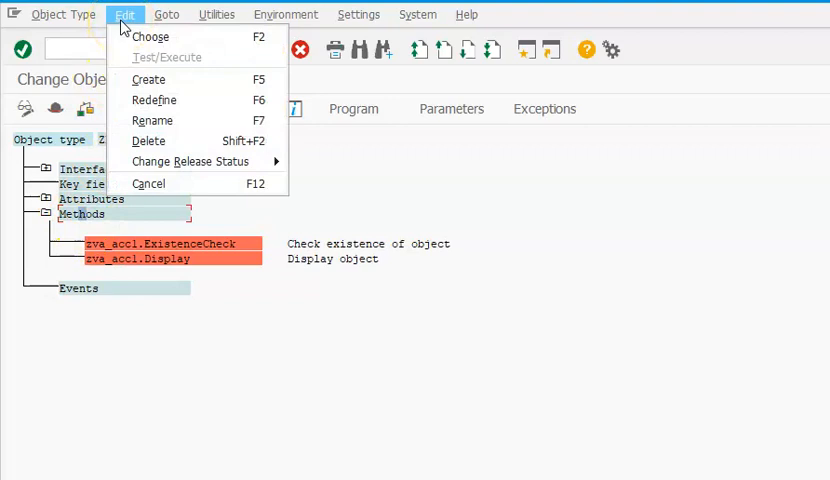
click(168, 14)
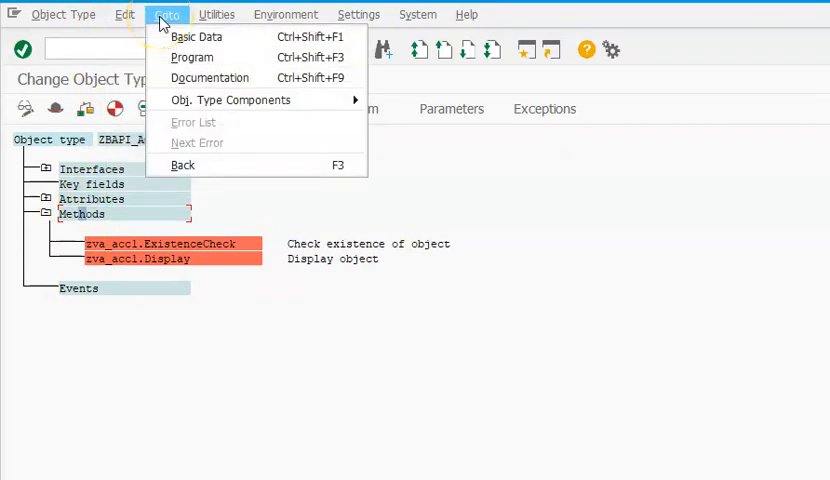
click(218, 14)
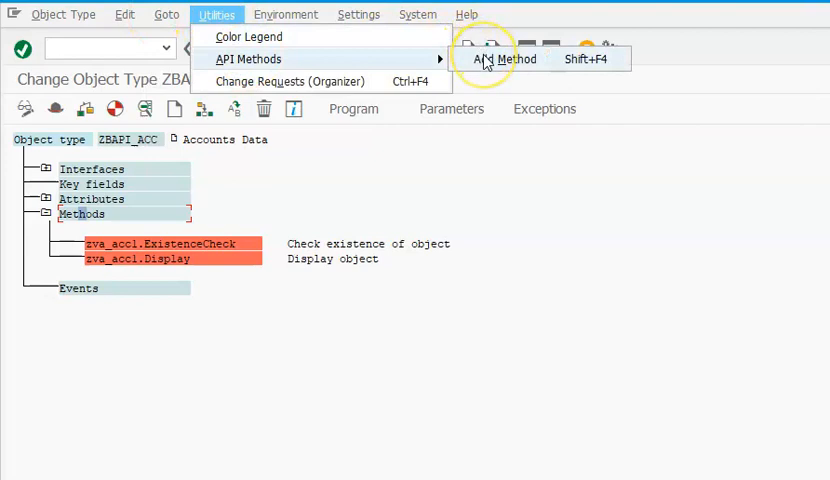
click(512, 60)
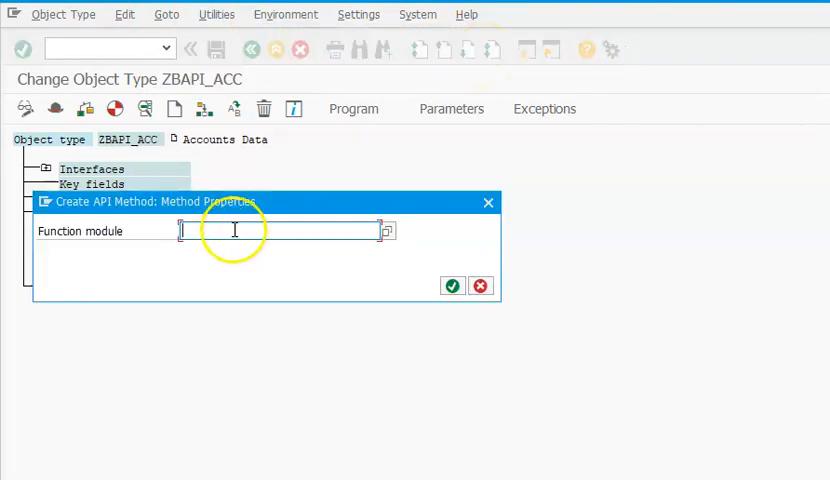
text(ZBAPI_ACC)
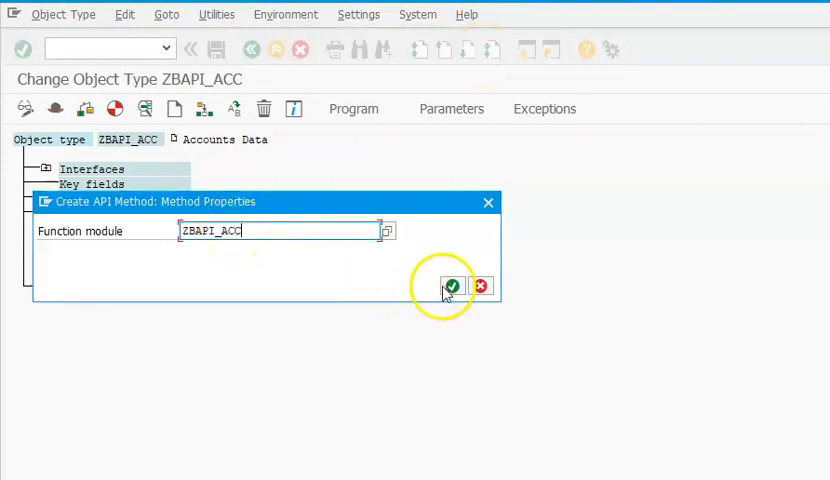
click(448, 286)
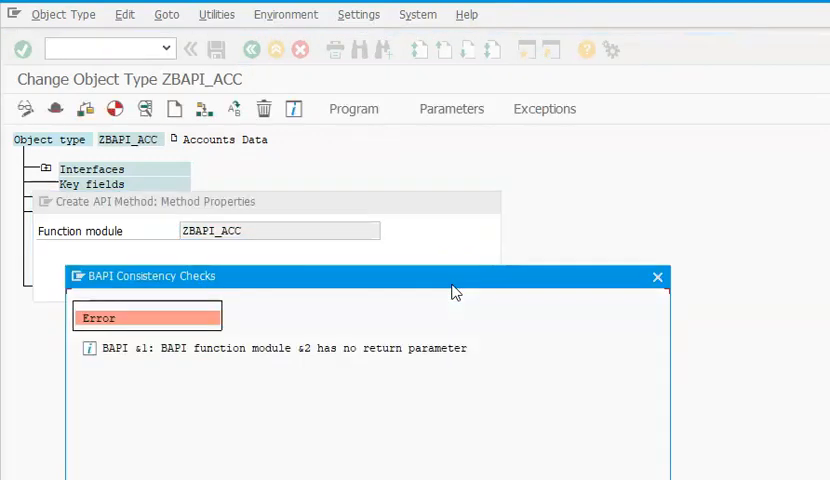
mouse_move(452, 282)
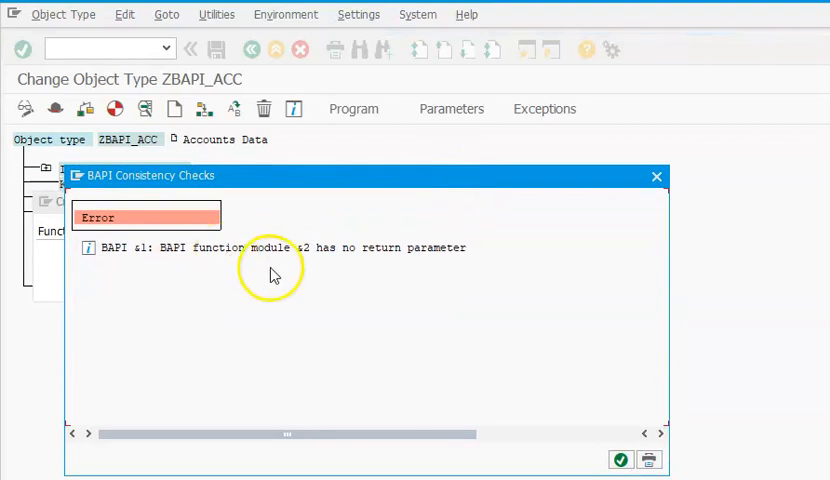
mouse_move(414, 292)
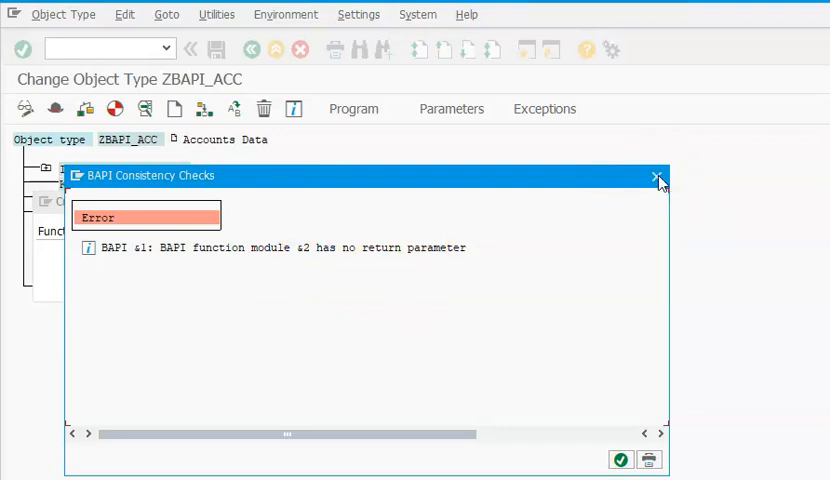
mouse_move(684, 164)
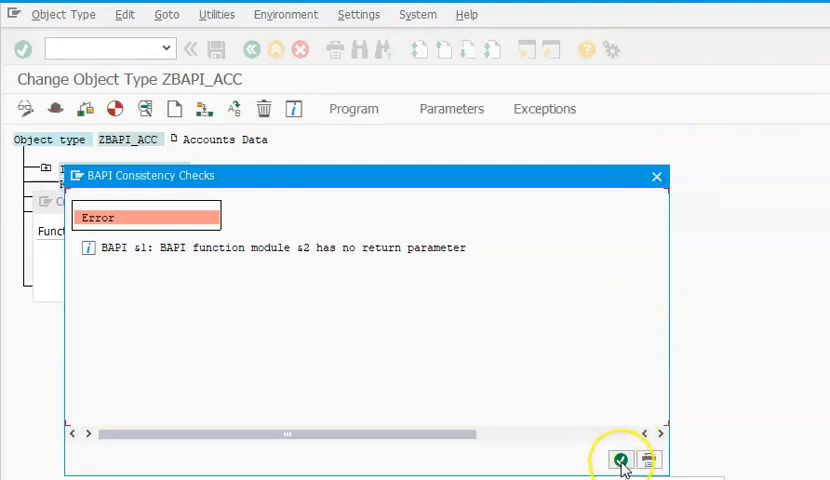
- Acknowledge the missing-return-parameter error and cancel the API method creation
click(620, 460)
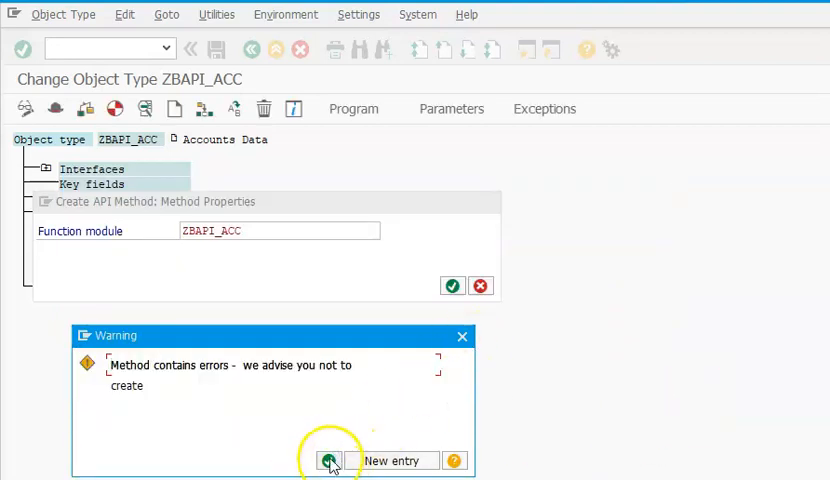
click(330, 460)
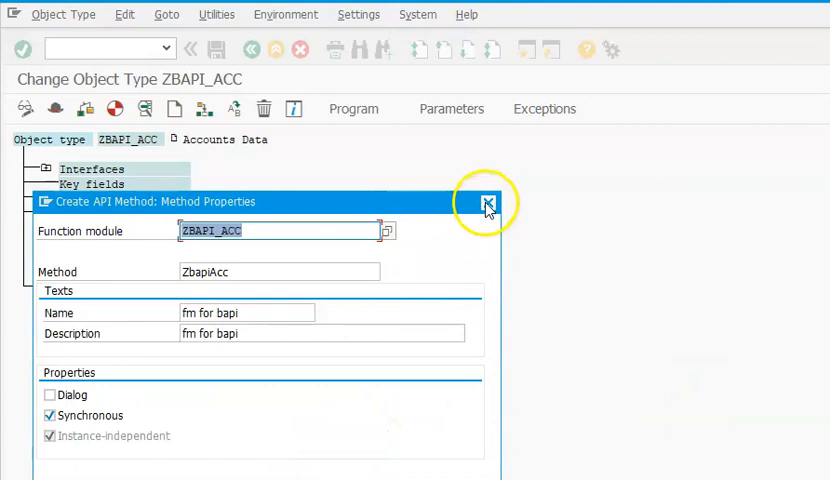
click(486, 200)
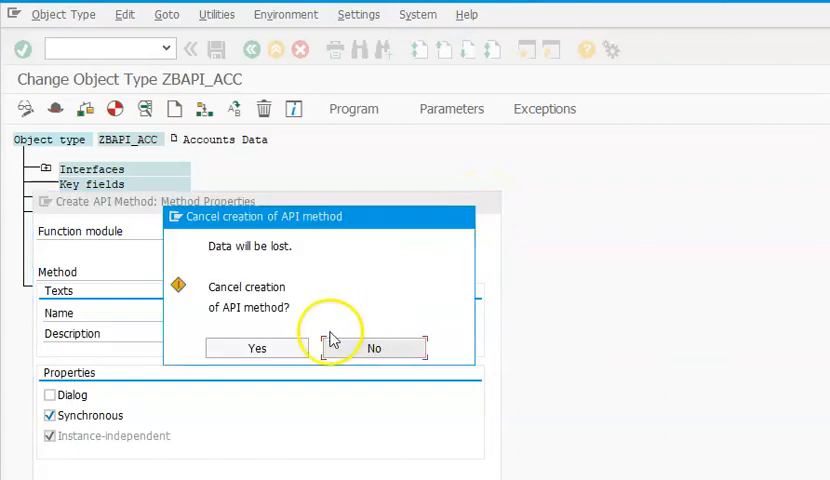
click(256, 348)
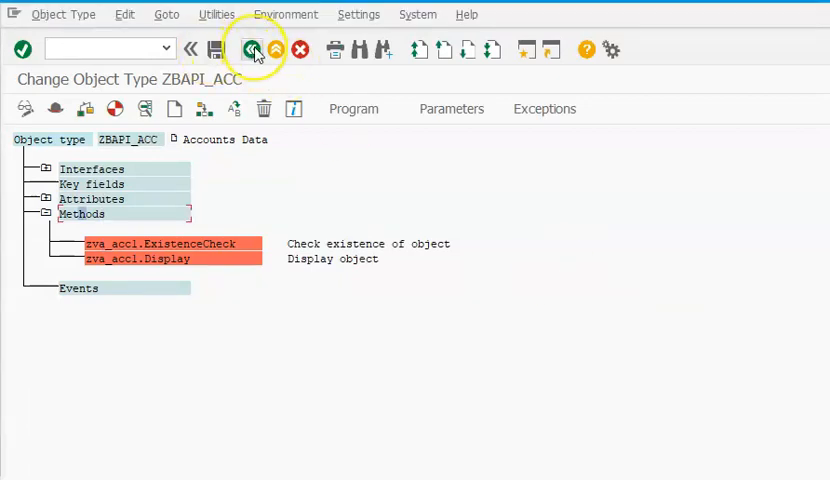
- Reopen function module ZBAPI_ACC for editing and go to its export parameters
click(252, 48)
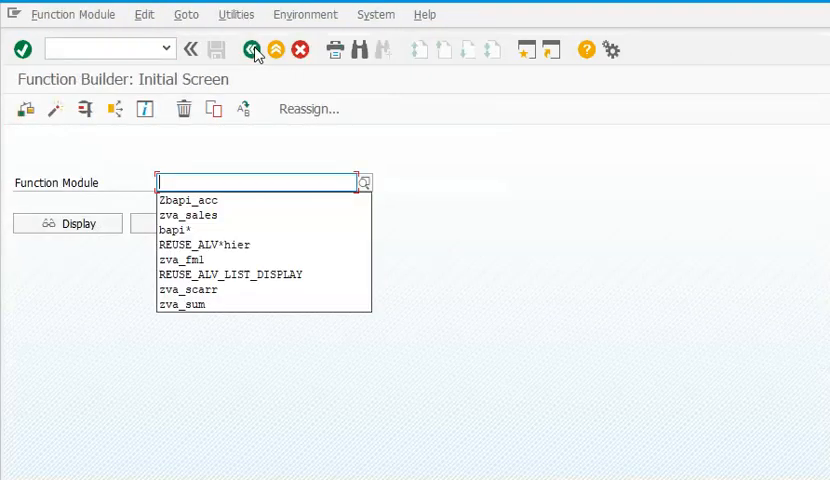
click(188, 200)
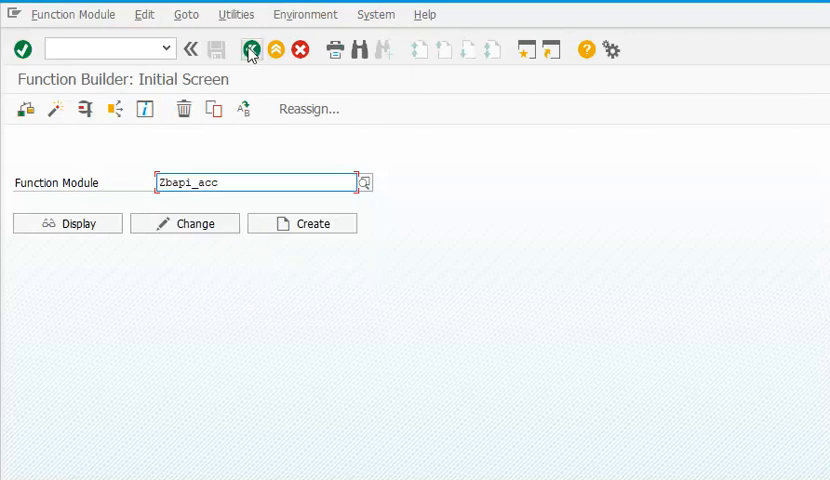
click(184, 224)
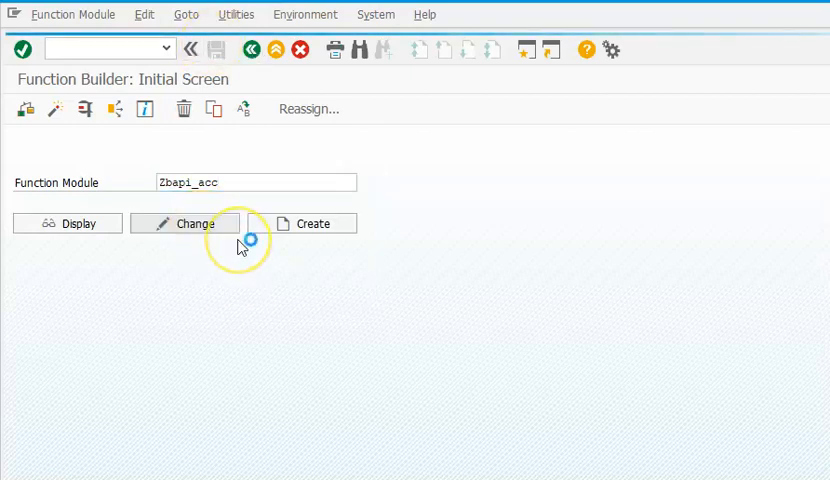
click(188, 224)
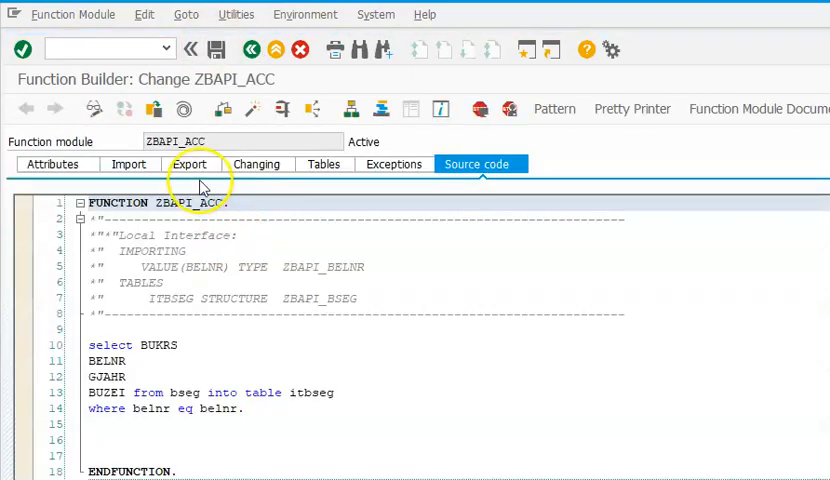
click(188, 164)
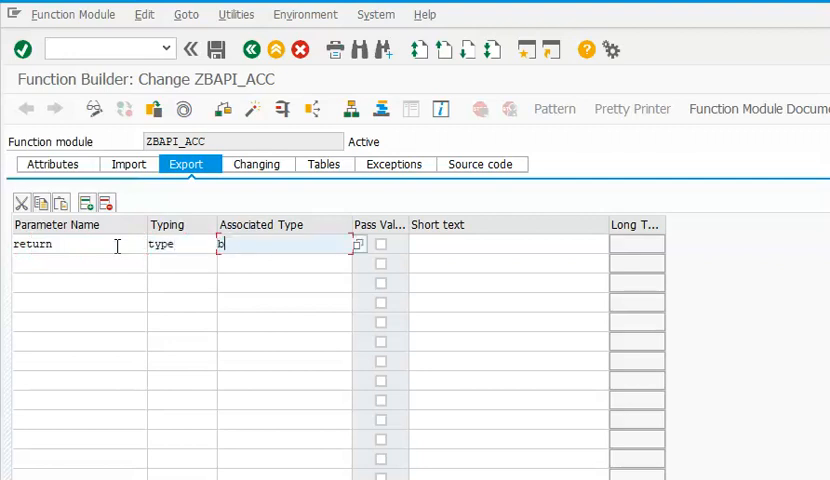
- Add export parameter RETURN of type BAPIRET2 passed by value and save the module
text(api)
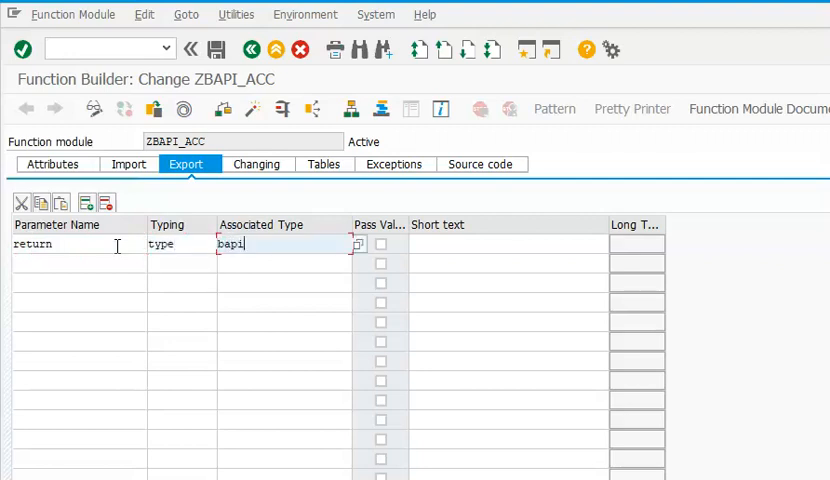
text(_RET2)
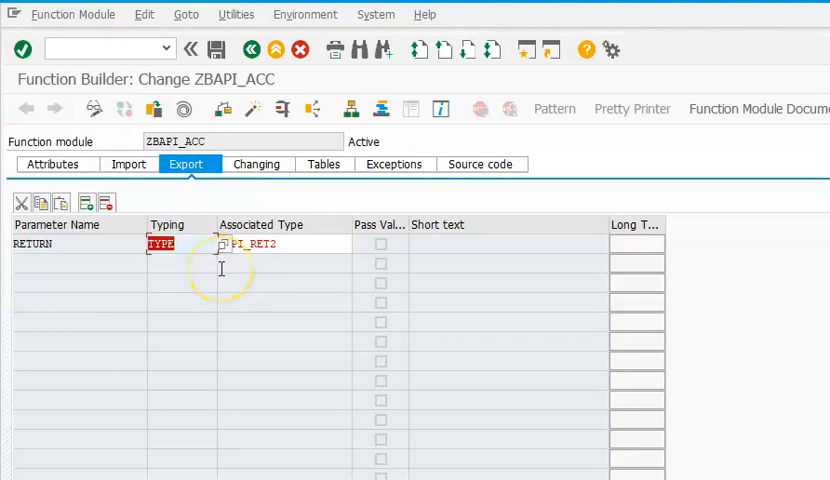
text(like)
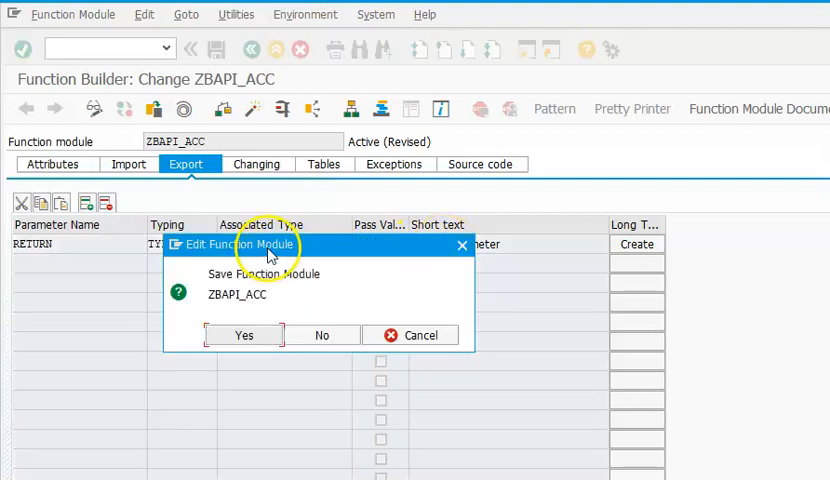
click(242, 336)
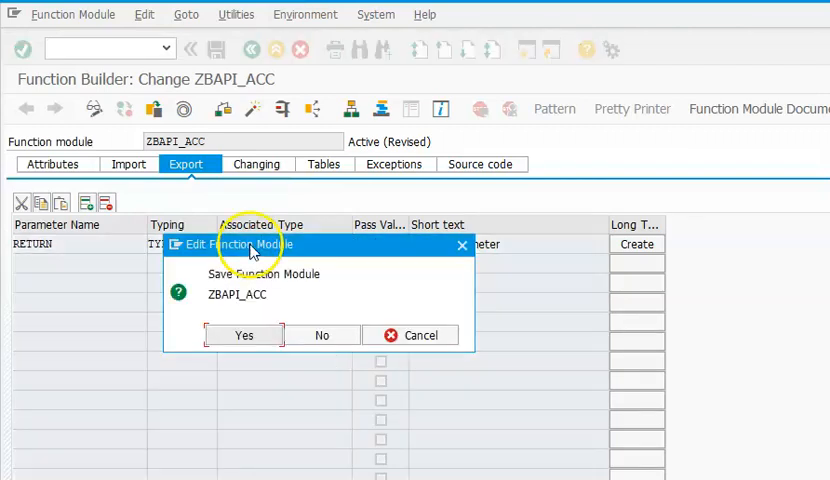
click(242, 336)
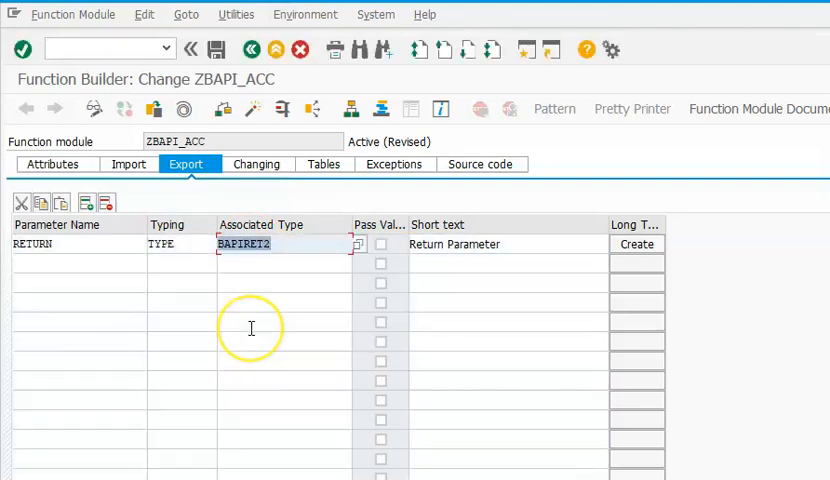
mouse_move(316, 382)
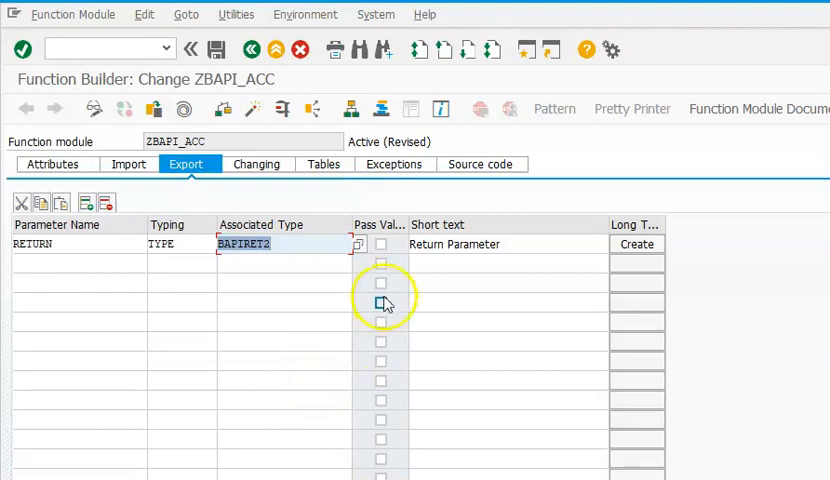
click(380, 244)
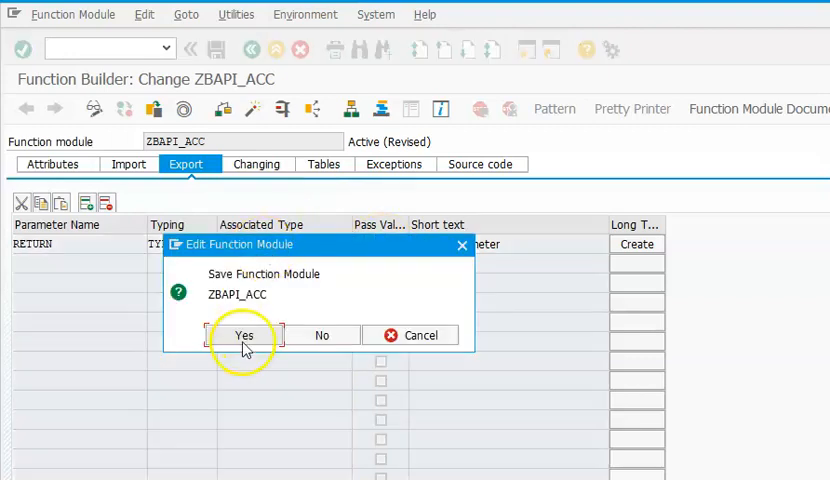
click(244, 336)
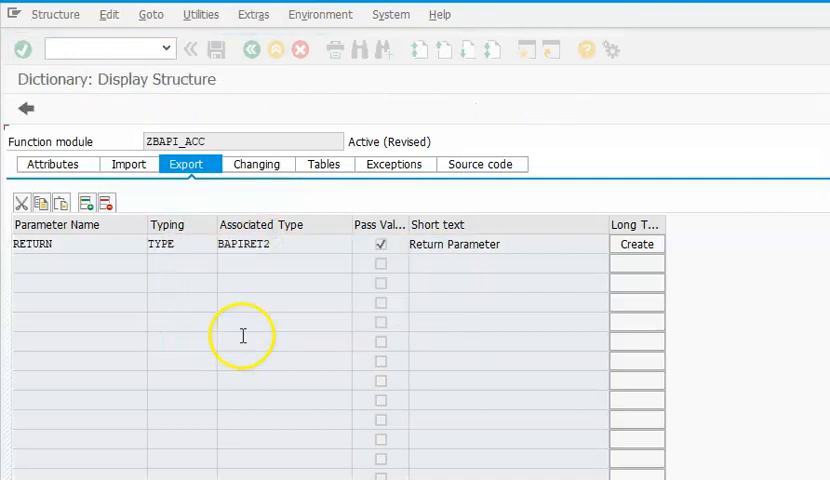
- Check the BAPIRET2 structure definition, then activate ZBAPI_ACC
double_click(244, 244)
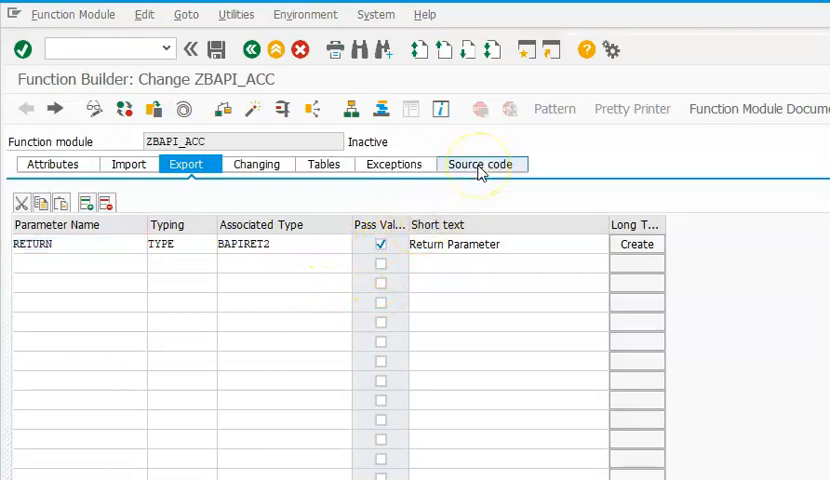
click(478, 164)
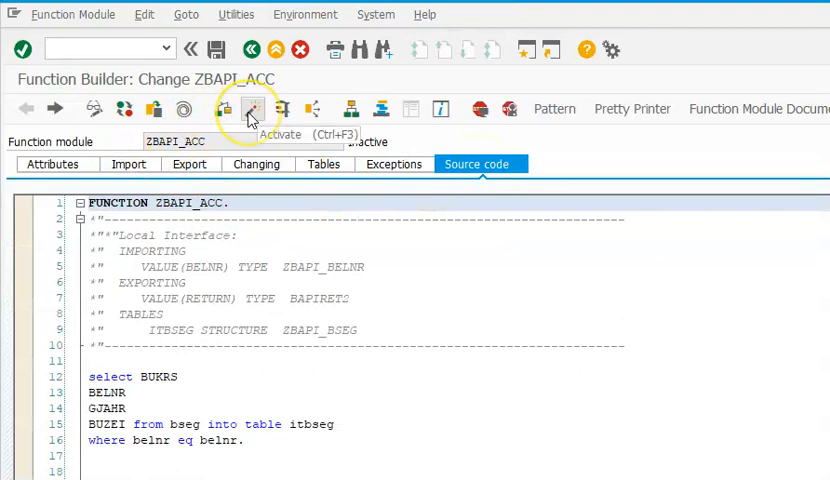
click(252, 110)
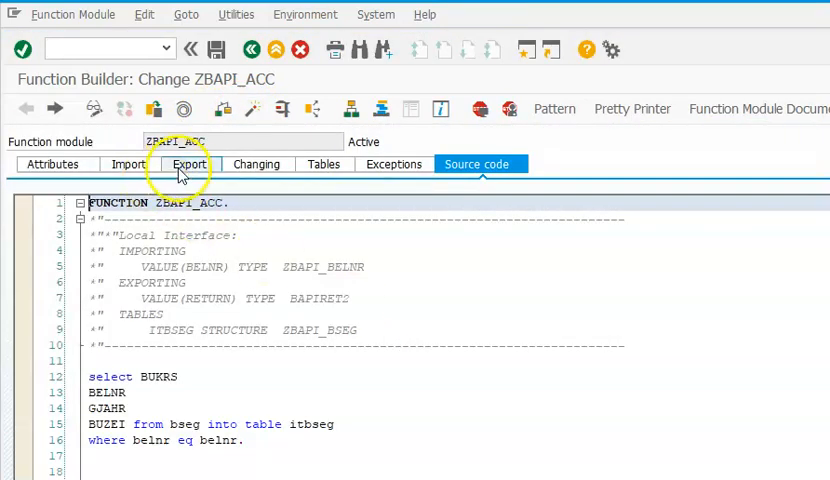
click(188, 164)
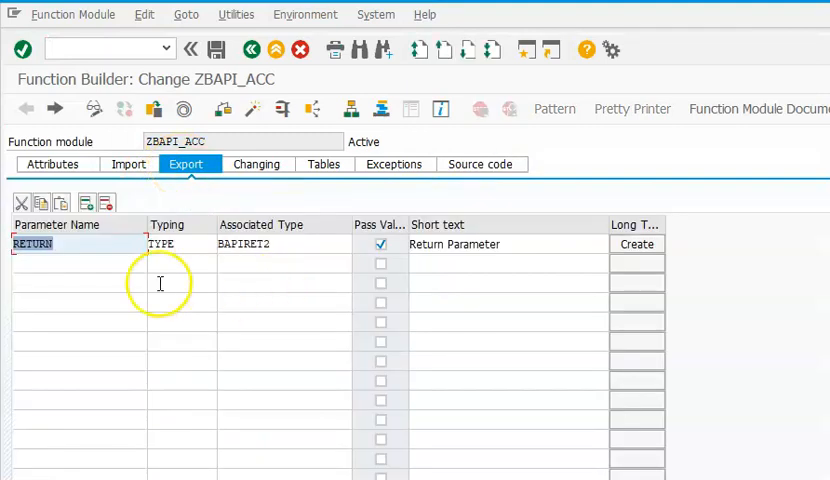
mouse_move(276, 288)
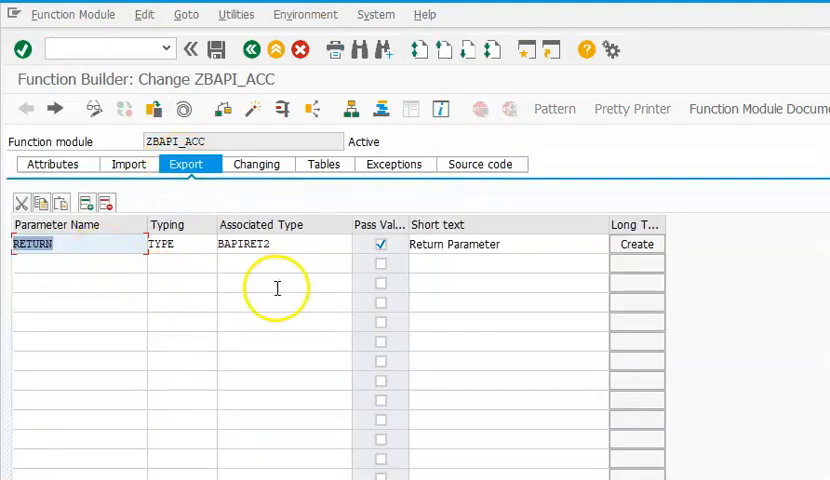
mouse_move(256, 48)
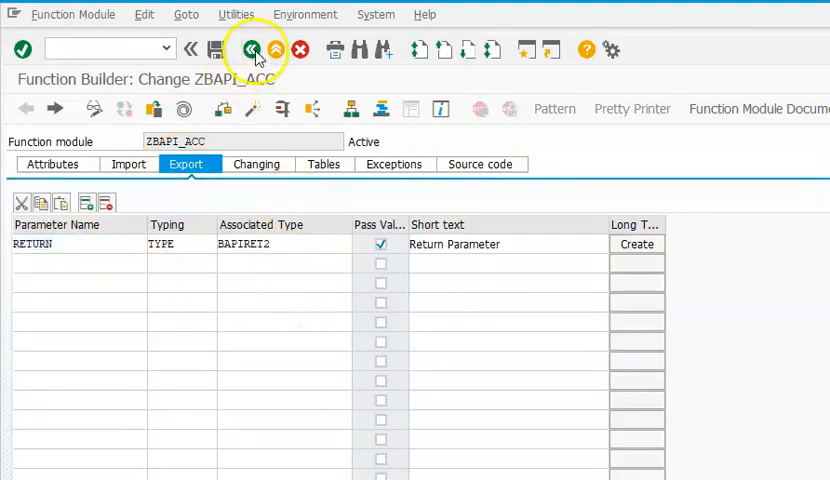
- Reopen business object ZBAPI_ACC for change and start adding an API method
click(256, 48)
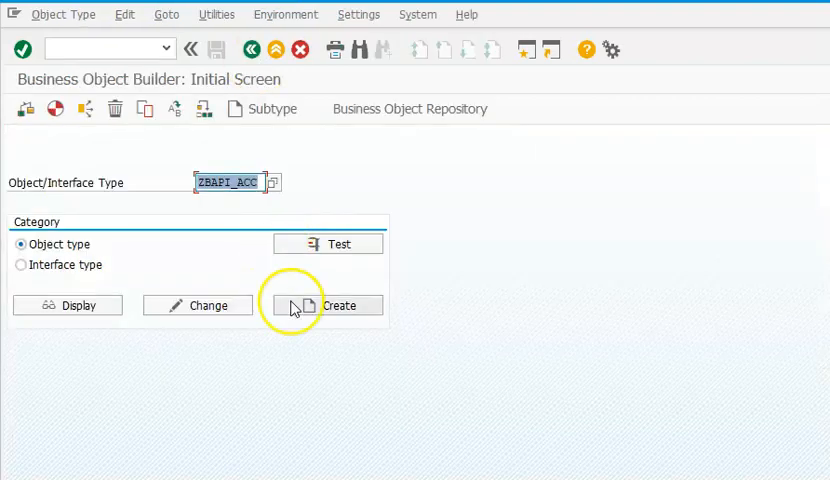
click(196, 304)
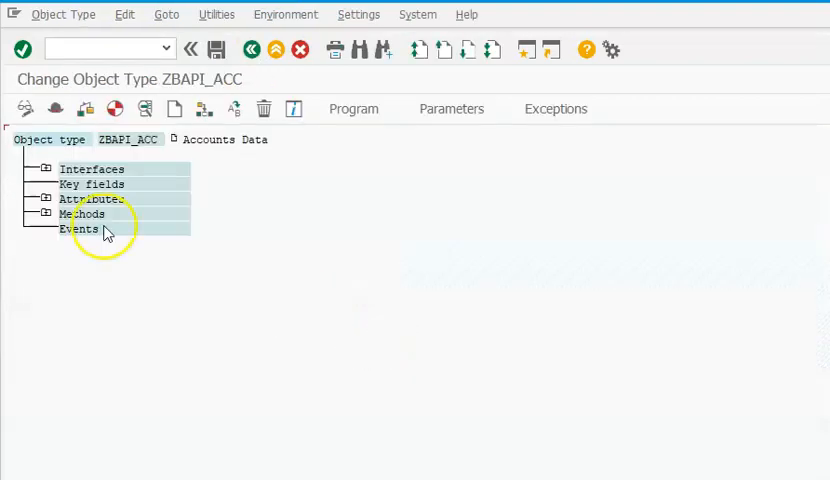
click(44, 212)
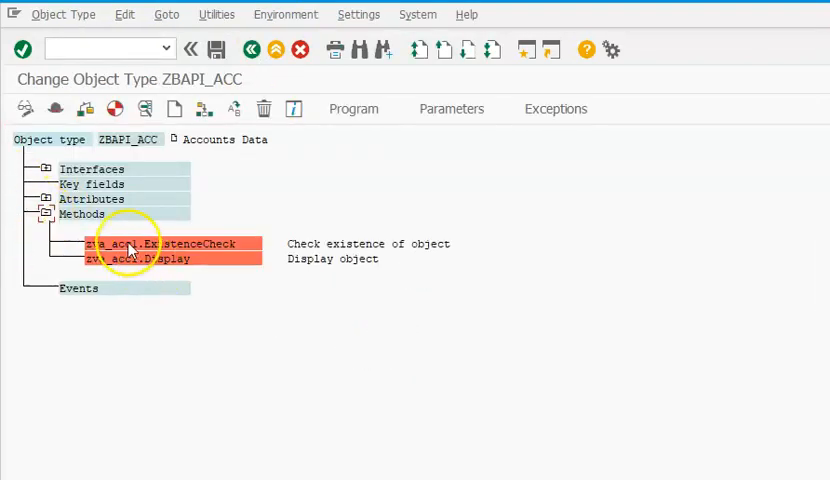
mouse_move(98, 218)
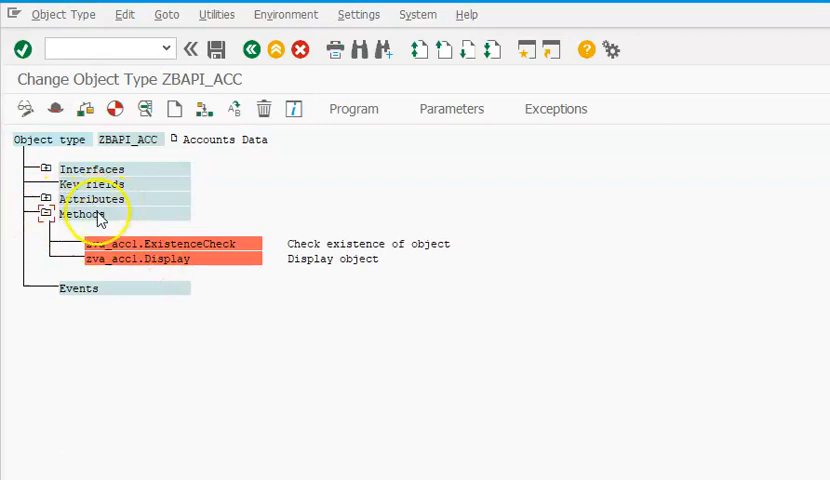
click(218, 14)
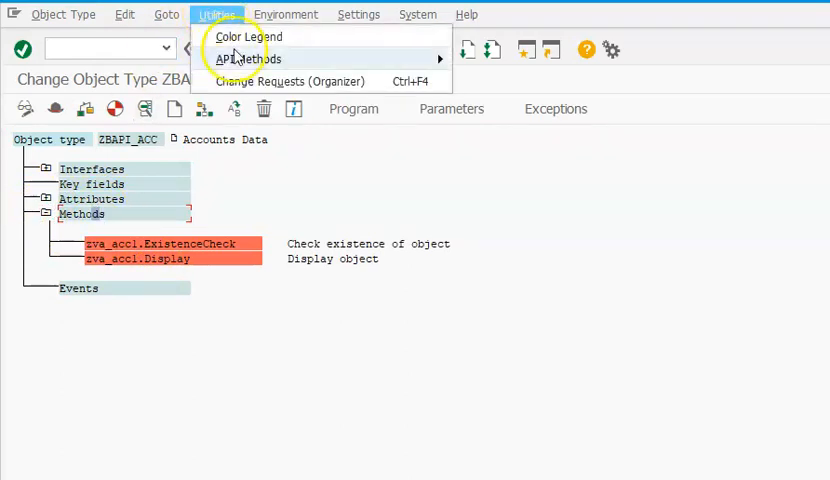
click(248, 58)
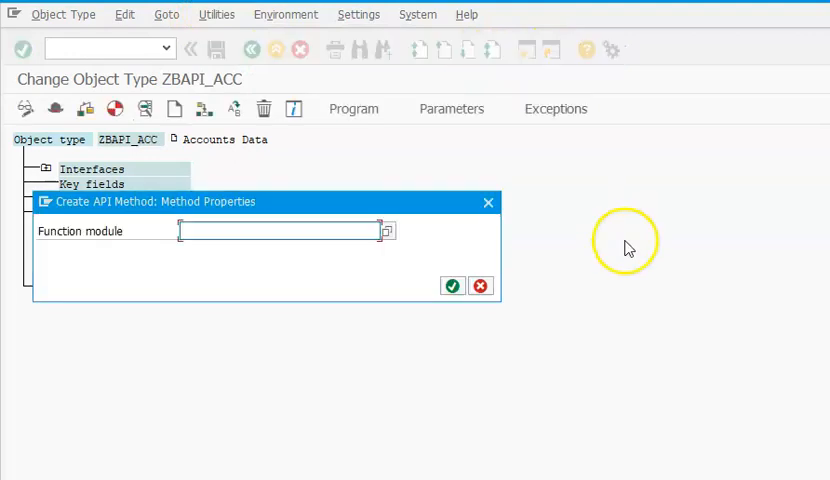
- Add function module ZBAPI_ACC as the new API method and generate its missing template
click(280, 232)
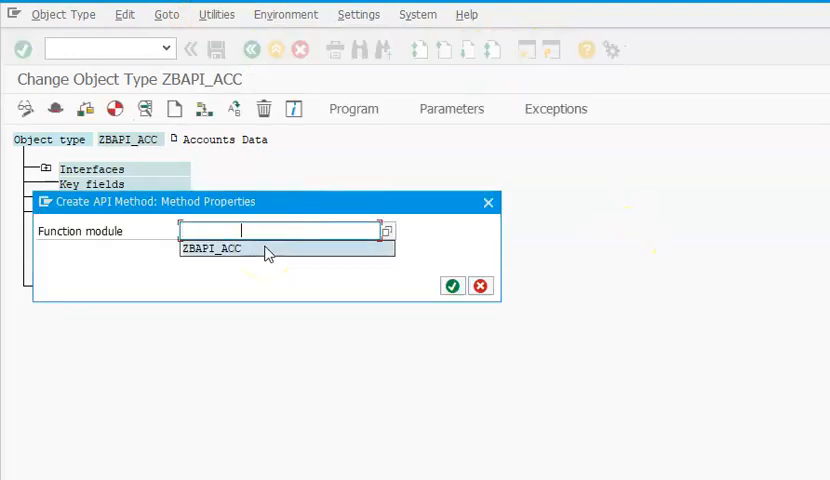
click(212, 246)
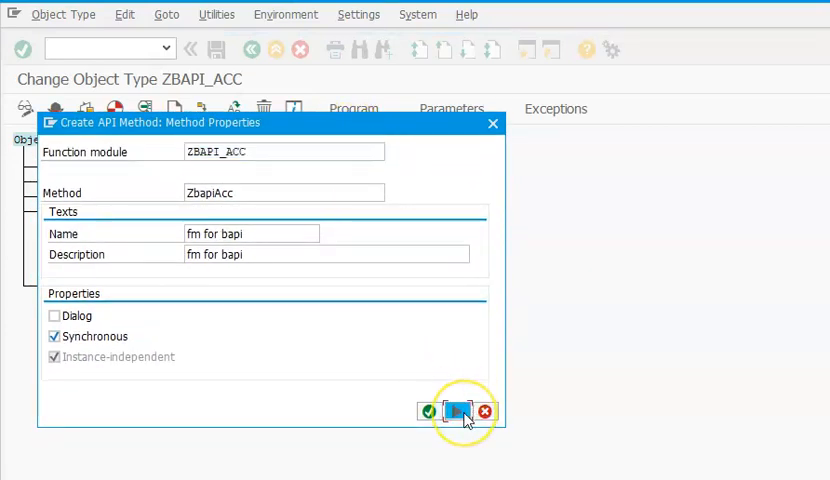
click(464, 412)
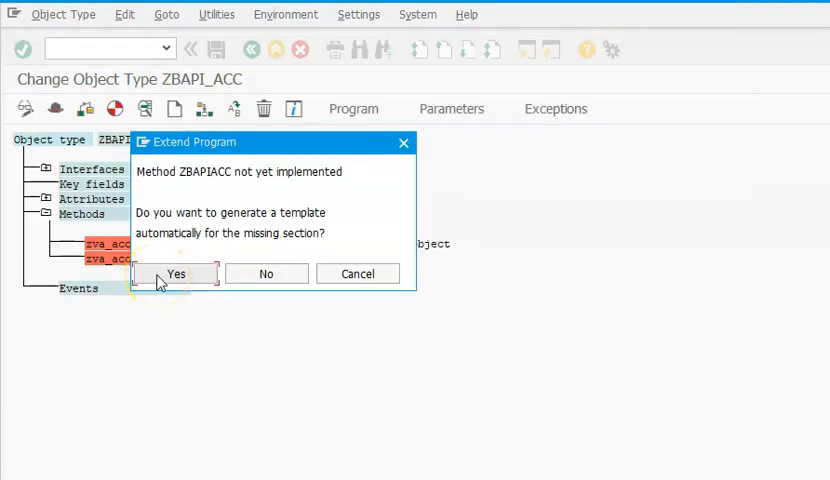
click(176, 272)
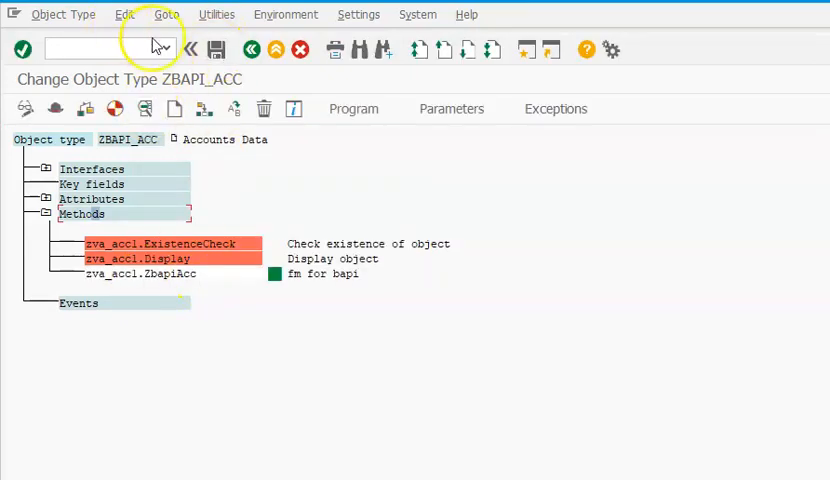
- Set the new ZbapiAcc method's release status to implemented
click(216, 14)
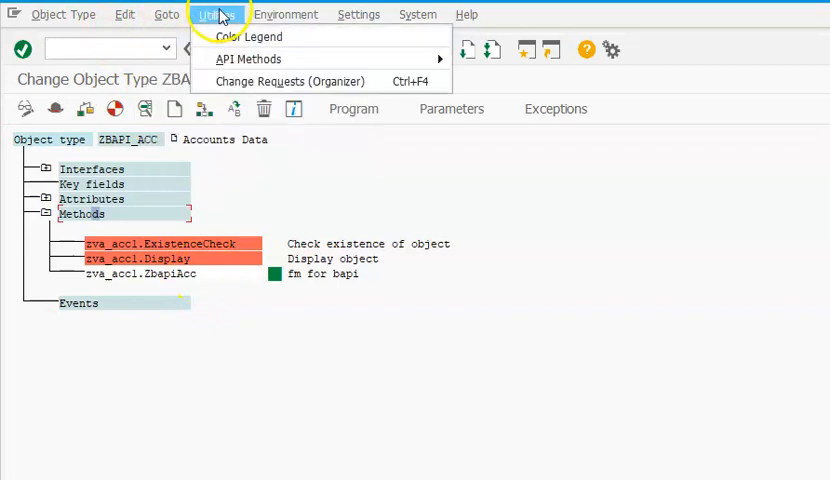
click(168, 14)
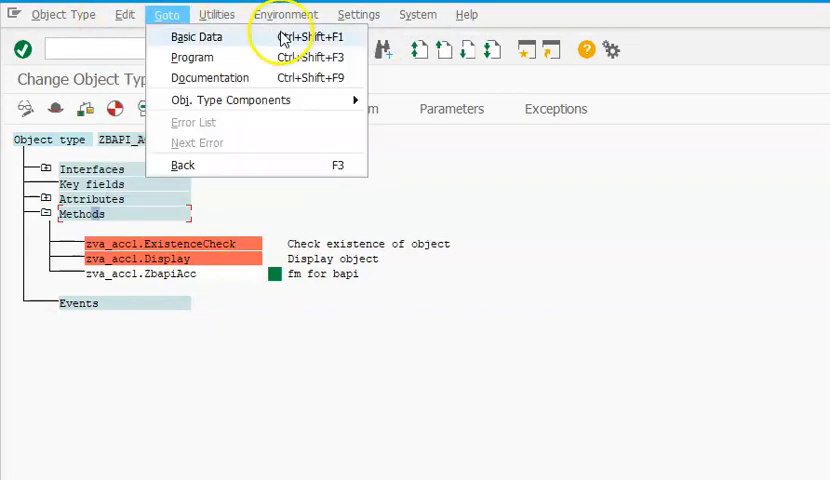
mouse_move(184, 36)
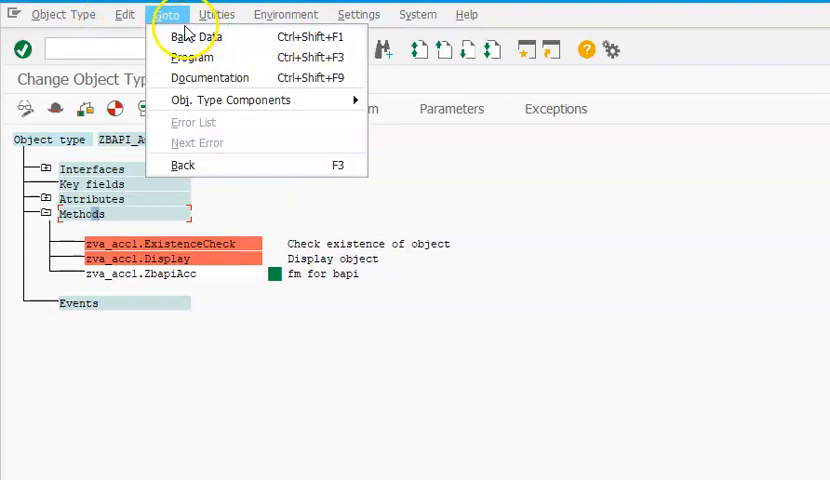
mouse_move(232, 100)
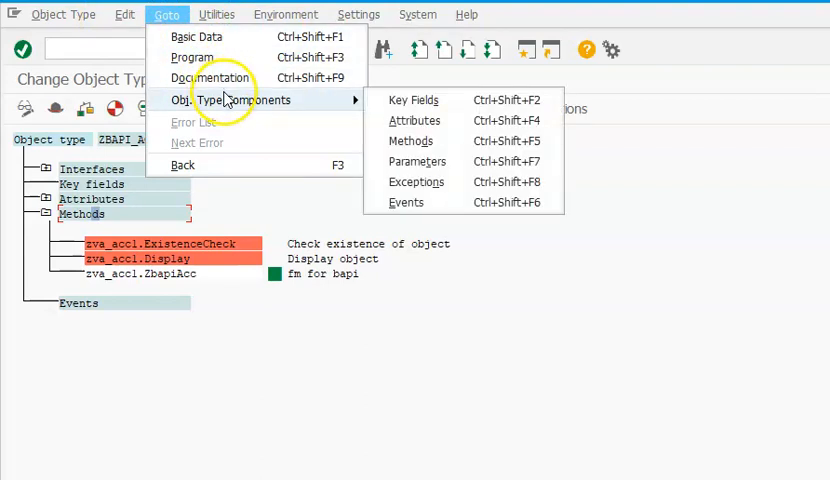
click(124, 14)
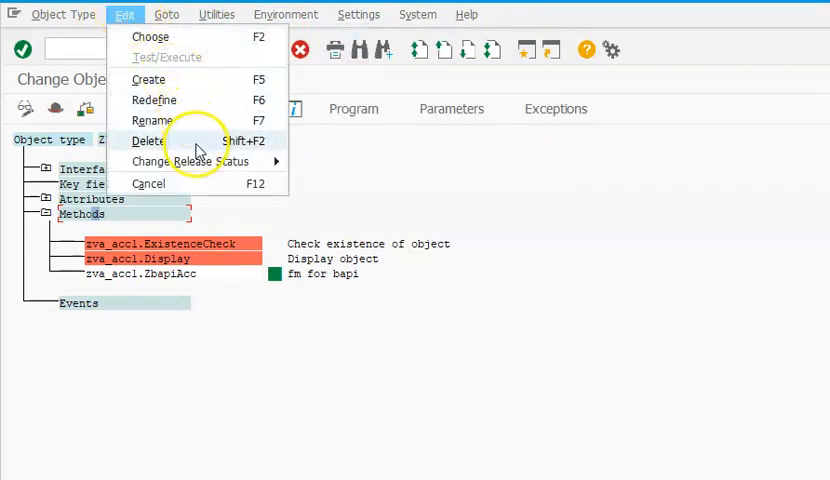
click(192, 160)
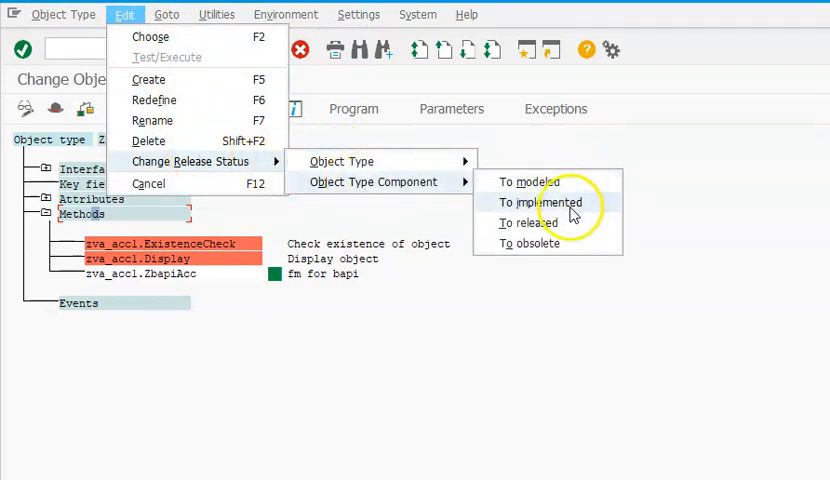
click(542, 202)
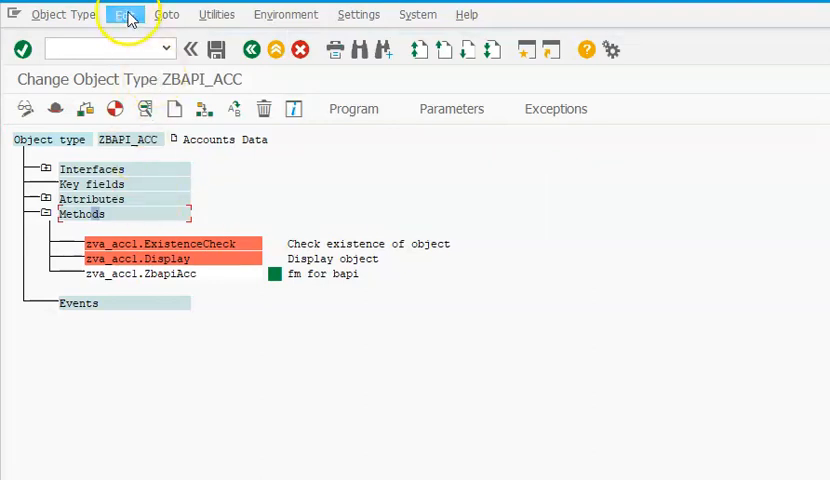
mouse_move(340, 160)
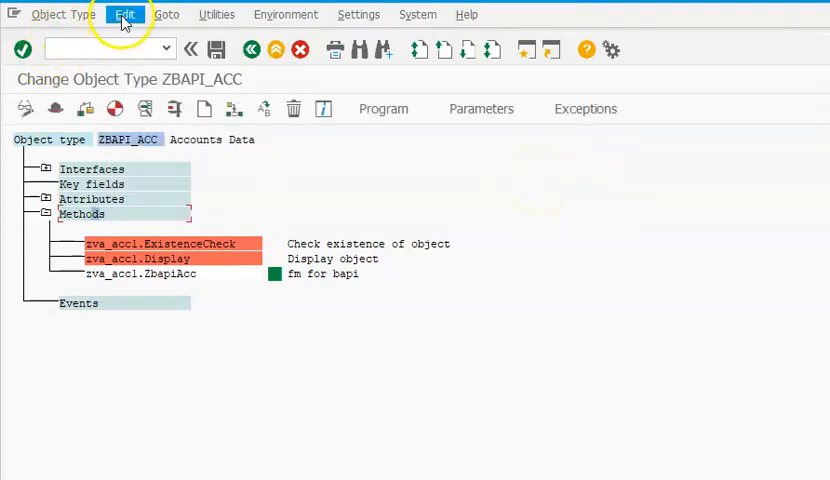
- Set object type ZBAPI_ACC to released and acknowledge the ExistenceCheck message
click(124, 14)
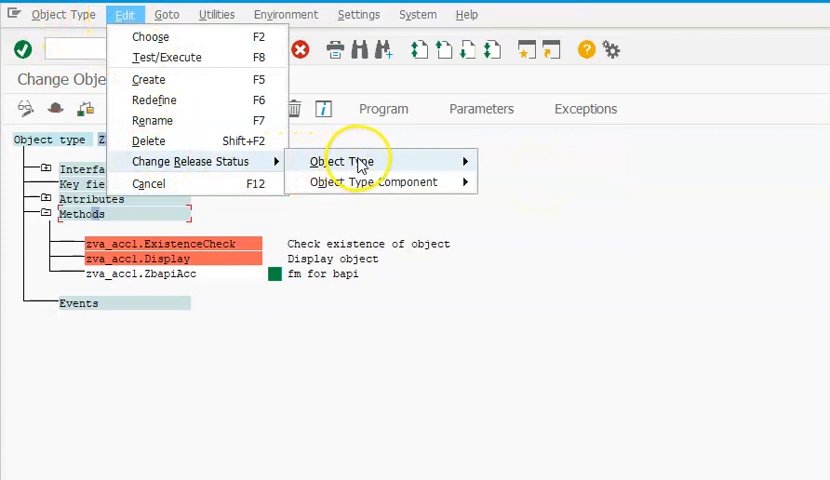
click(342, 160)
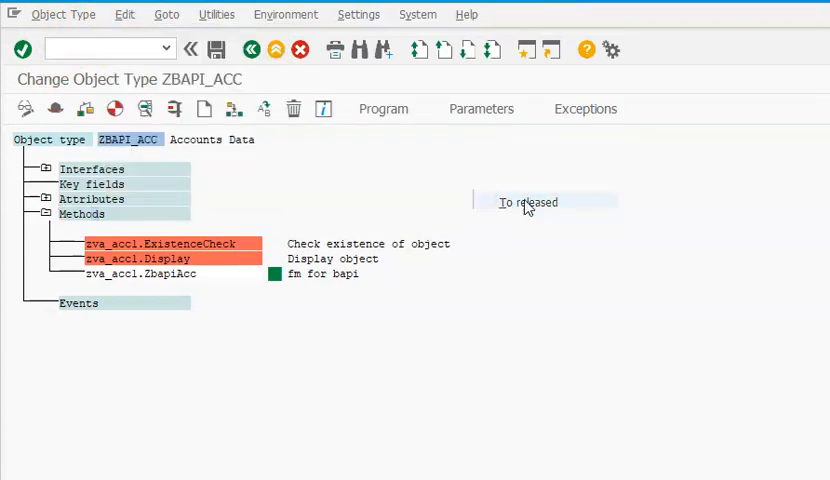
click(528, 202)
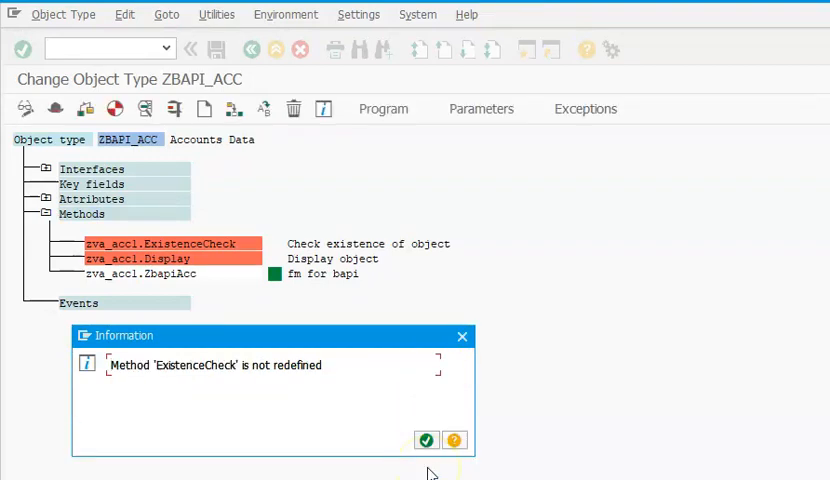
click(426, 440)
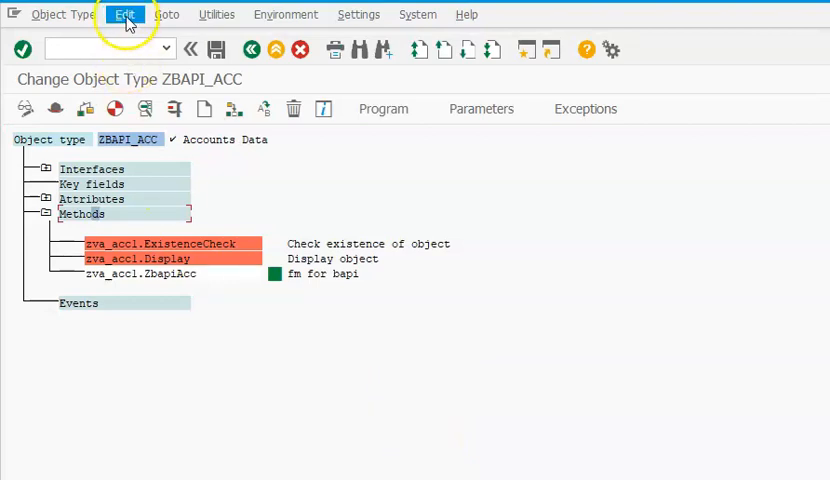
- Set the ZbapiAcc method component's release status to released
click(126, 14)
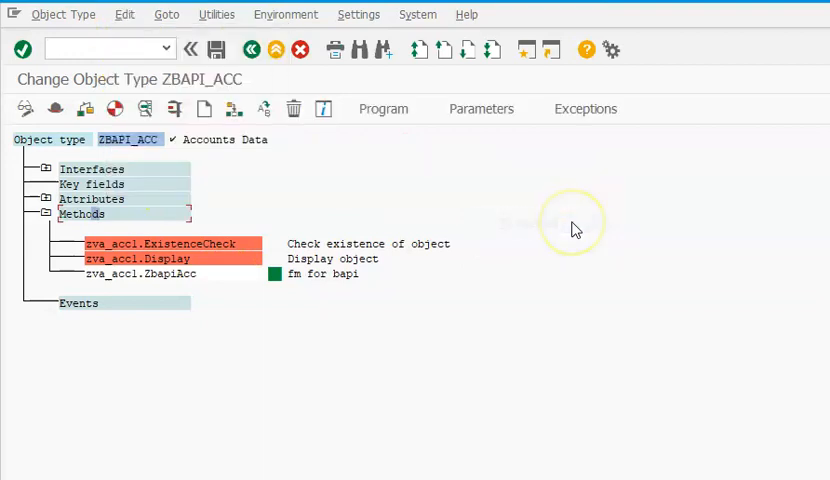
mouse_move(576, 228)
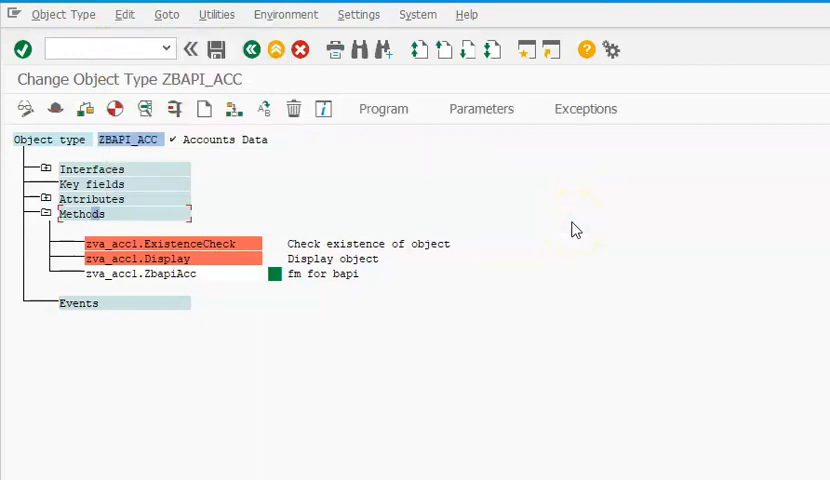
click(124, 14)
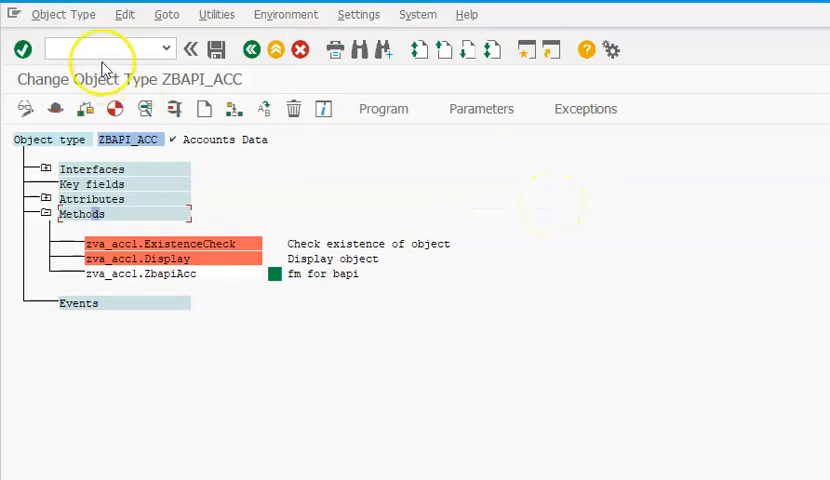
click(126, 14)
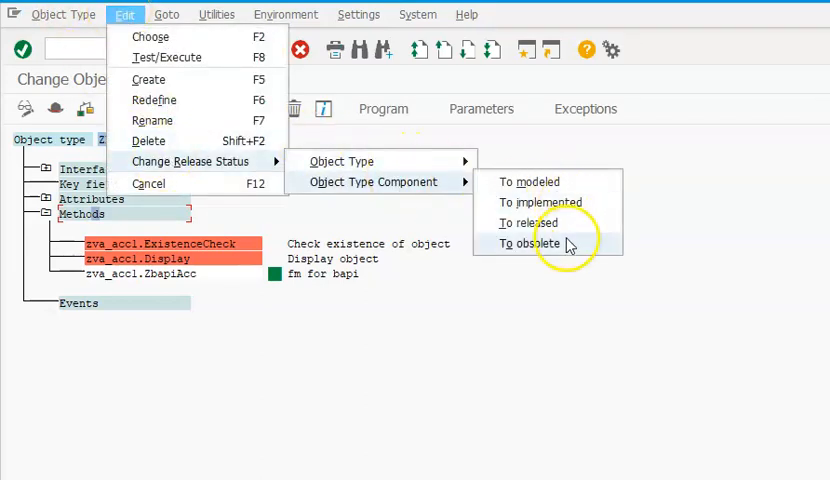
click(528, 222)
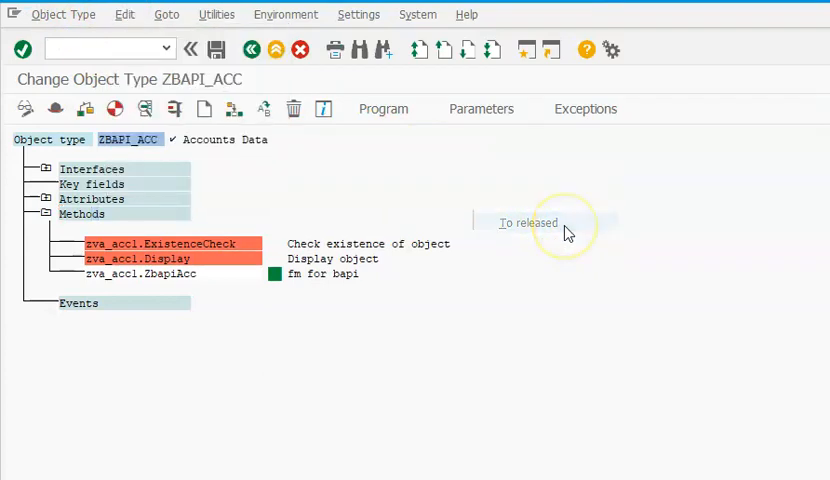
mouse_move(280, 356)
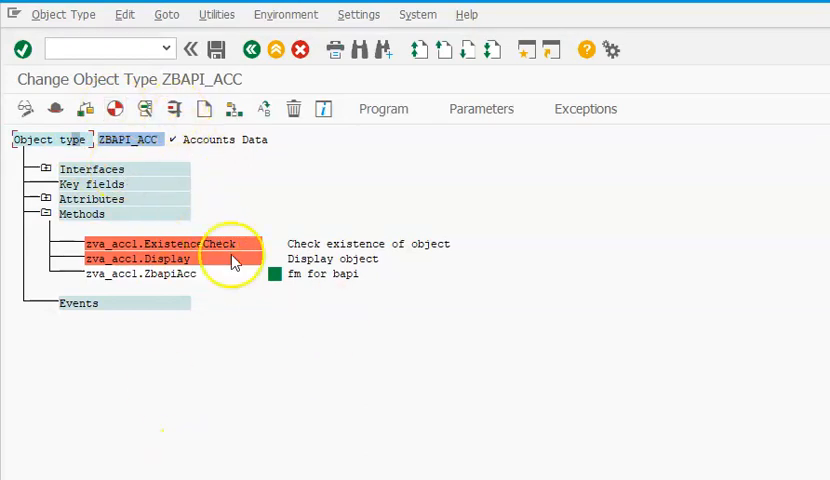
mouse_move(172, 196)
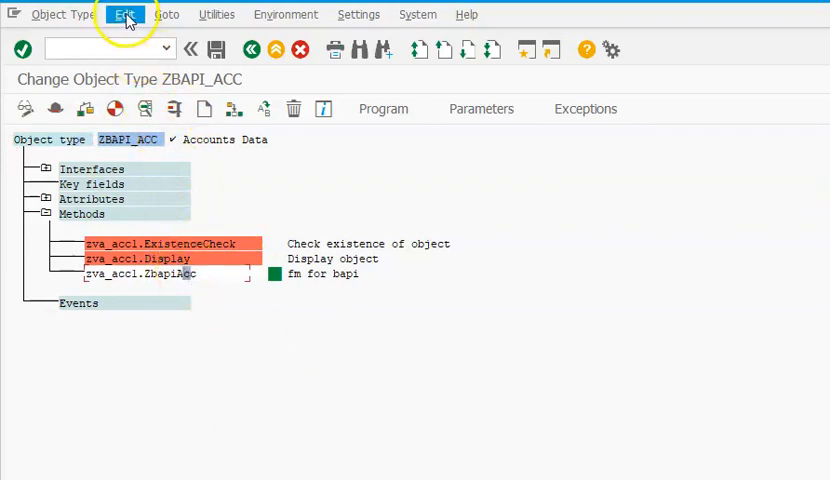
click(126, 14)
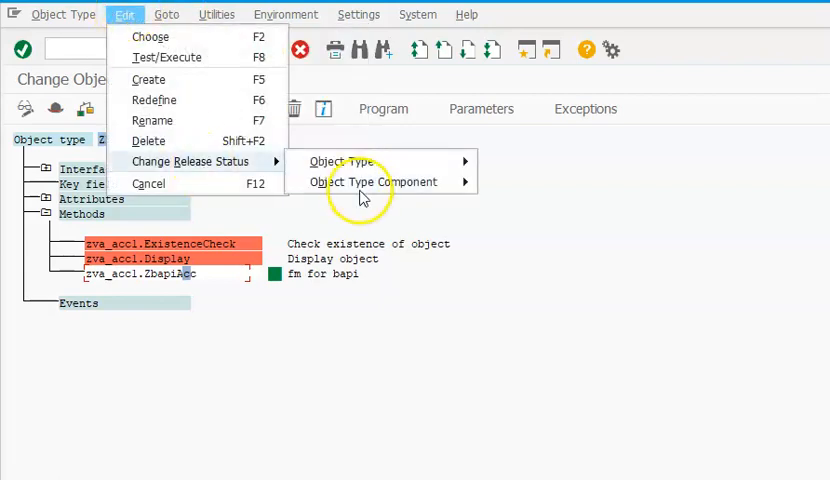
click(372, 182)
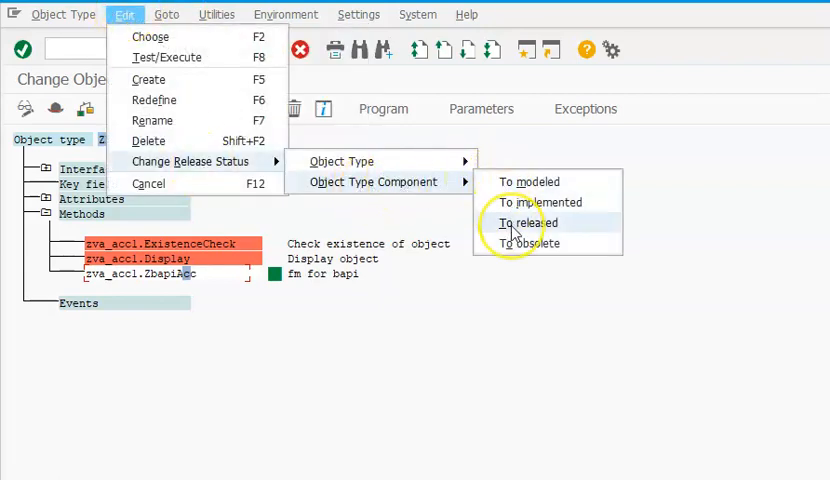
click(526, 222)
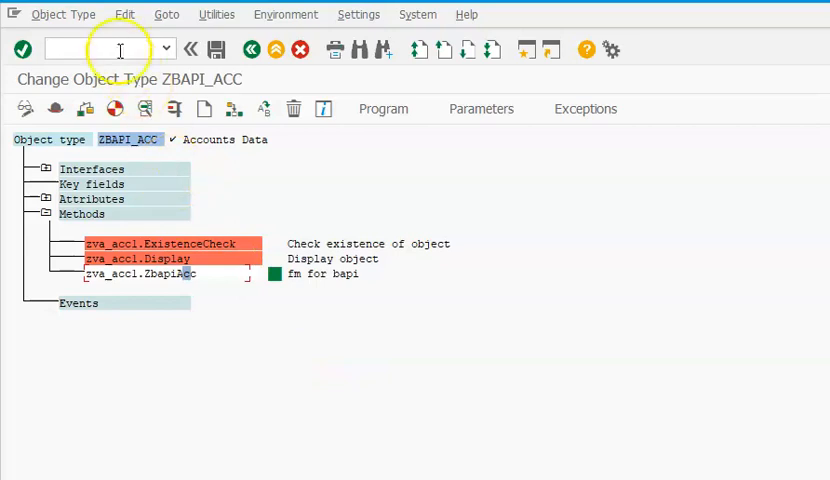
- Set the object type to released once more and browse the release options
click(126, 14)
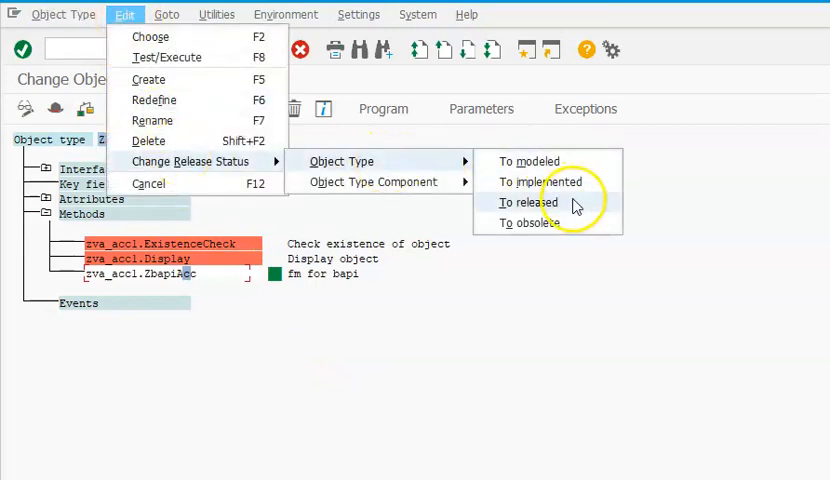
click(528, 202)
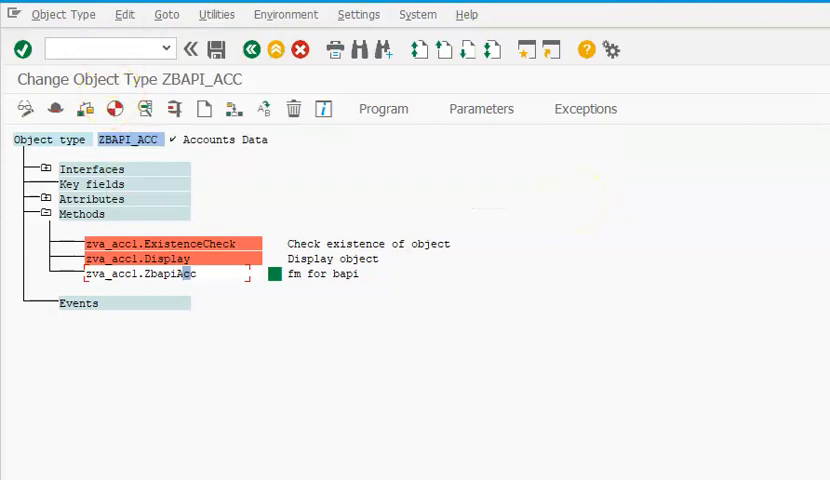
click(124, 14)
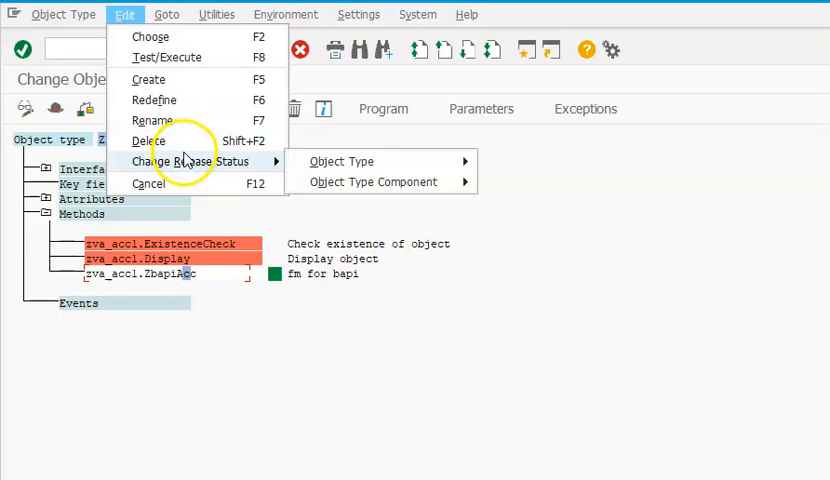
mouse_move(374, 180)
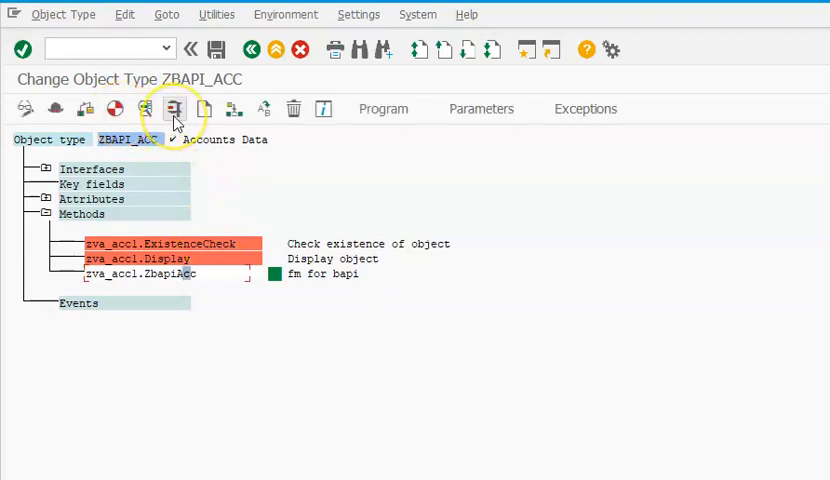
- Test method ZbapiAcc with BELNR 100000000 and view the returned ITBSEG table
click(172, 108)
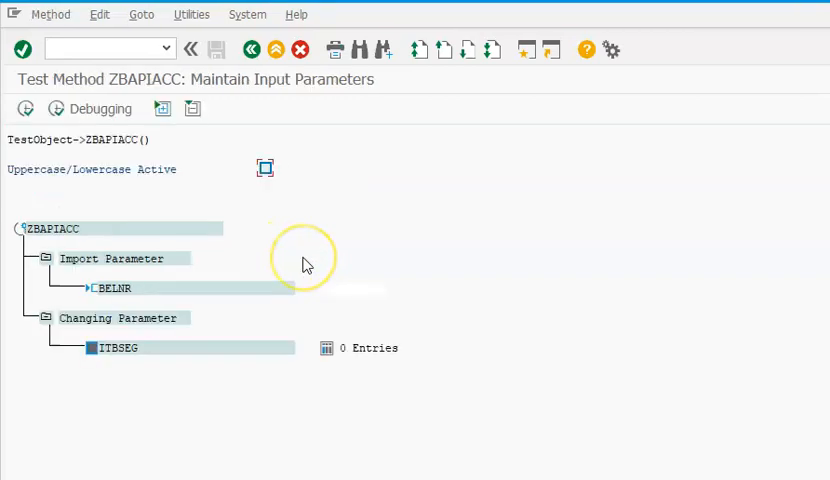
mouse_move(252, 292)
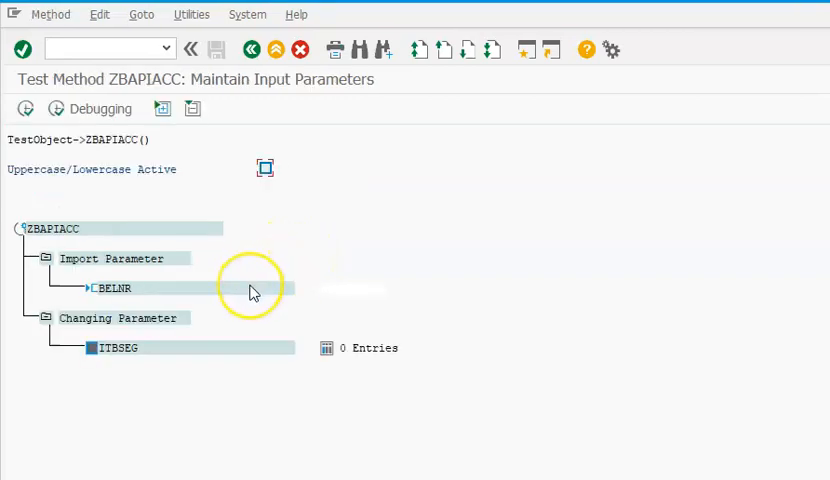
click(264, 168)
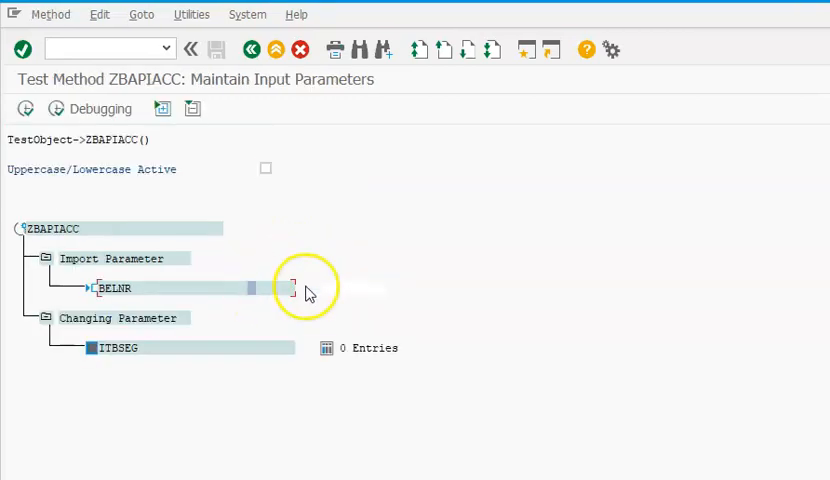
text(BAPI_ACC)
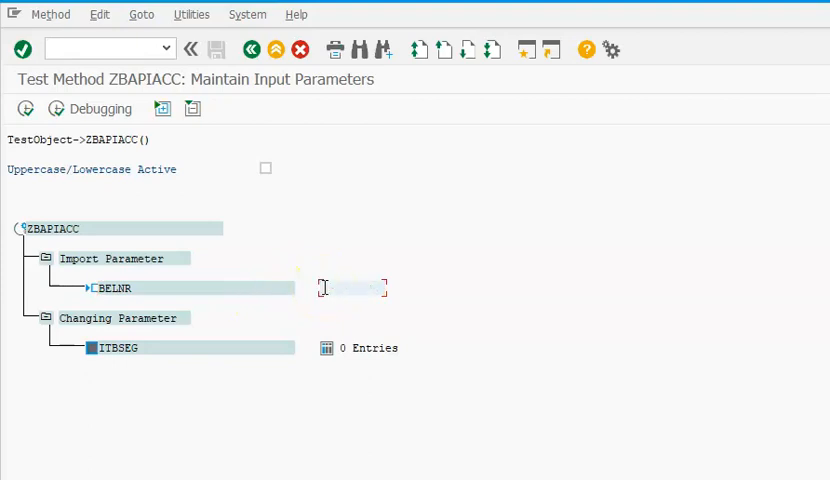
text(1000000000)
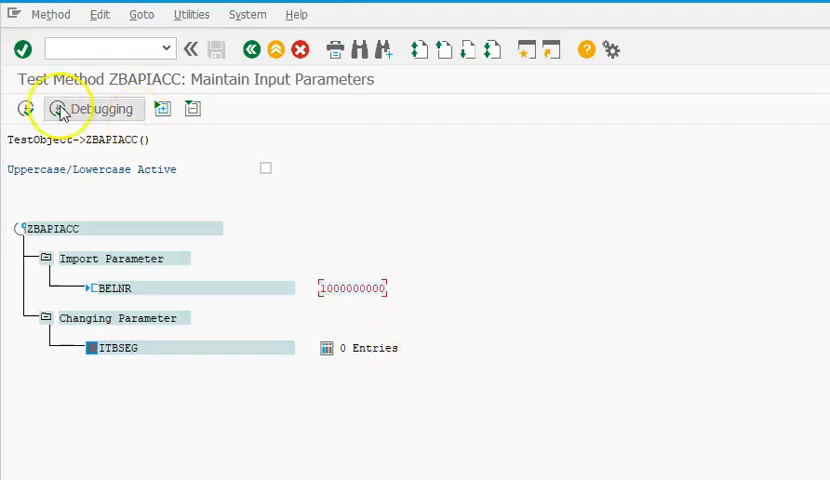
click(28, 108)
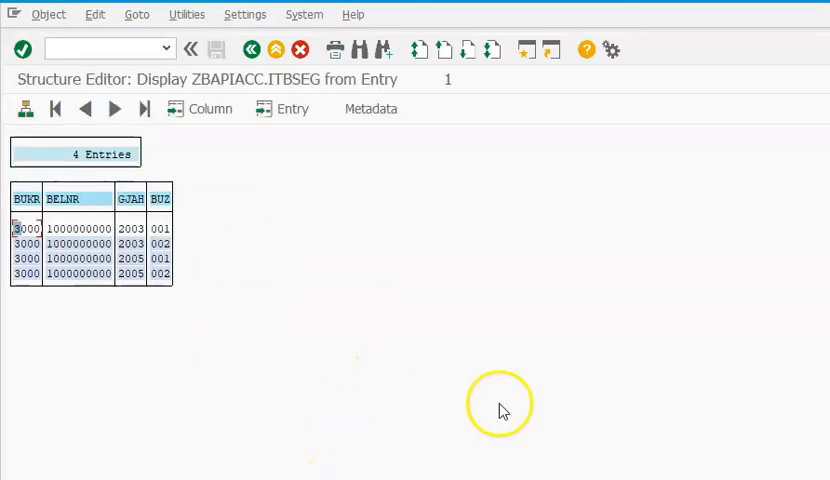
mouse_move(222, 288)
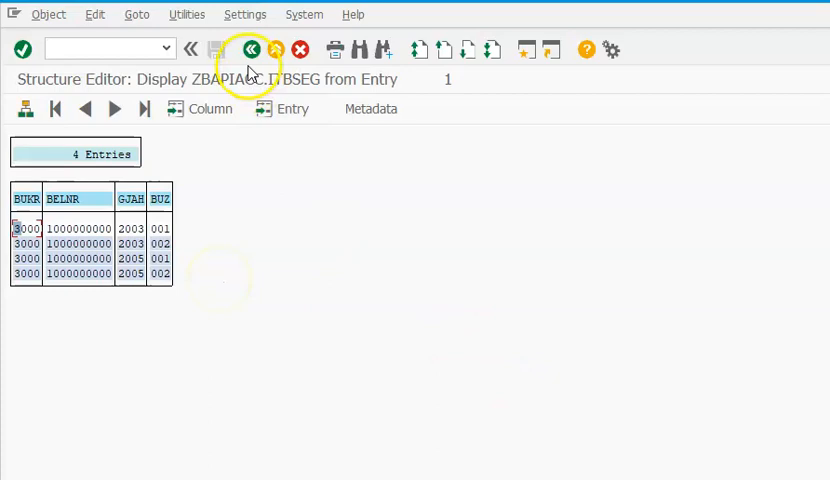
click(252, 50)
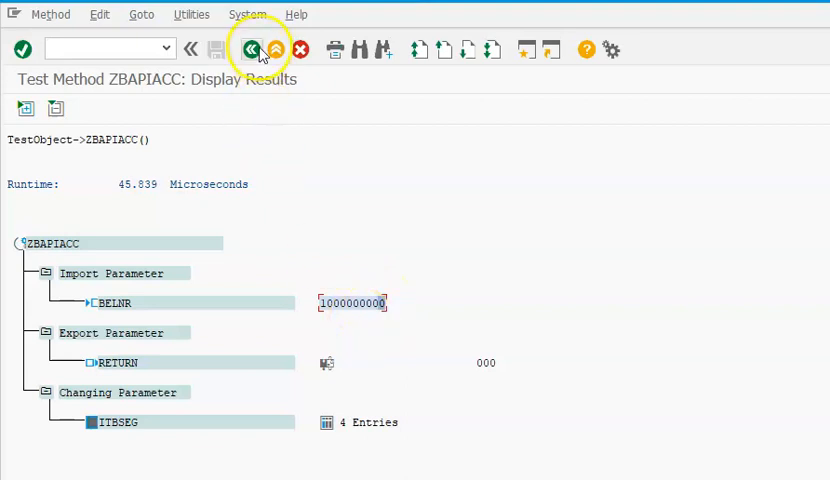
click(254, 50)
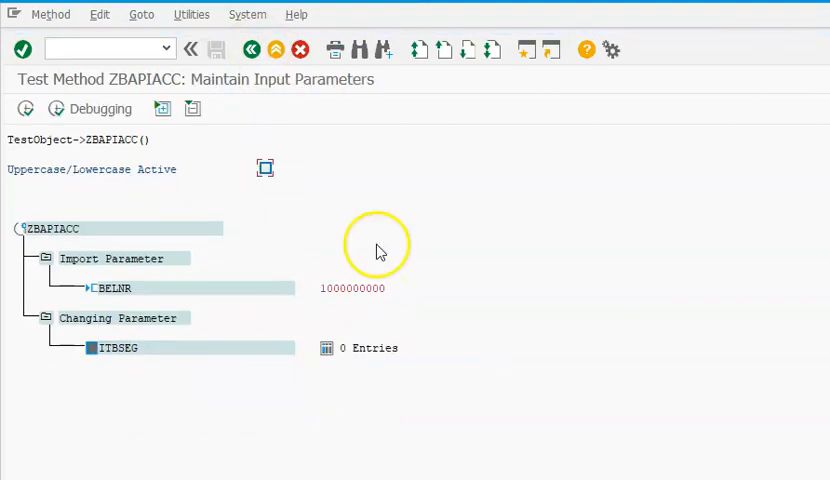
- Rerun the test and display the 1.684 ITBSEG entries it returns
click(356, 288)
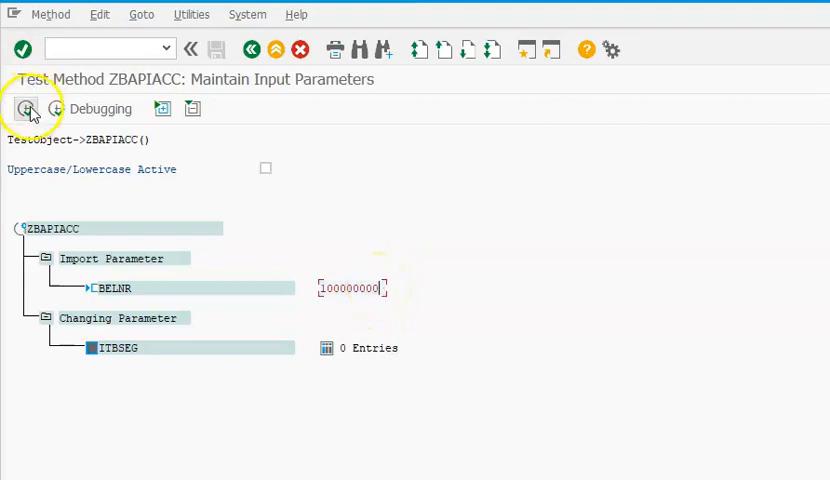
click(26, 108)
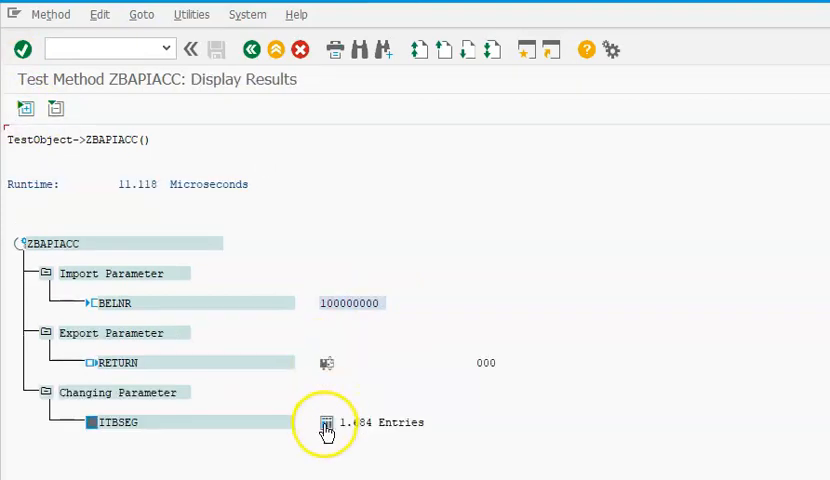
click(328, 420)
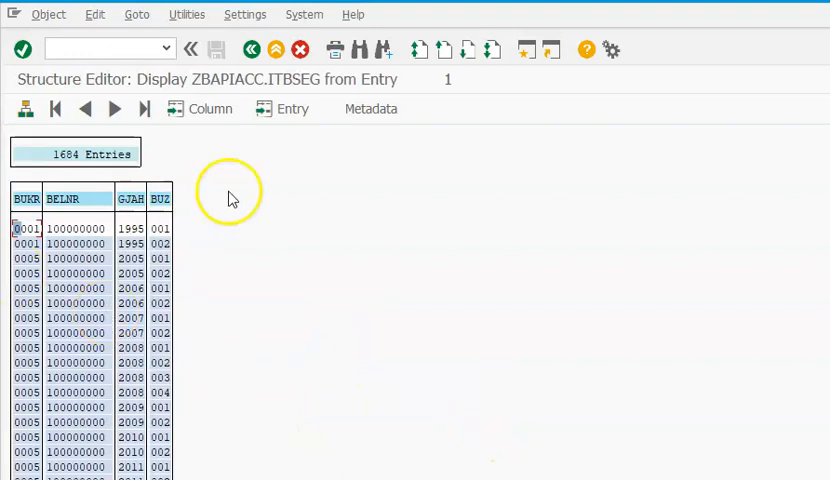
mouse_move(230, 304)
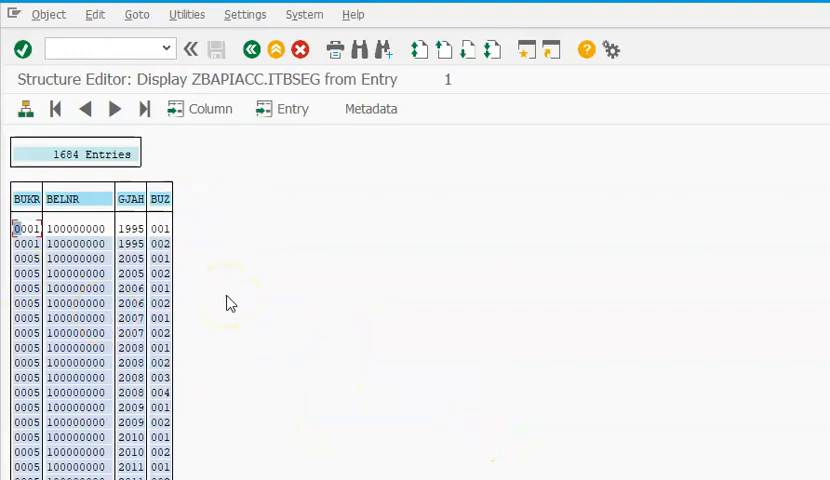
click(276, 50)
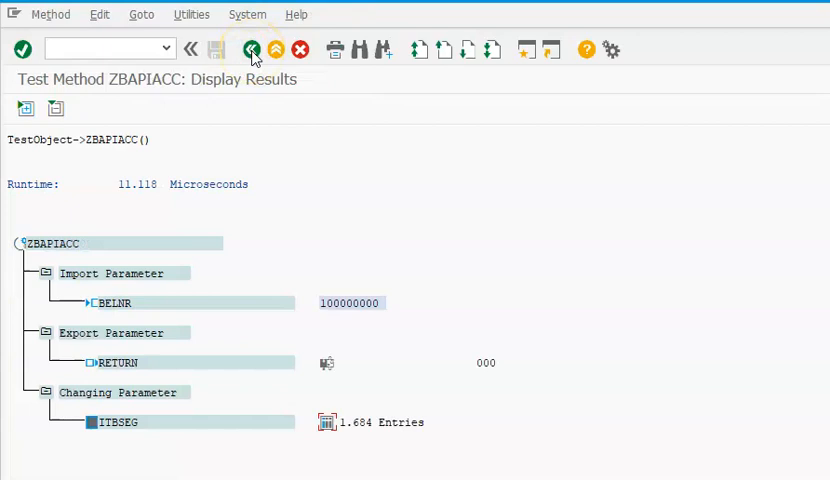